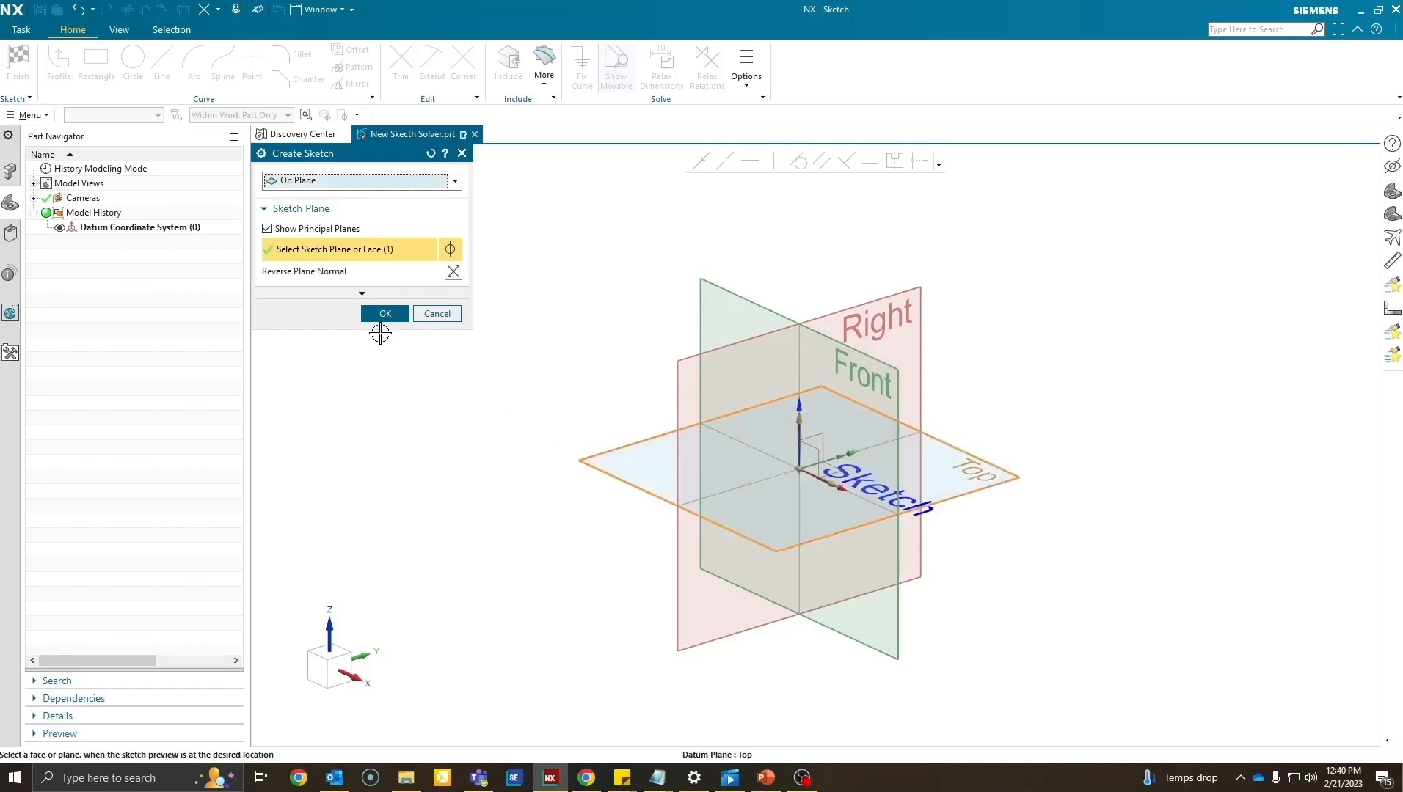
# Start a sketch on the Top plane and draw two connected diagonal lines.
pyautogui.click(385, 313)
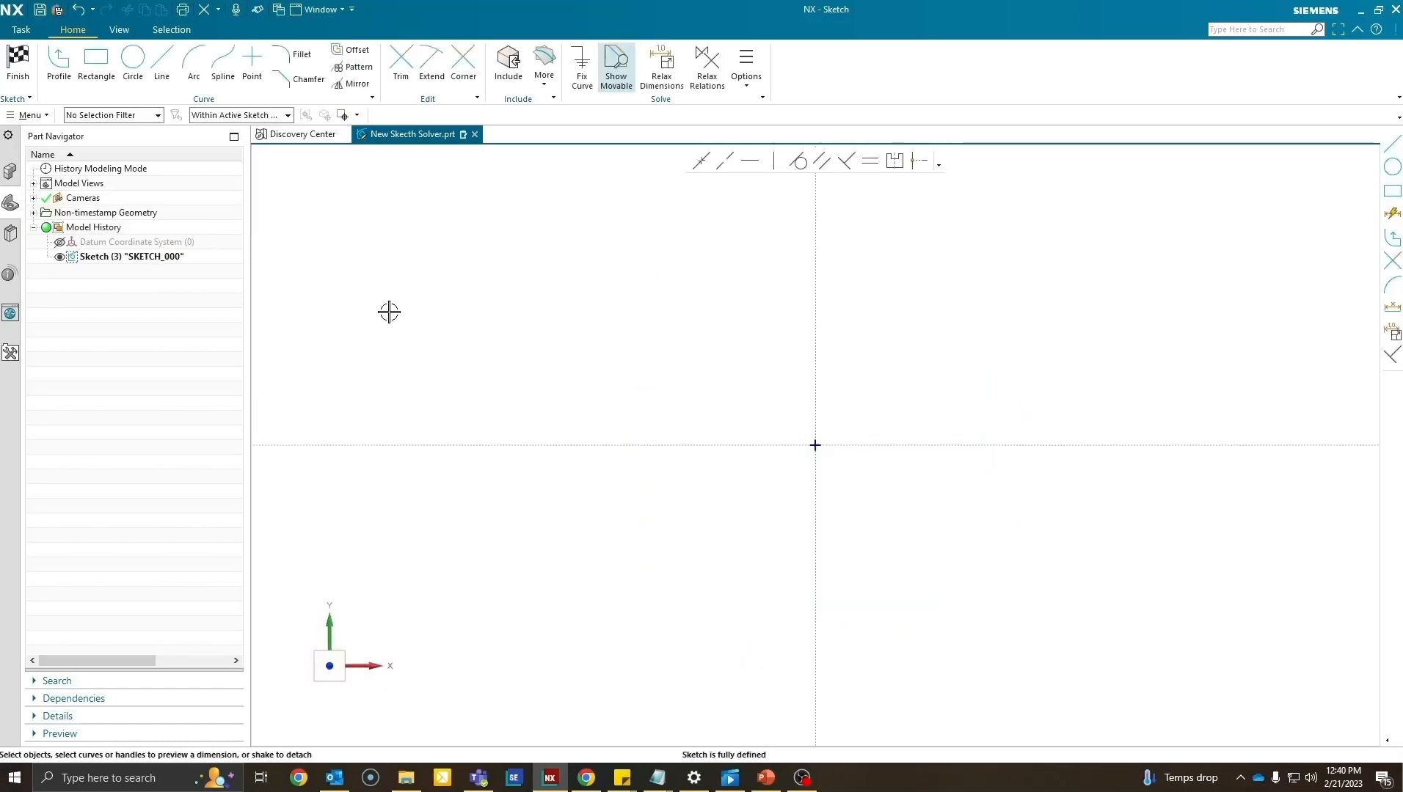
pyautogui.click(161, 64)
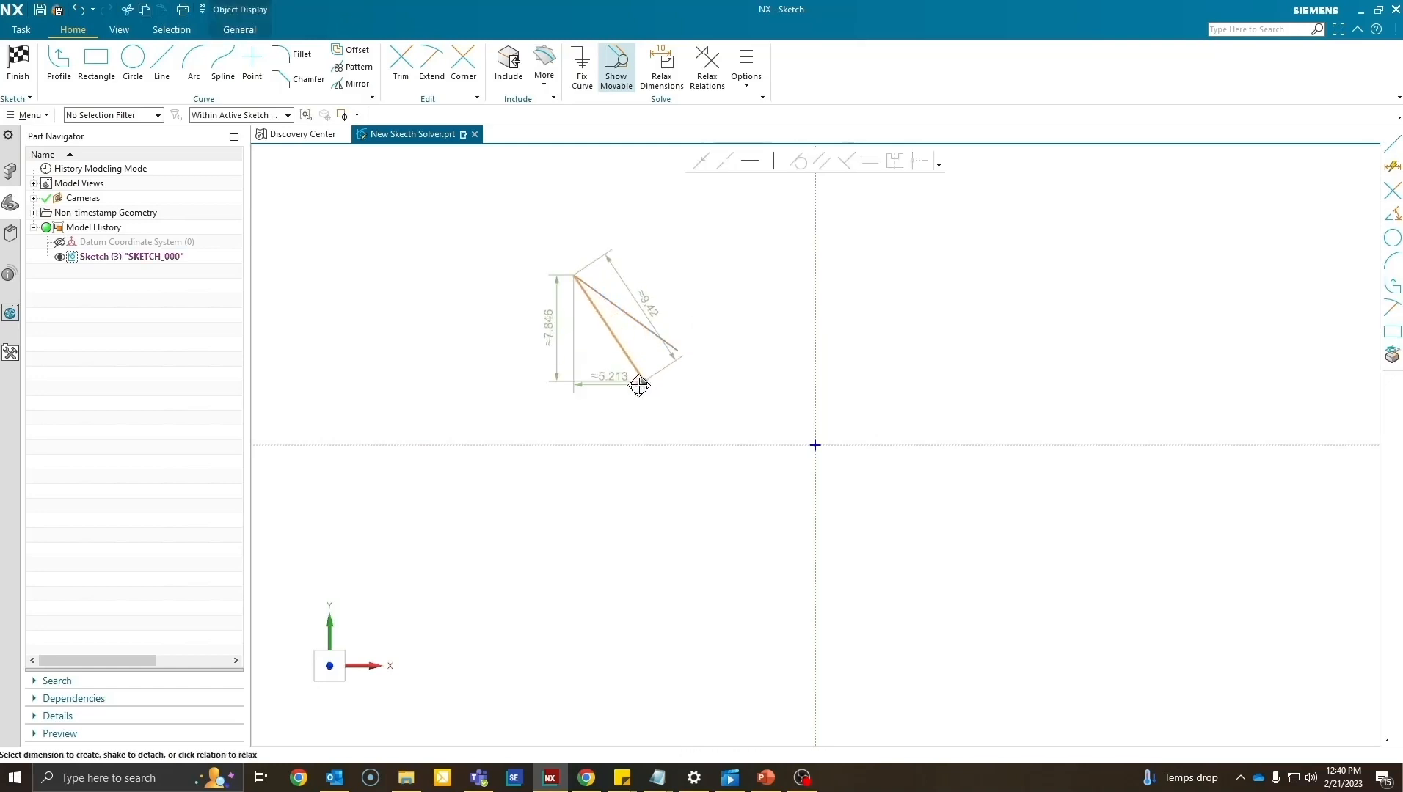
pyautogui.moveTo(638, 386); pyautogui.dragTo(746, 395)
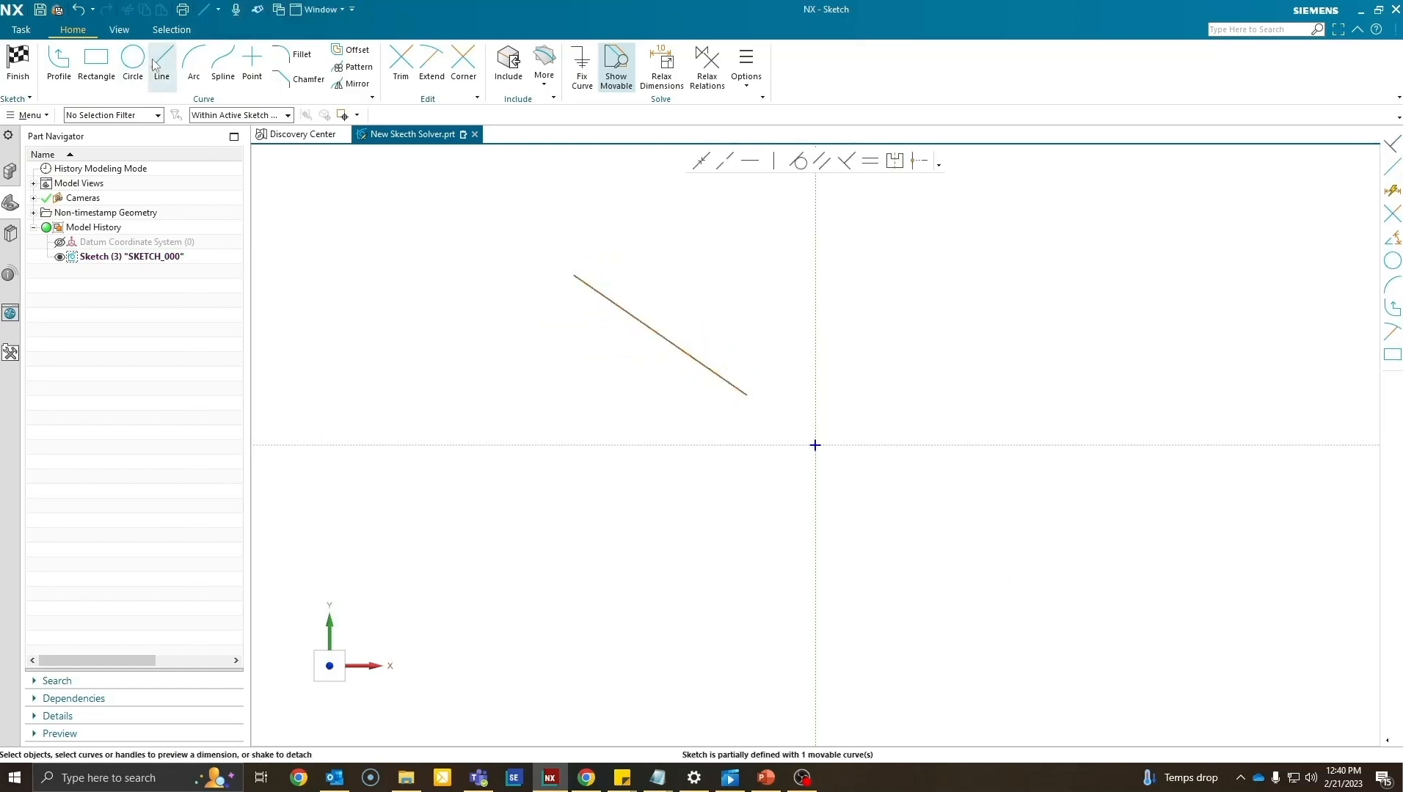
pyautogui.click(746, 395)
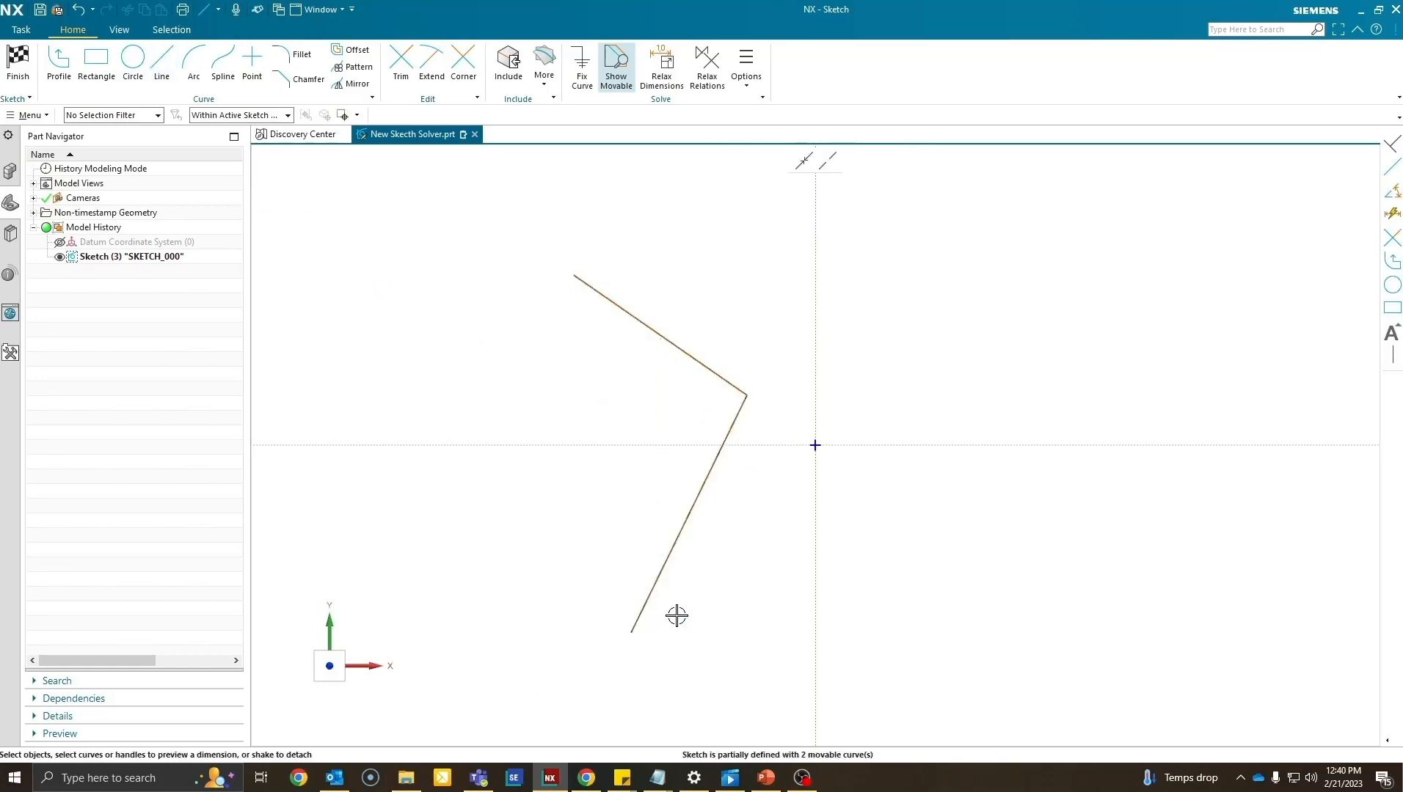
# Make the two lines perpendicular and drag the upper line, keeping the right angle.
pyautogui.click(666, 346)
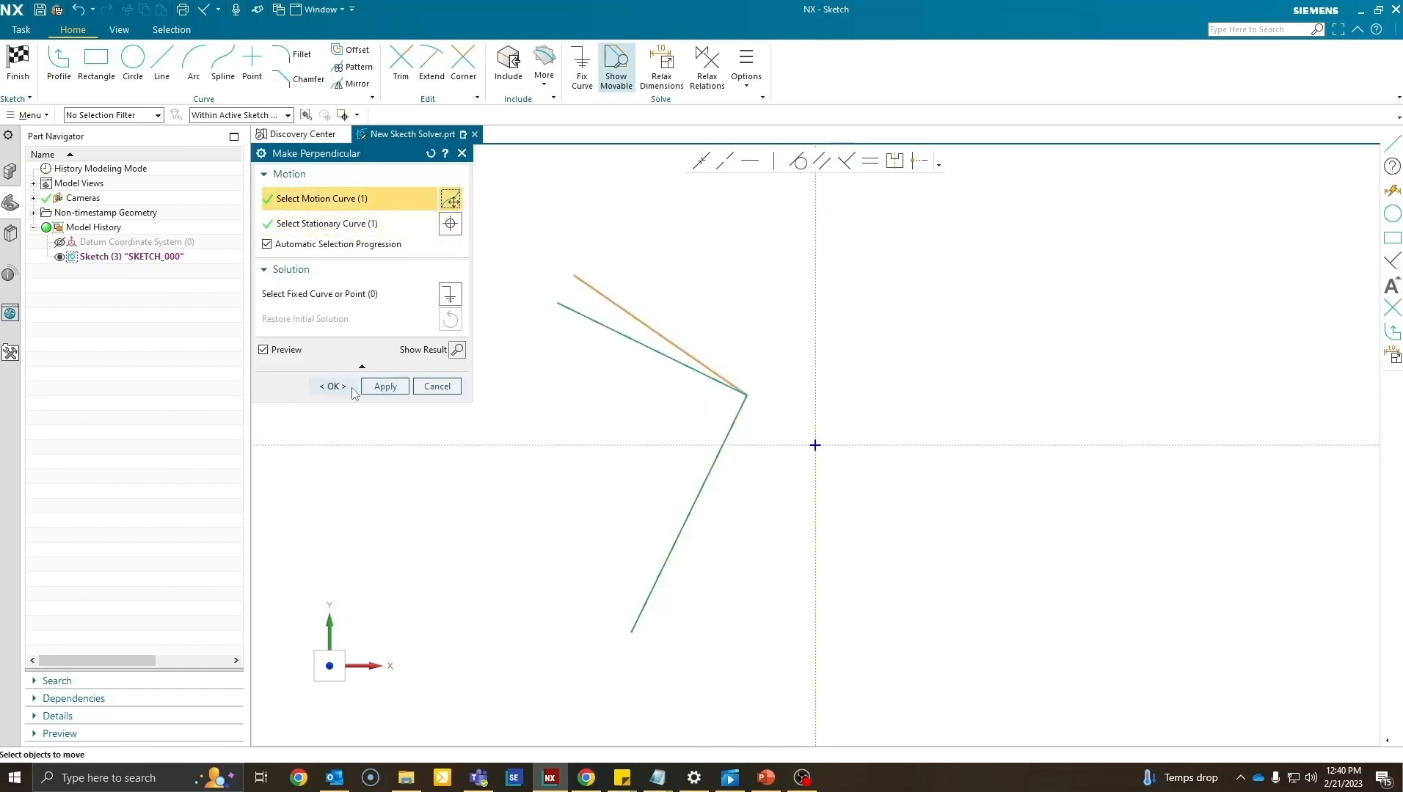
pyautogui.click(330, 386)
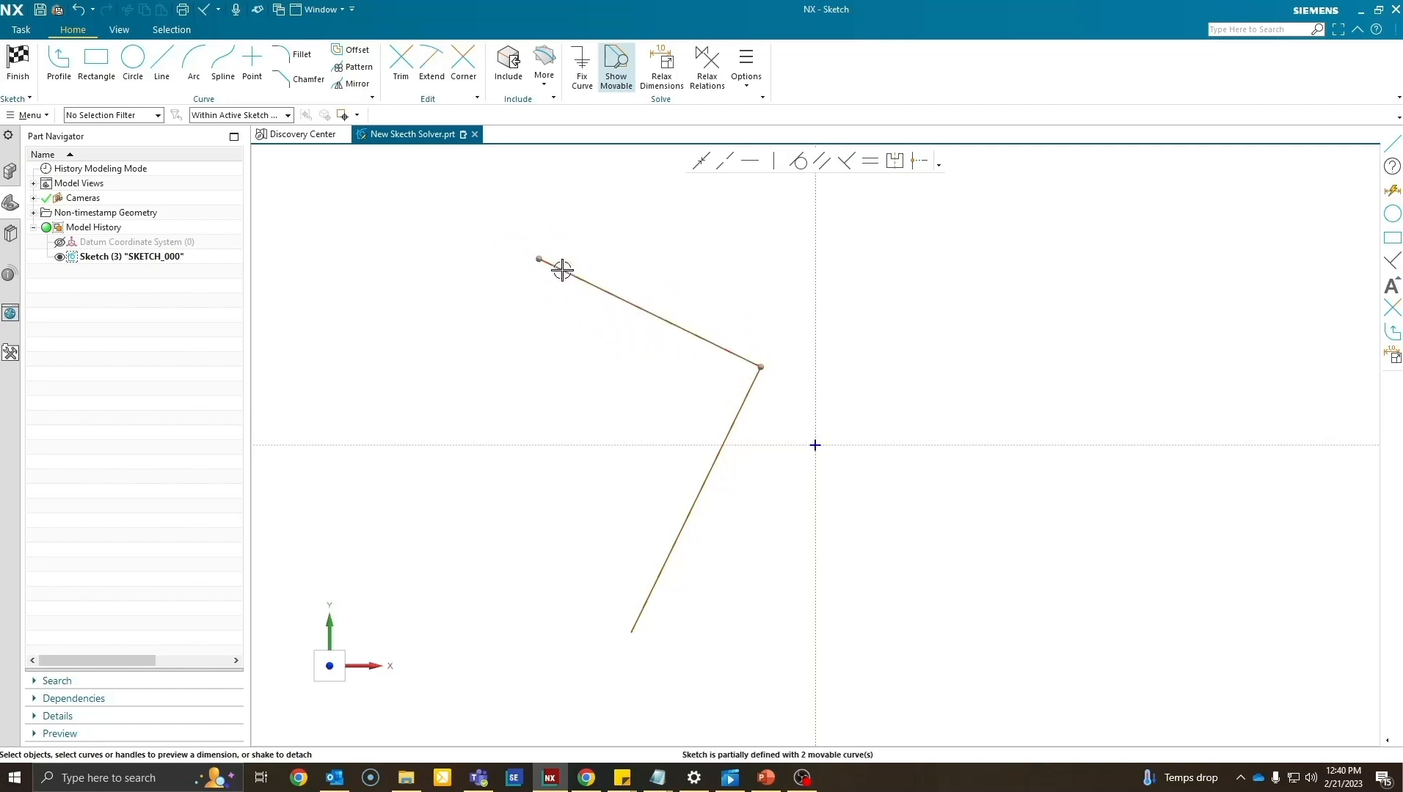
pyautogui.moveTo(559, 268); pyautogui.dragTo(551, 295)
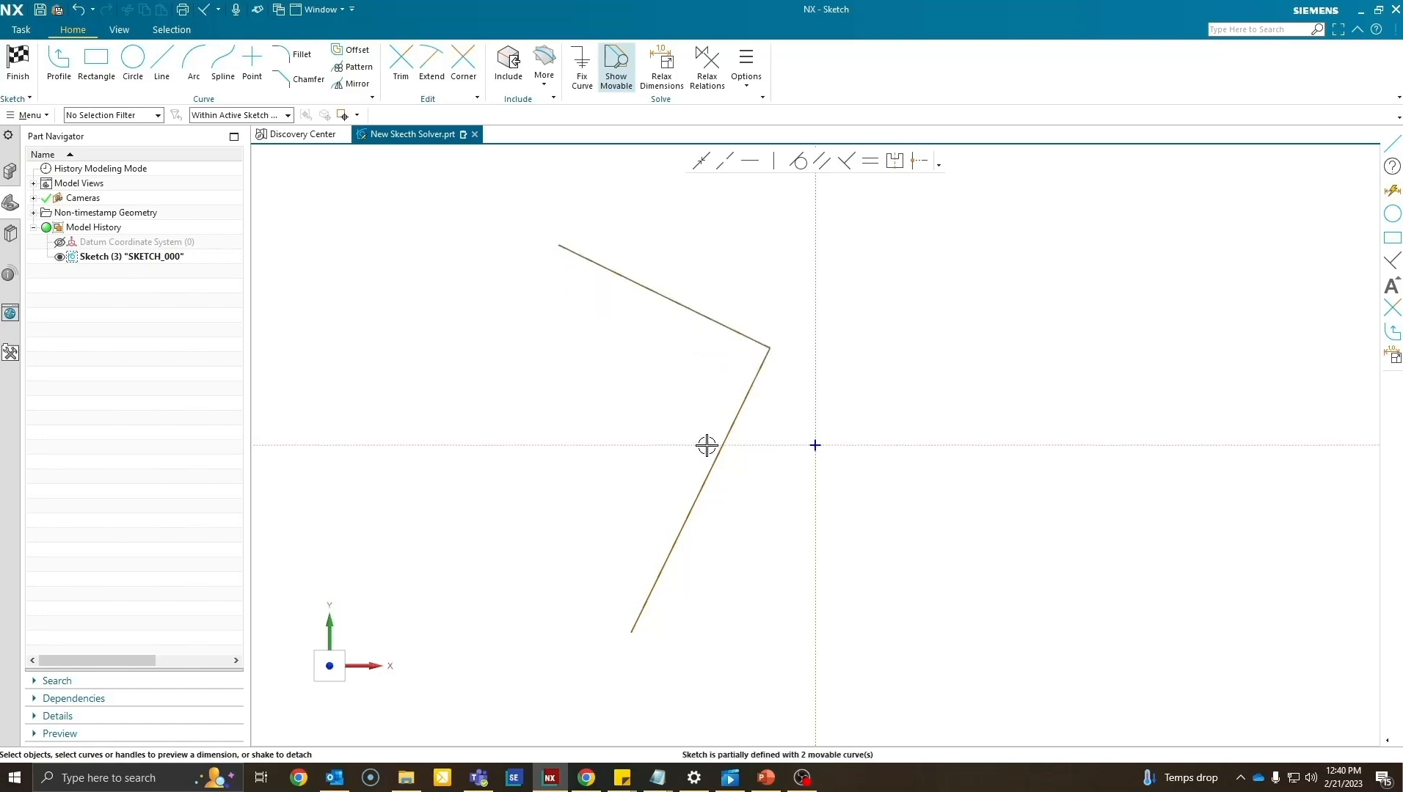
pyautogui.click(695, 301)
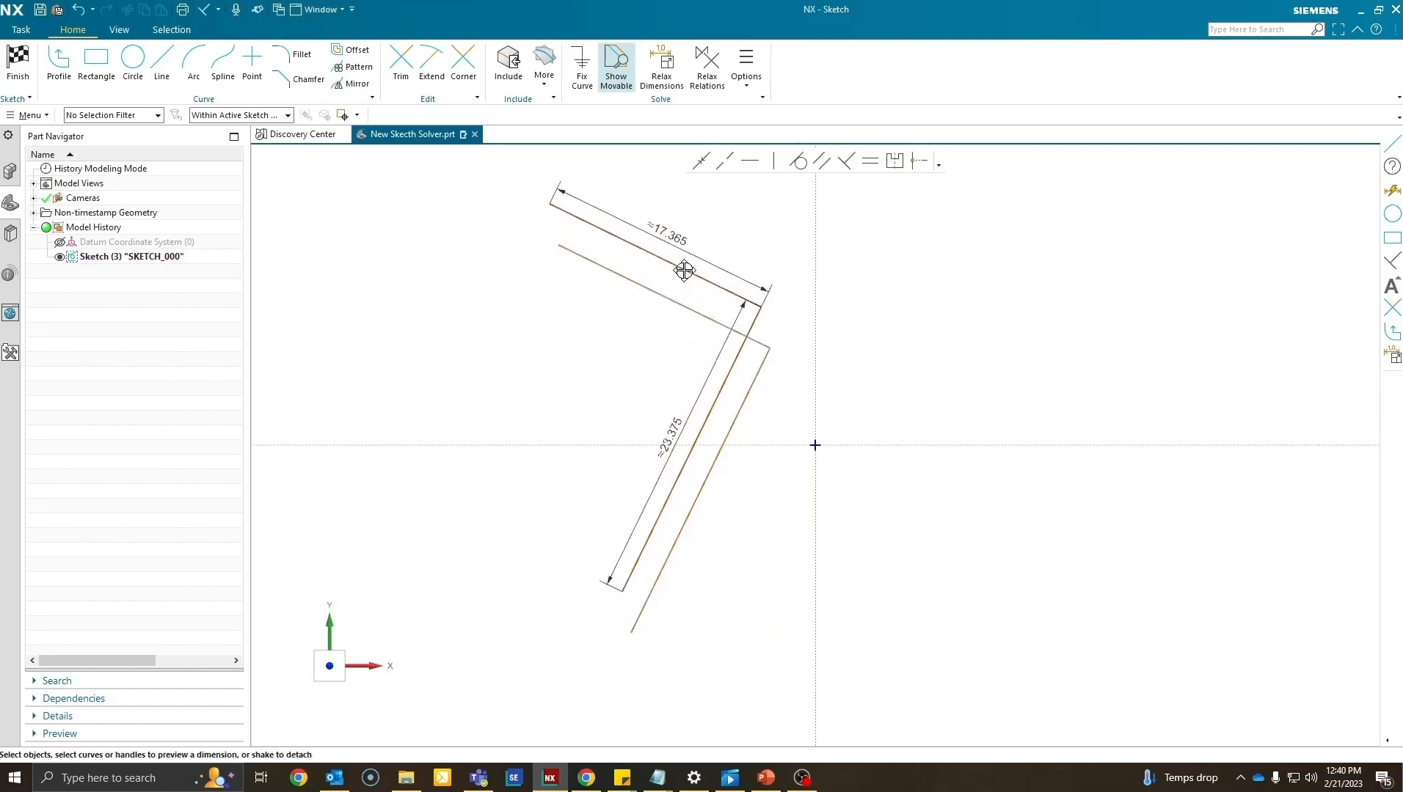
pyautogui.moveTo(684, 270); pyautogui.dragTo(700, 308)
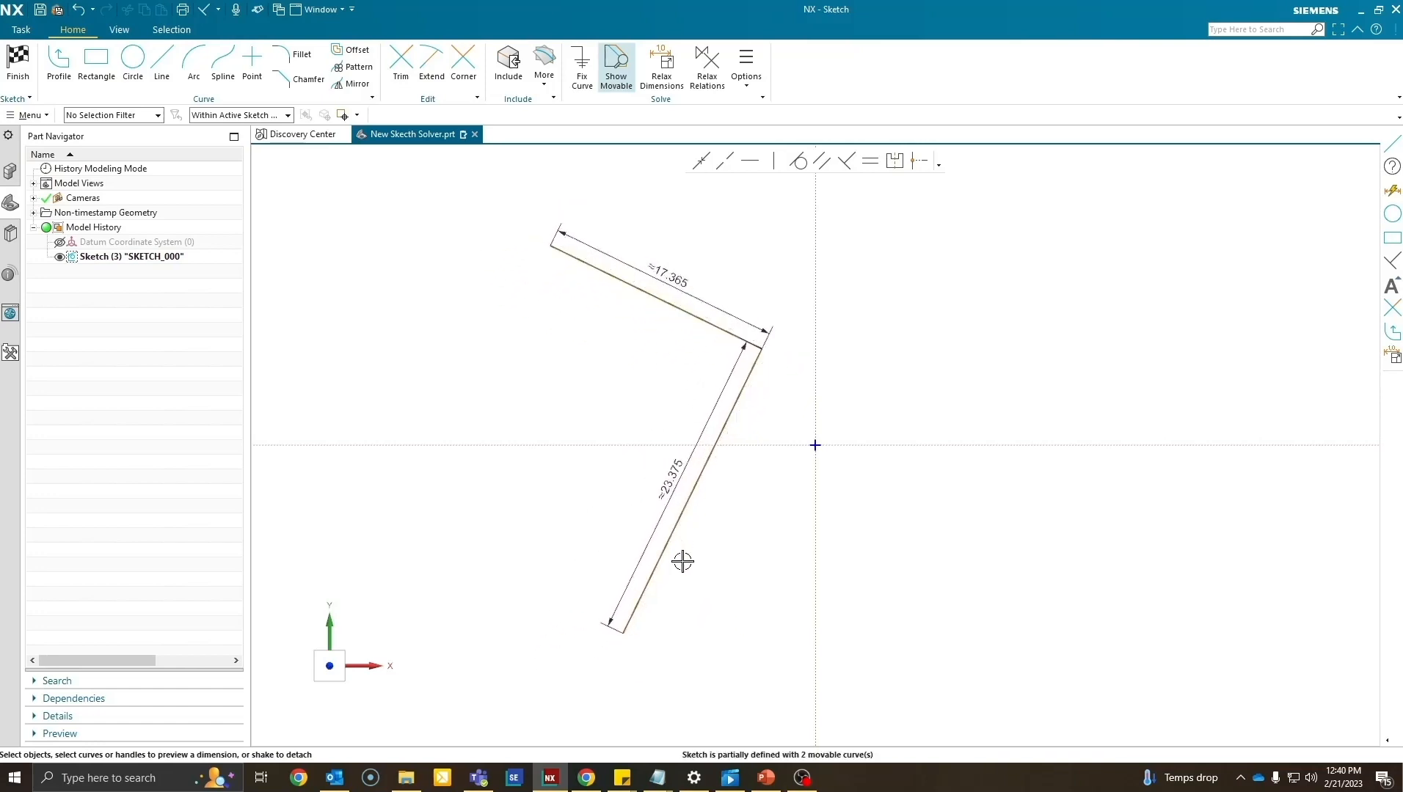
pyautogui.click(658, 296)
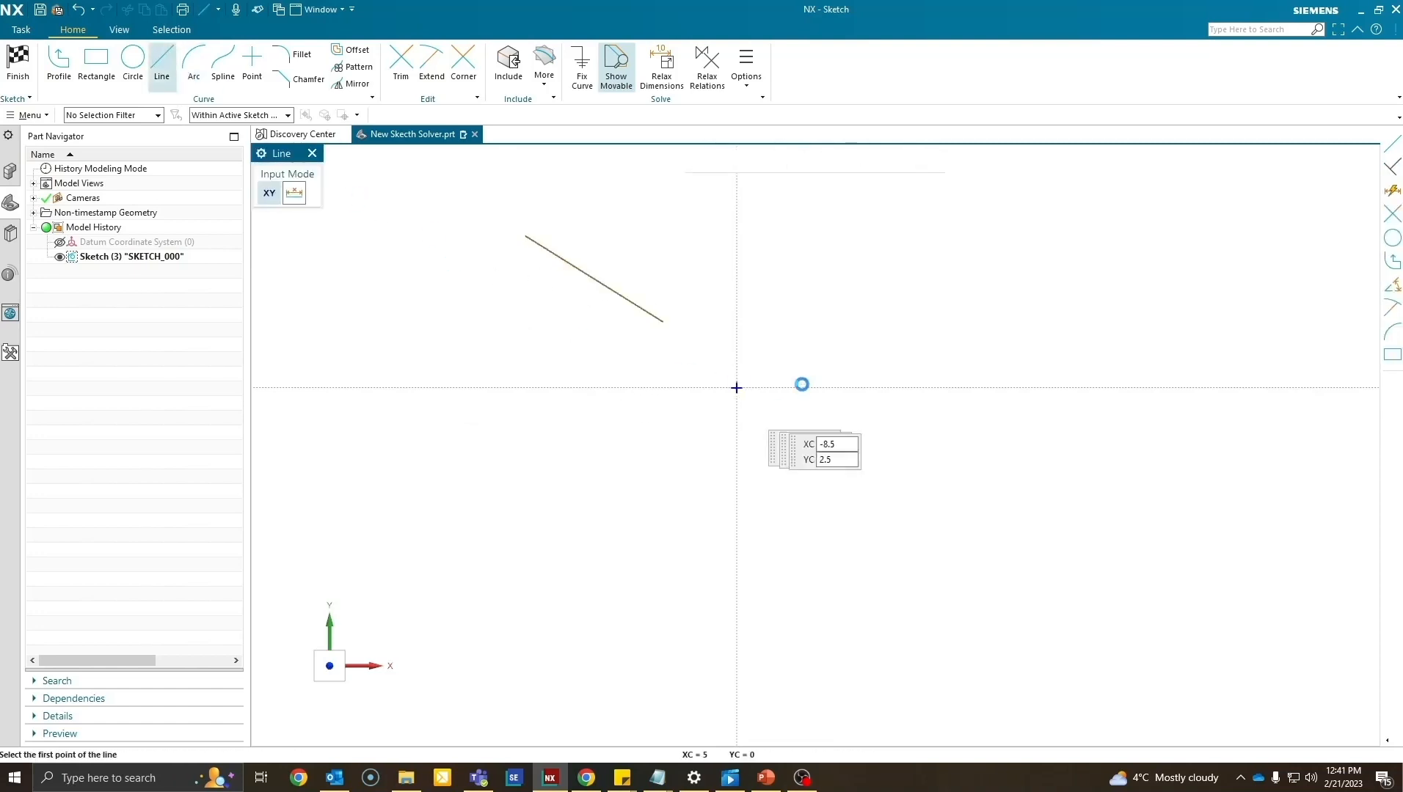
# Draw a separate diagonal line and make the upper line perpendicular to it.
pyautogui.click(802, 384)
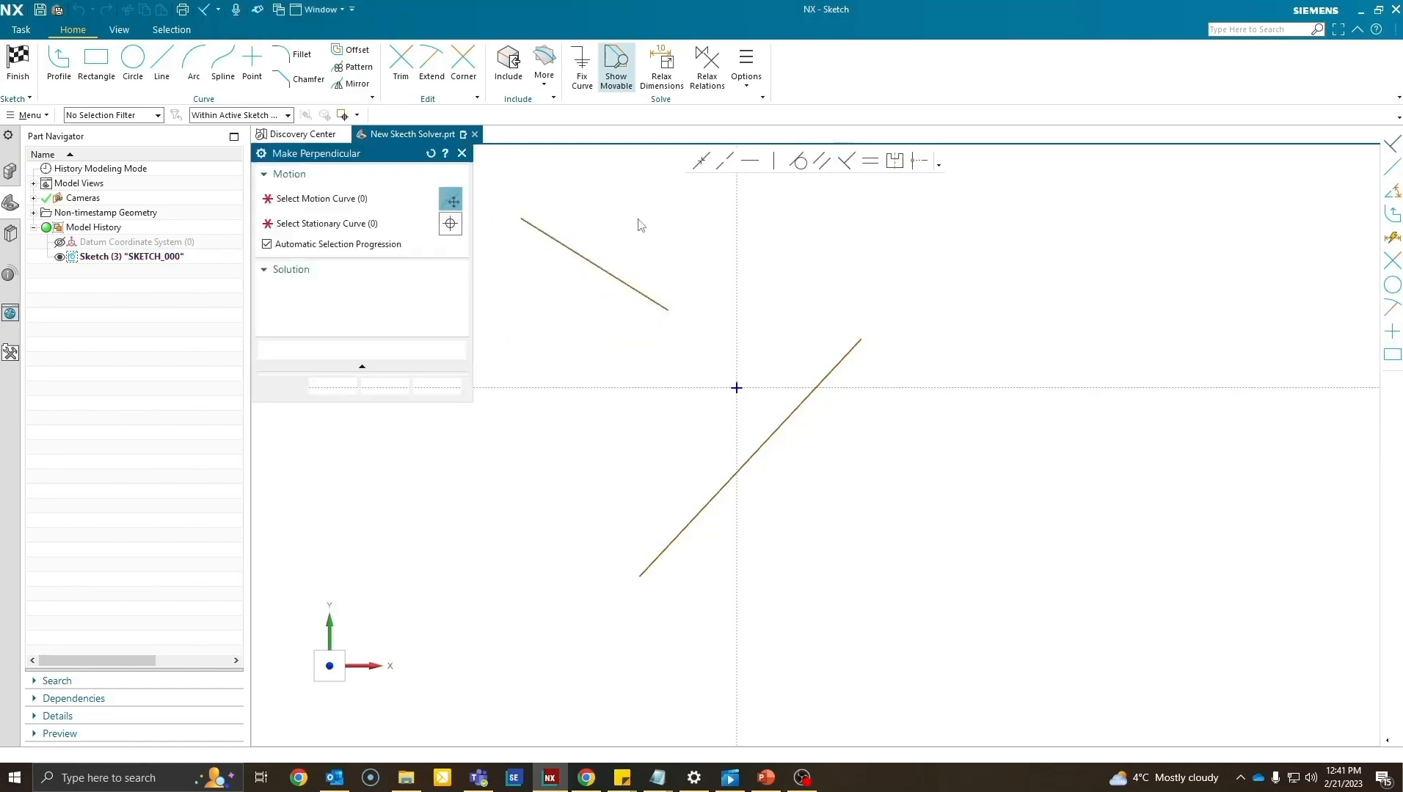
pyautogui.click(590, 251)
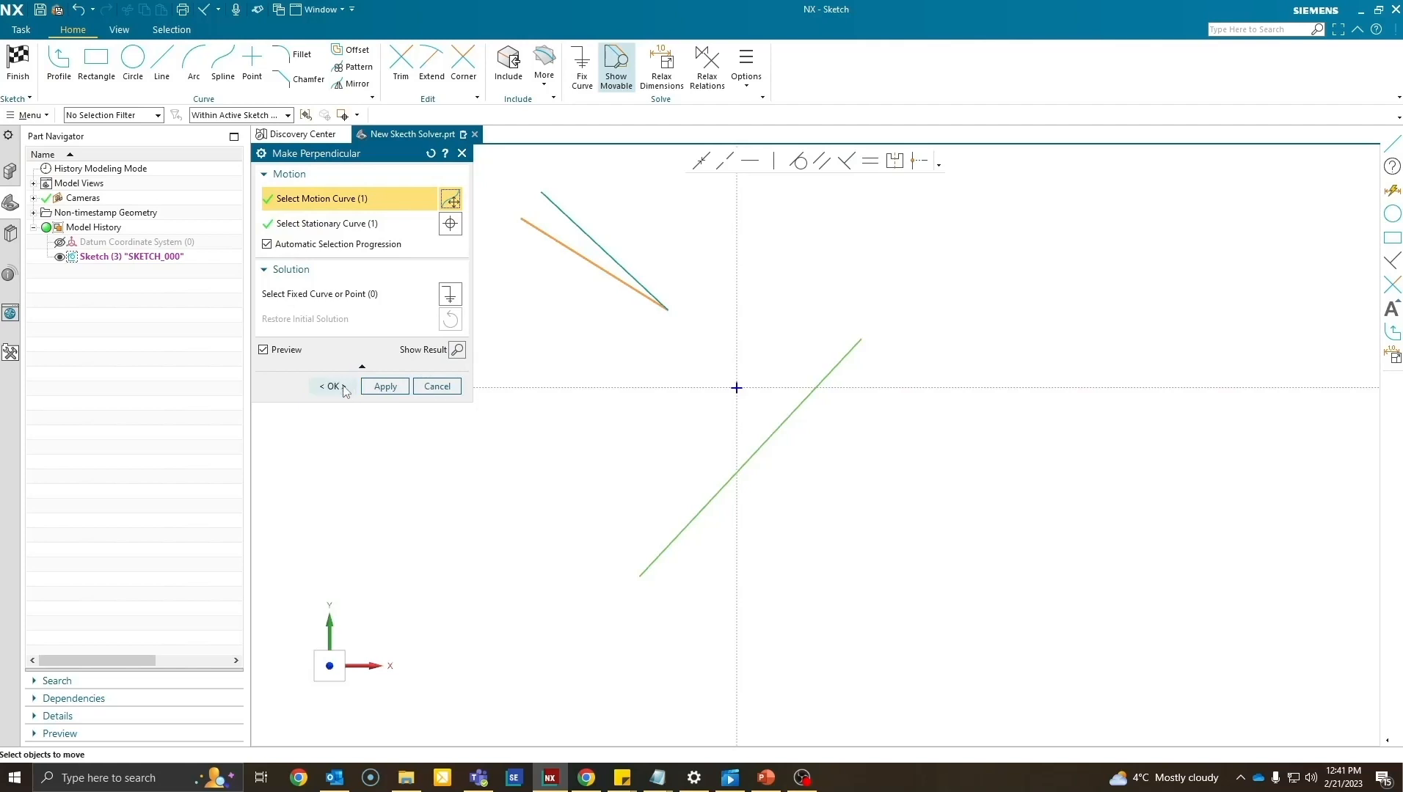
pyautogui.click(329, 386)
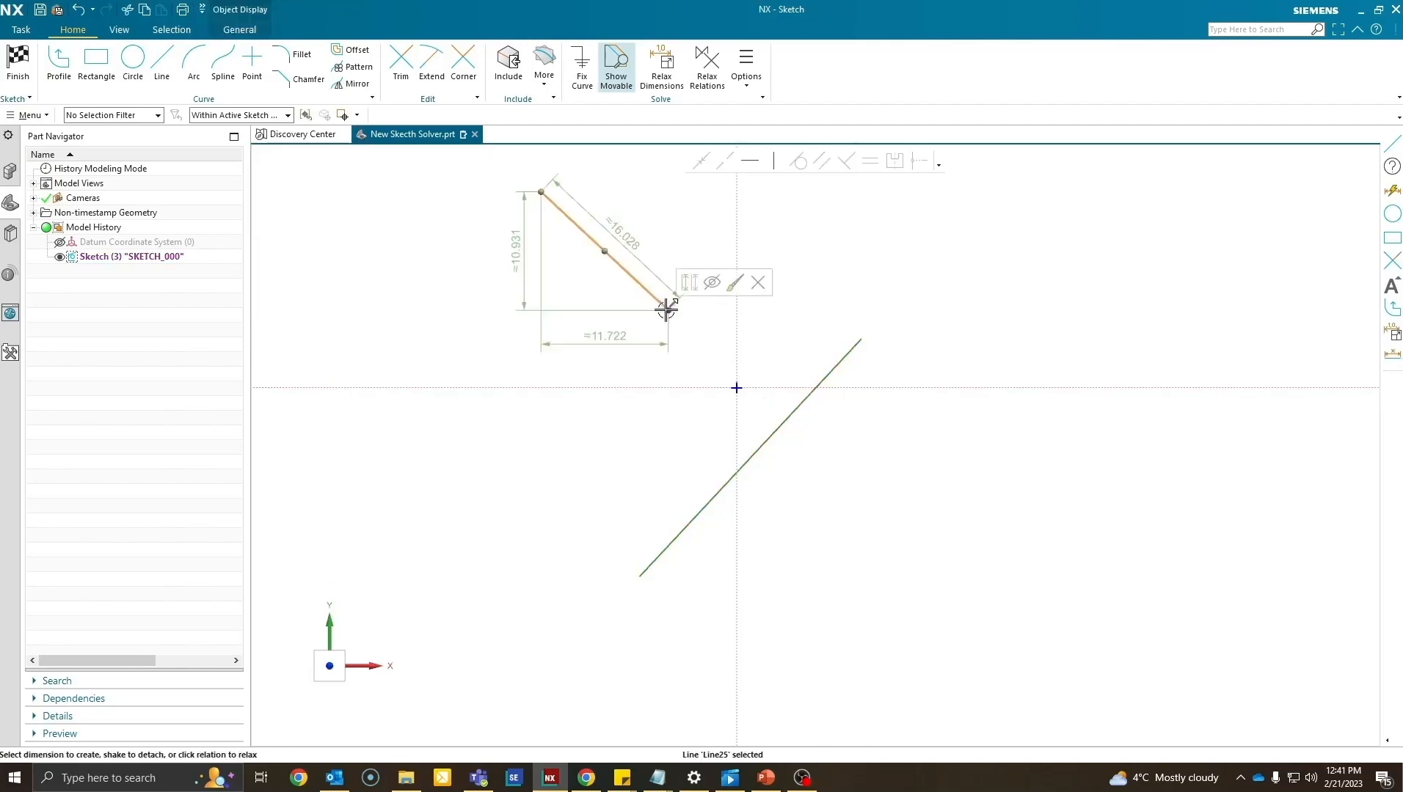
# Stretch the upper line's endpoint out toward the new diagonal line.
pyautogui.moveTo(666, 308); pyautogui.dragTo(684, 320)
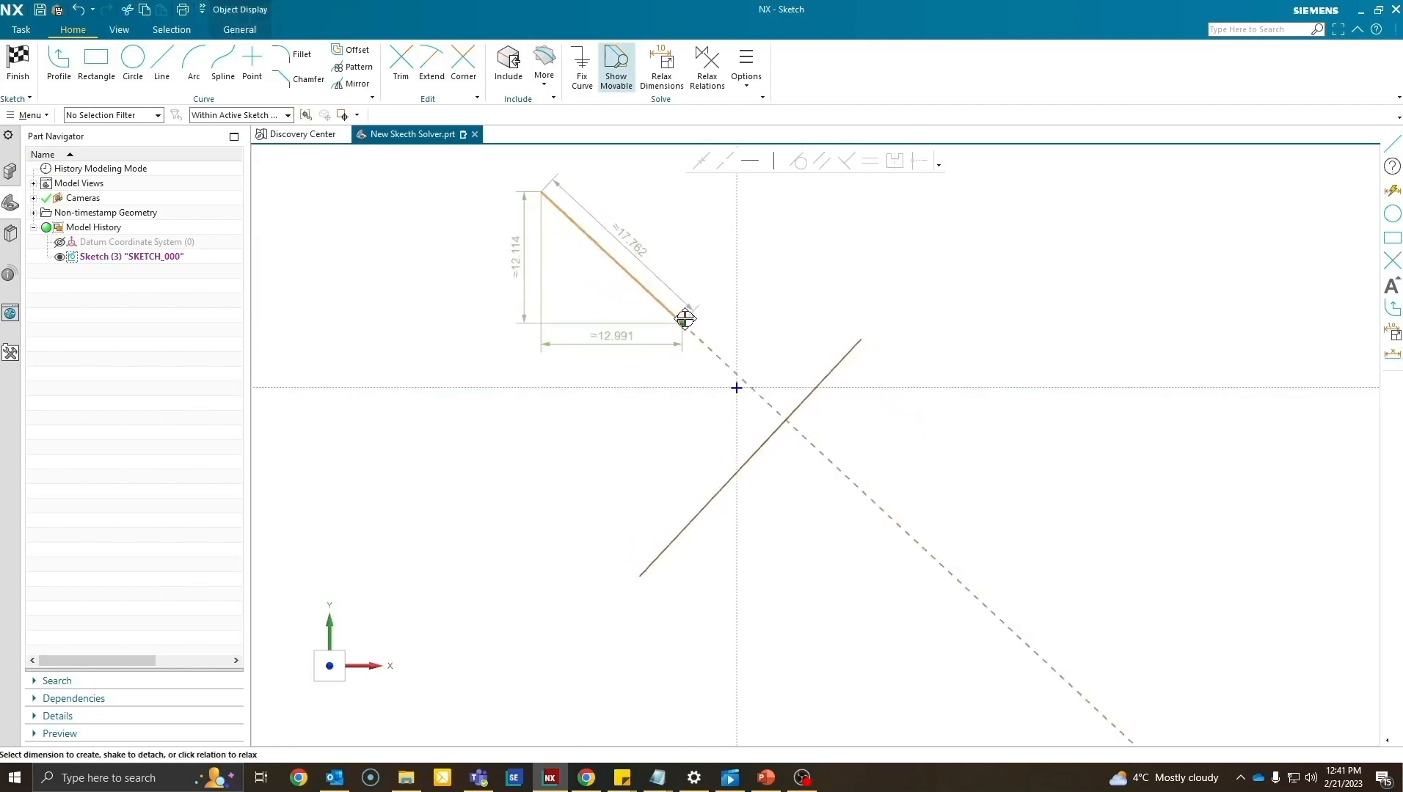
pyautogui.moveTo(684, 318); pyautogui.dragTo(658, 581)
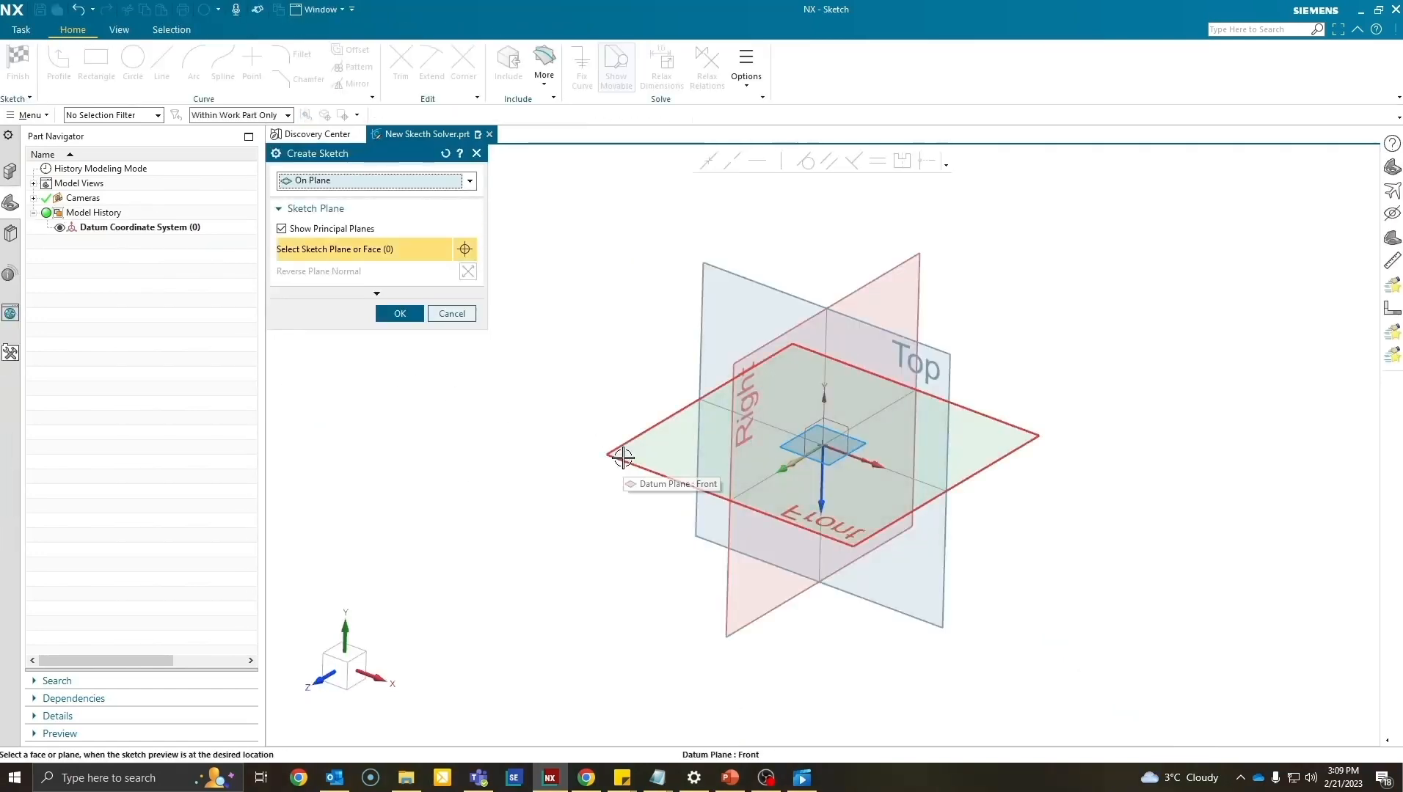
# Sketch four circles on the Front plane and constrain them to equal radius.
pyautogui.click(621, 456)
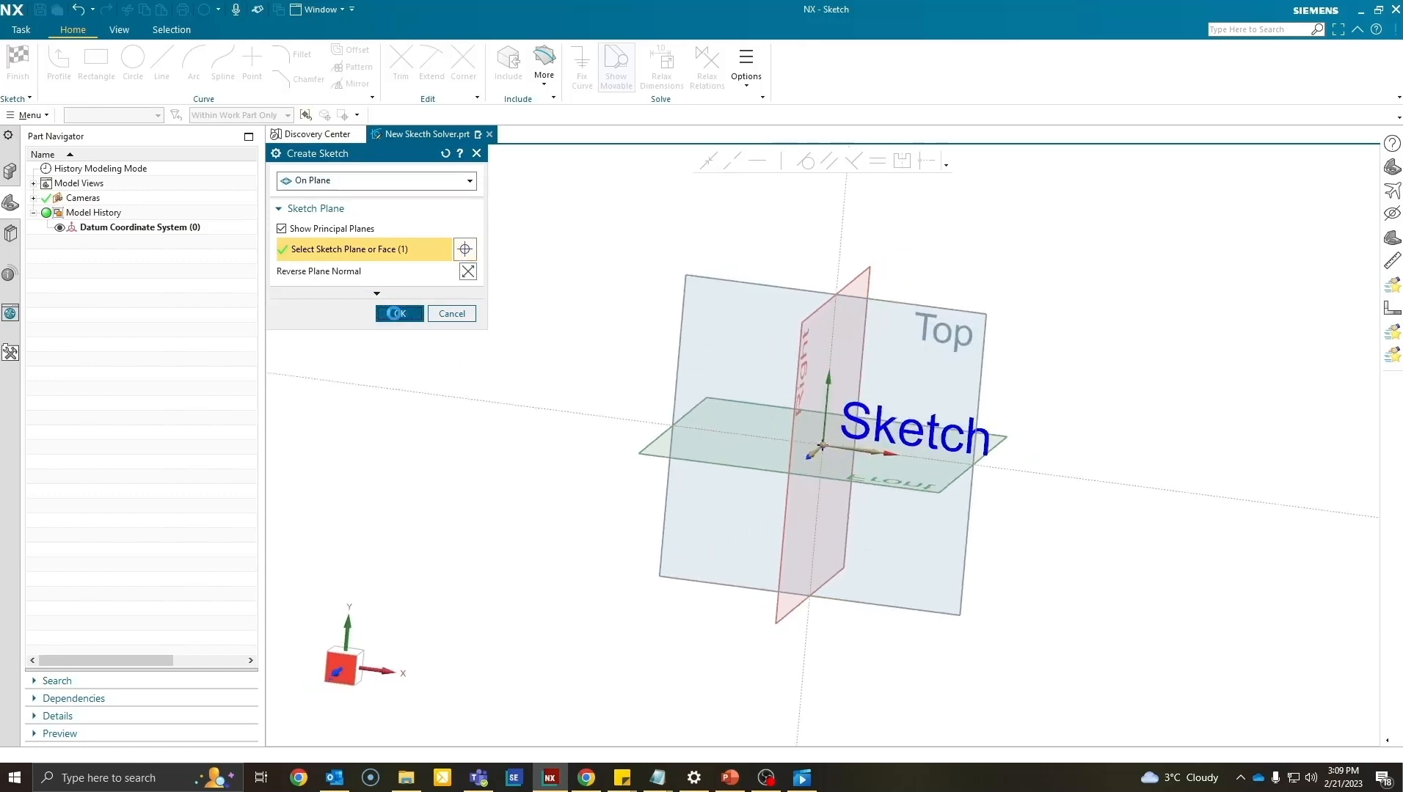
pyautogui.click(398, 313)
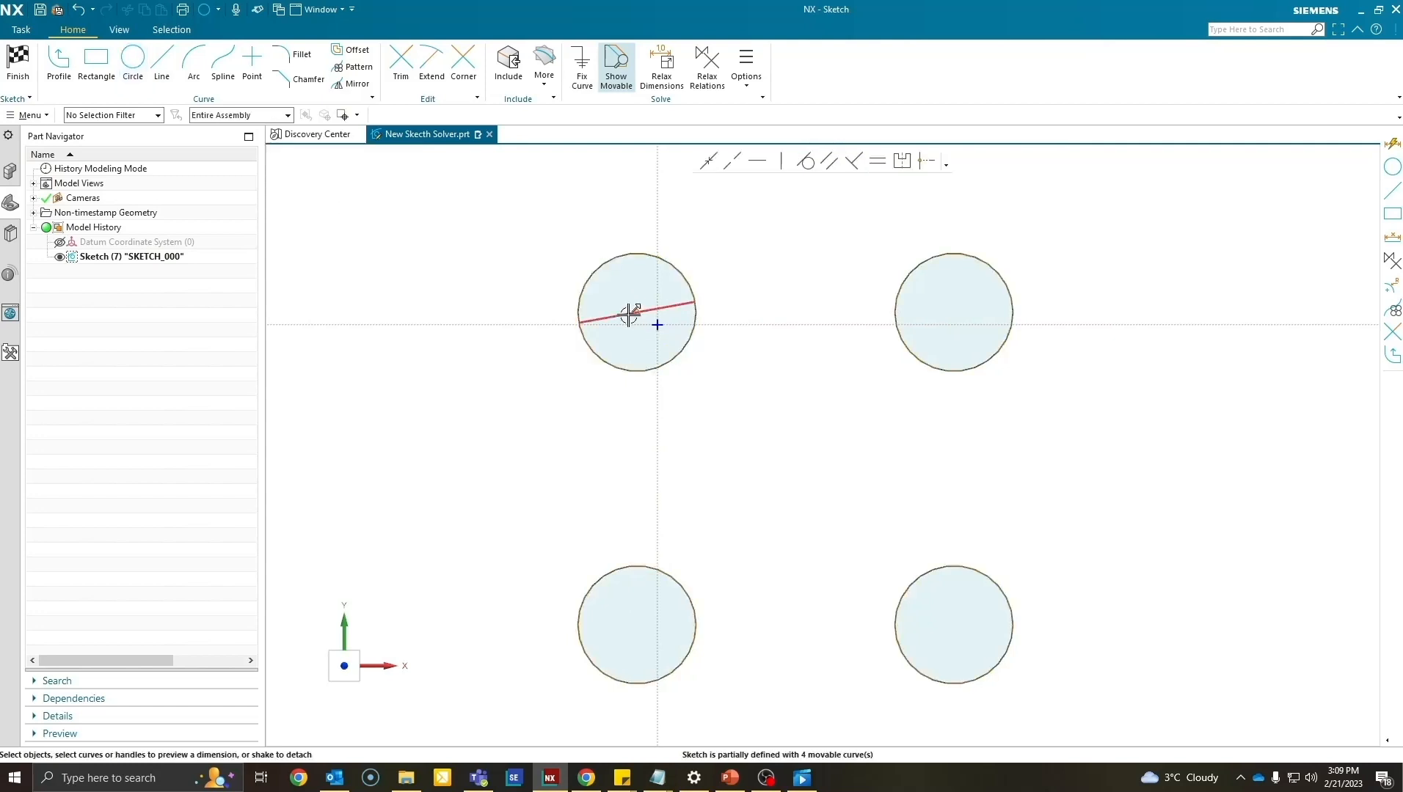
pyautogui.click(636, 311)
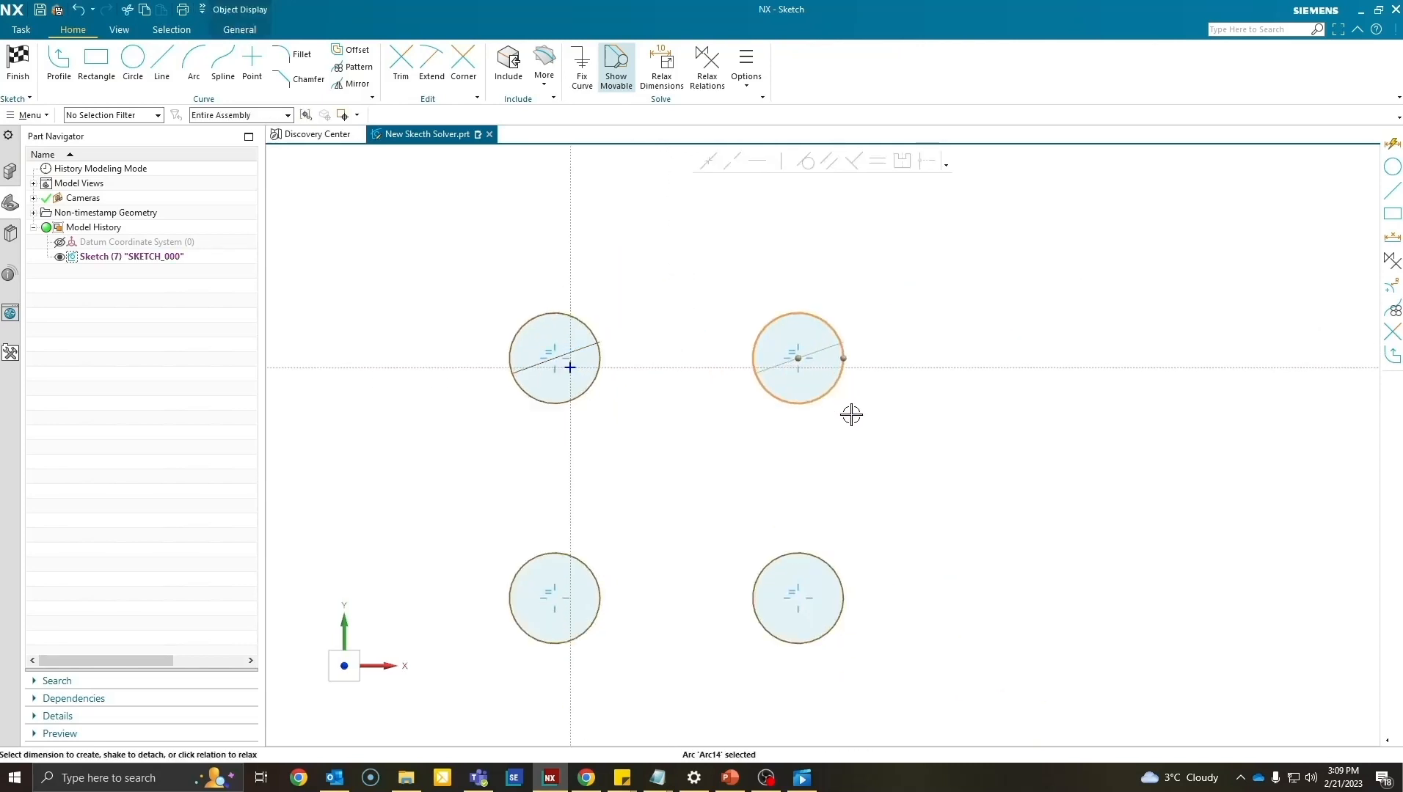
pyautogui.moveTo(797, 358); pyautogui.dragTo(898, 320)
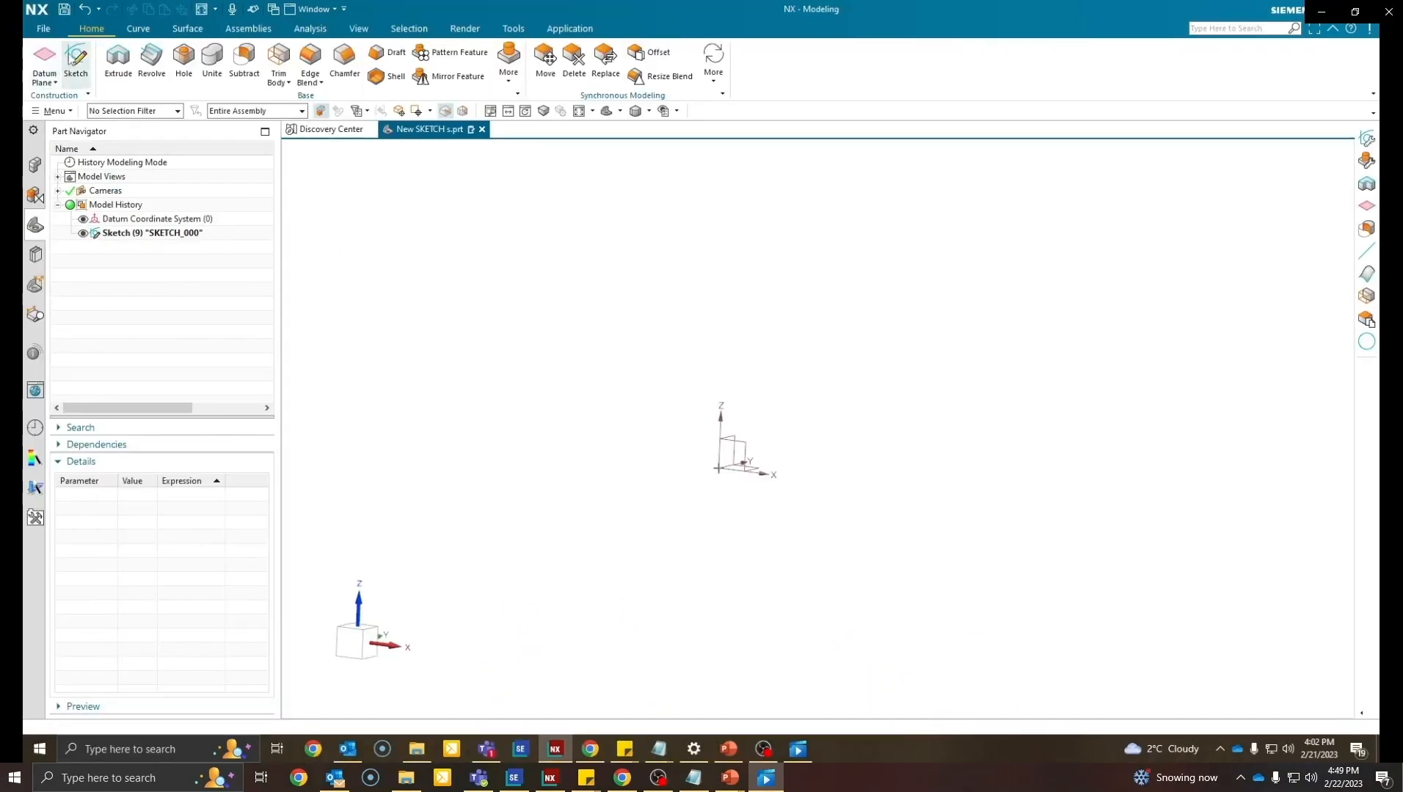
# Draw a centered rectangle at the origin and scale the sketch to 100 width.
pyautogui.click(75, 63)
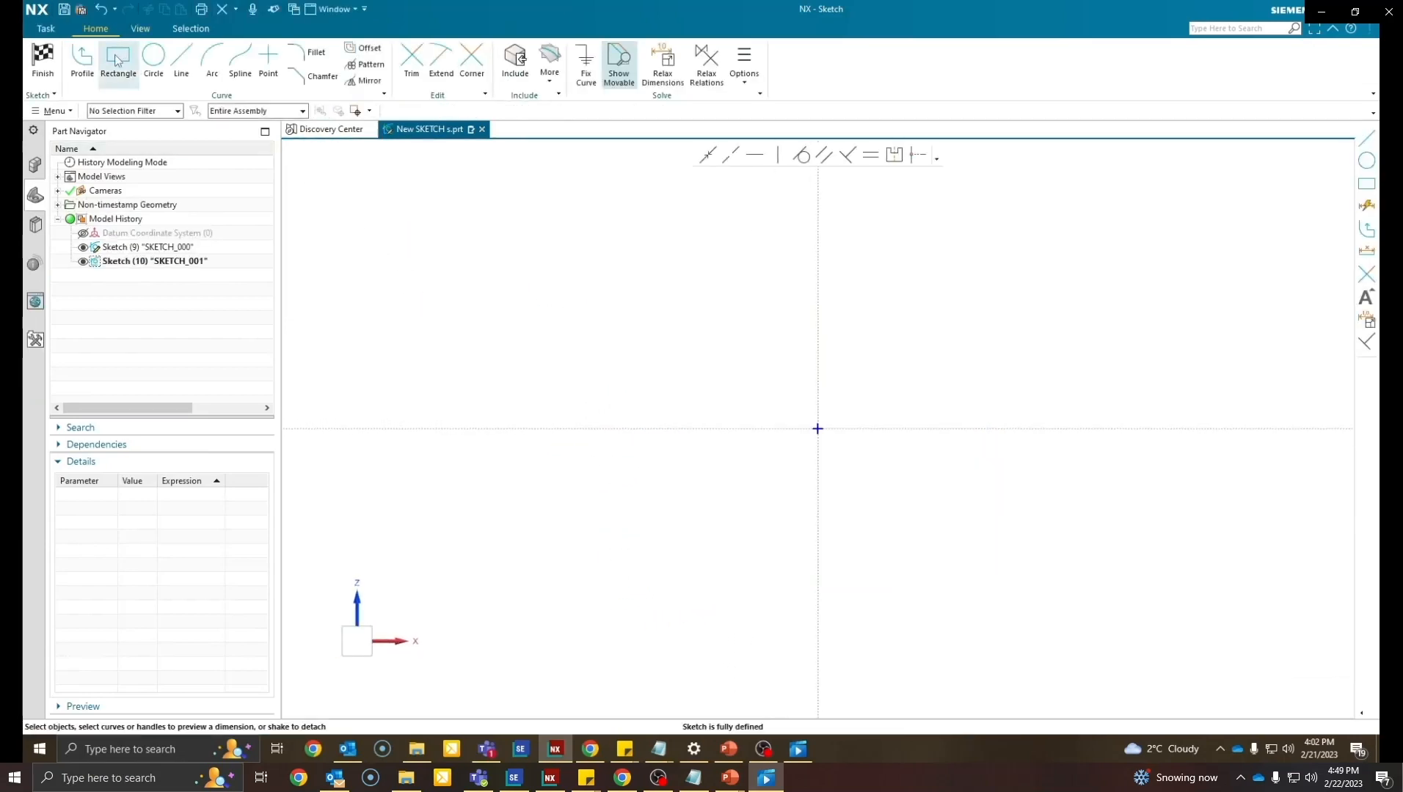
pyautogui.click(117, 61)
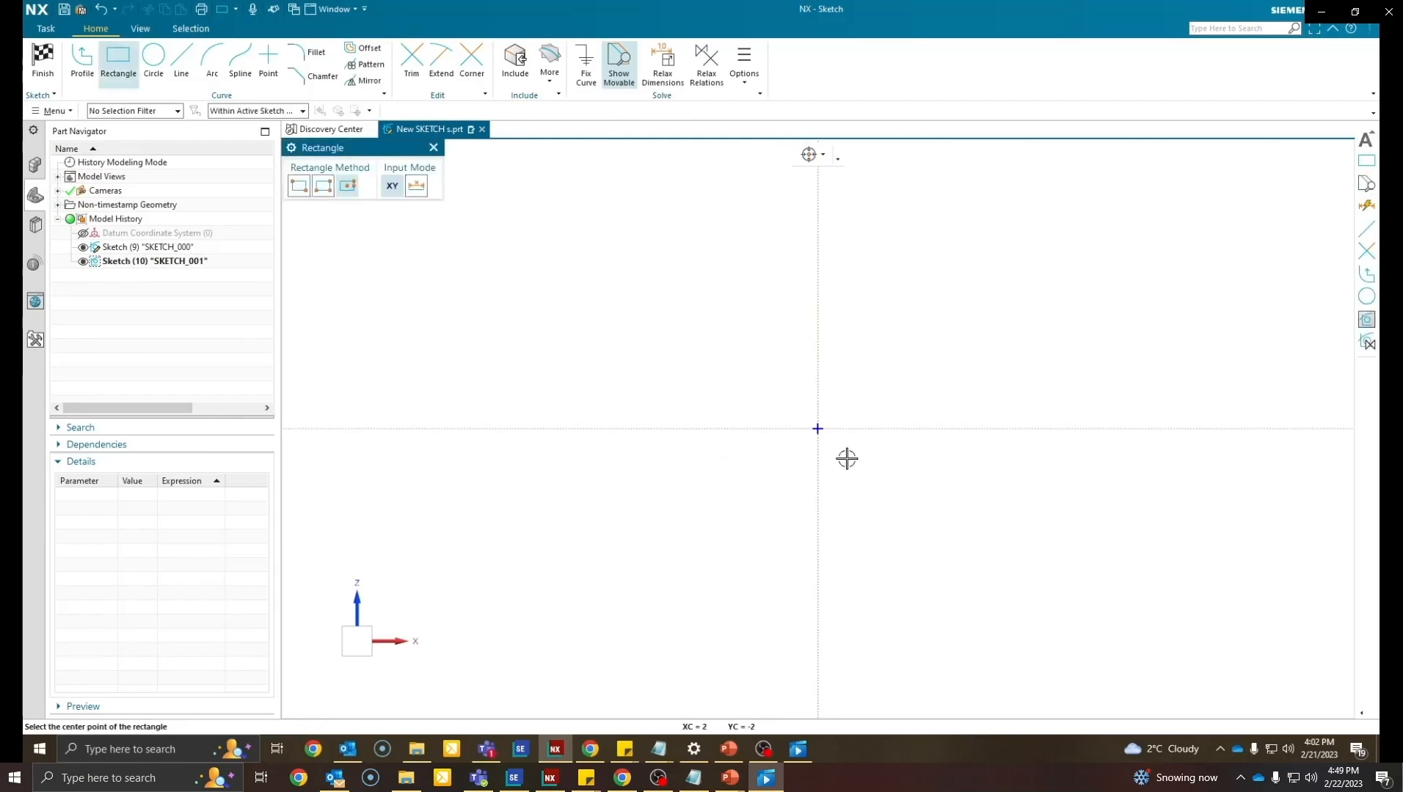
pyautogui.click(816, 428)
pyautogui.write('100.00000')
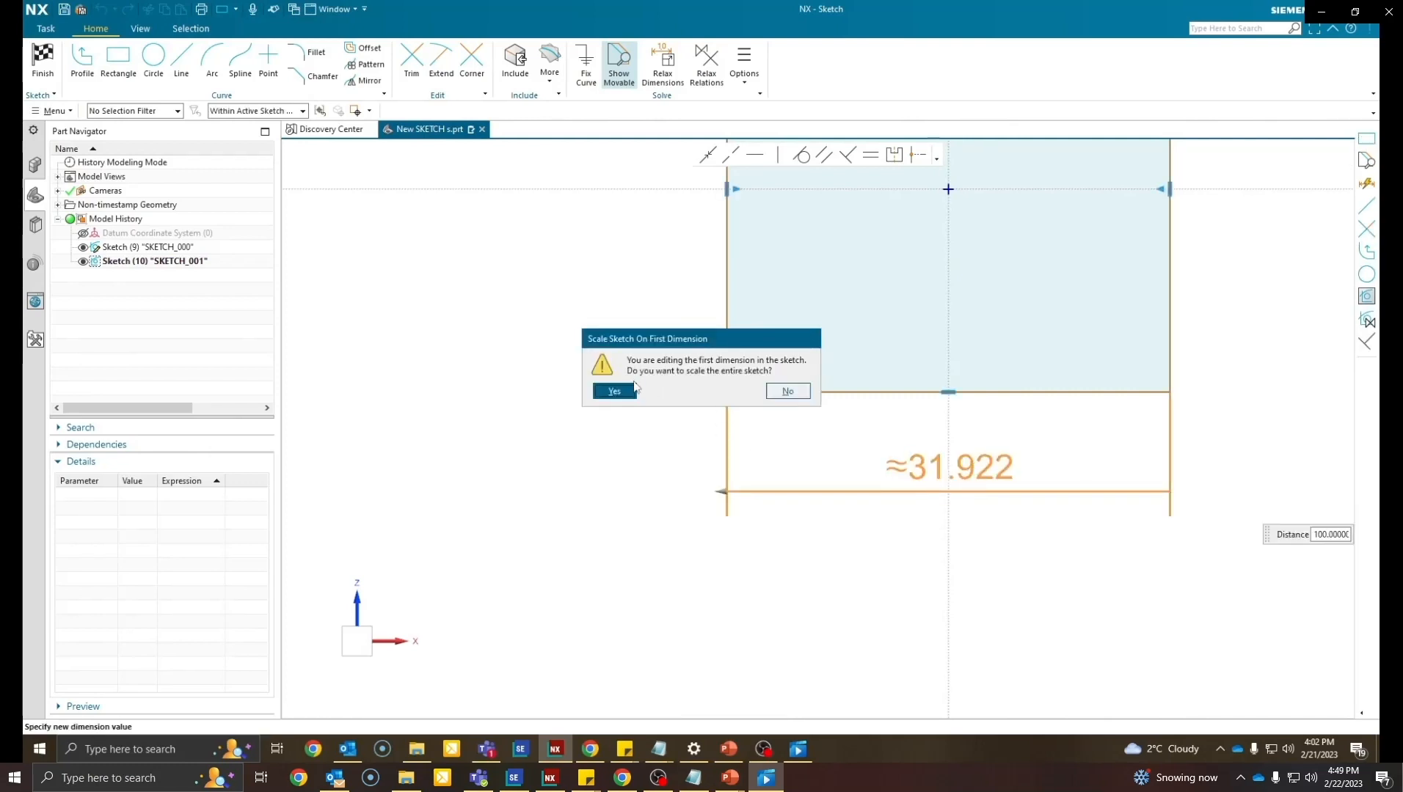
pyautogui.click(612, 391)
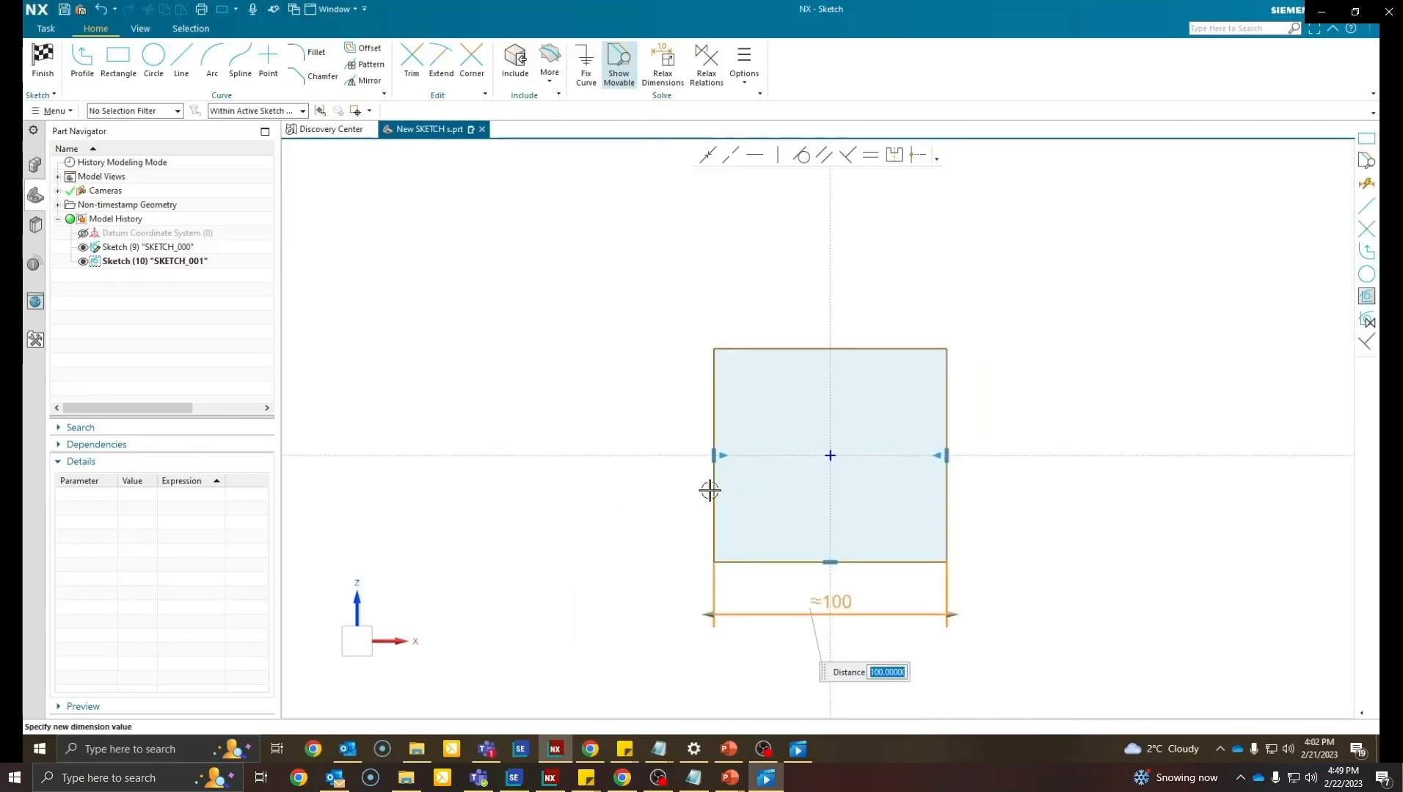
pyautogui.click(713, 456)
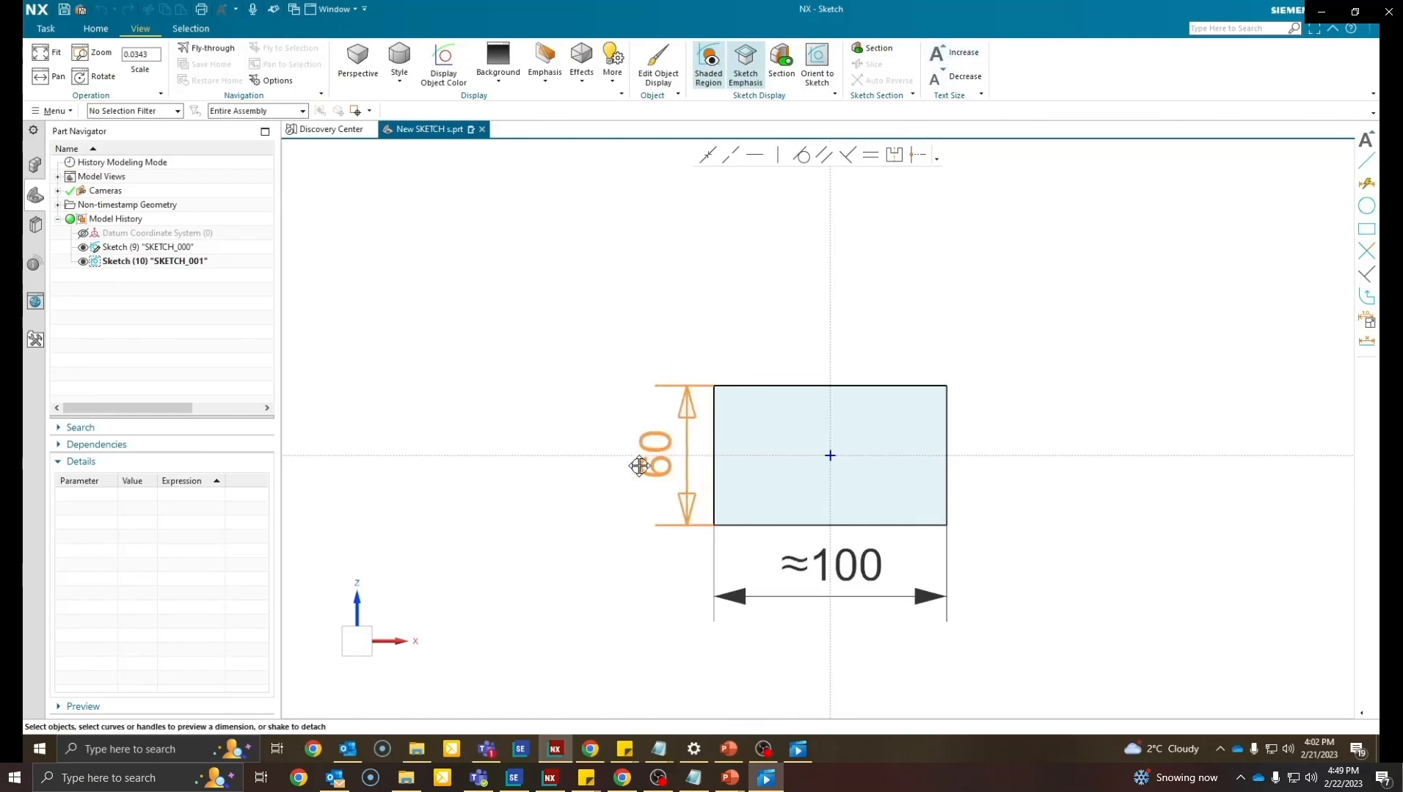
# Dimension the 80 top edge and 60 height, then finish the trapezoid sketch.
pyautogui.click(829, 386)
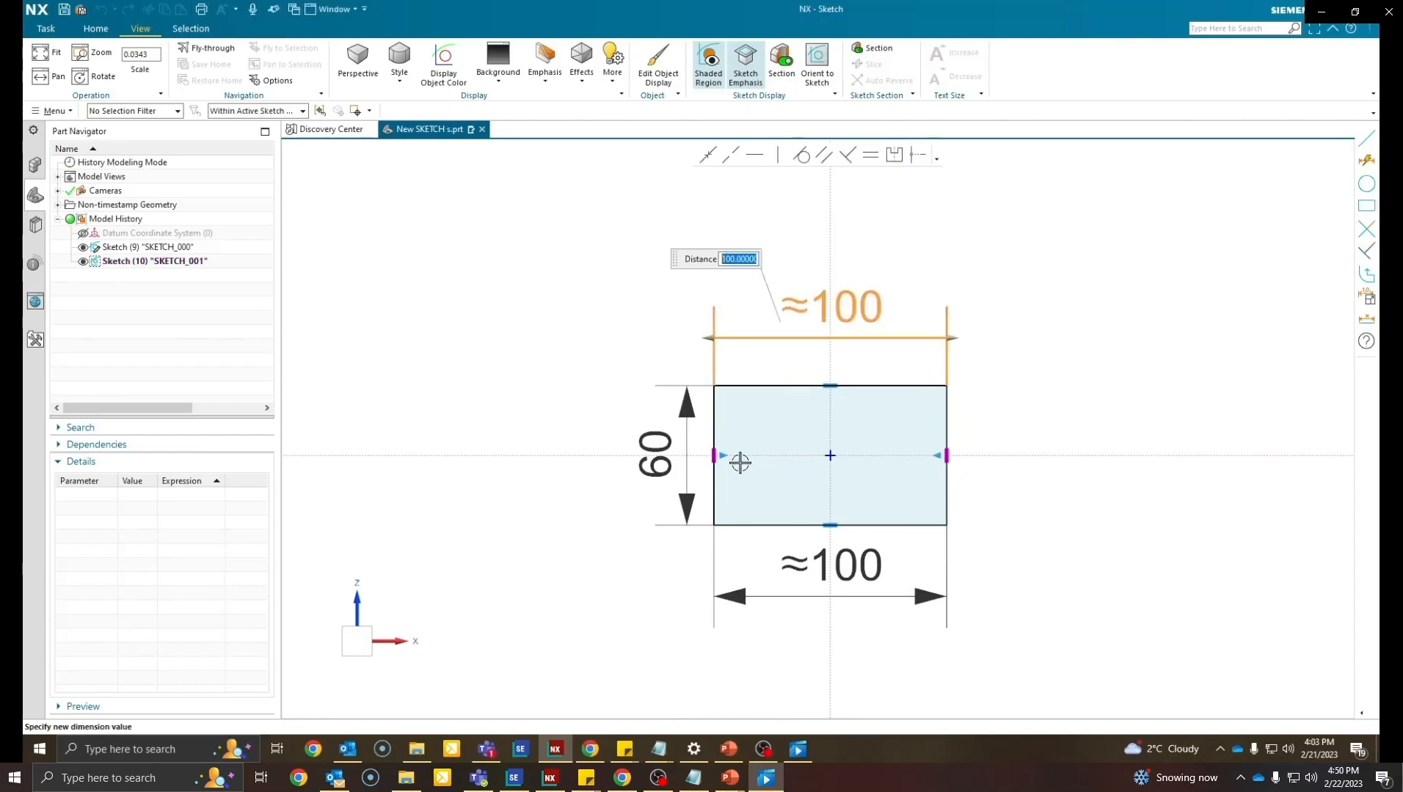
pyautogui.moveTo(902, 436)
pyautogui.write('80')
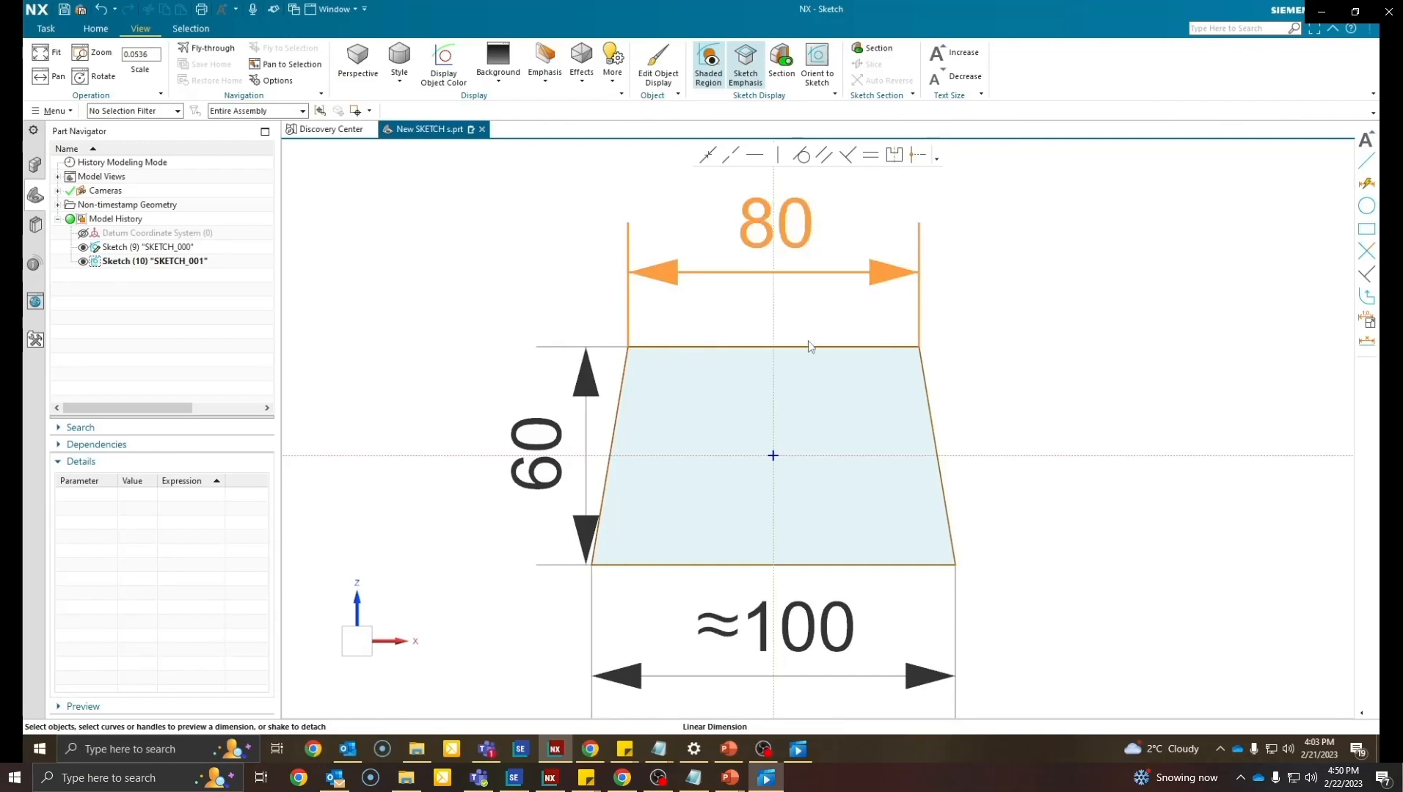
pyautogui.click(95, 29)
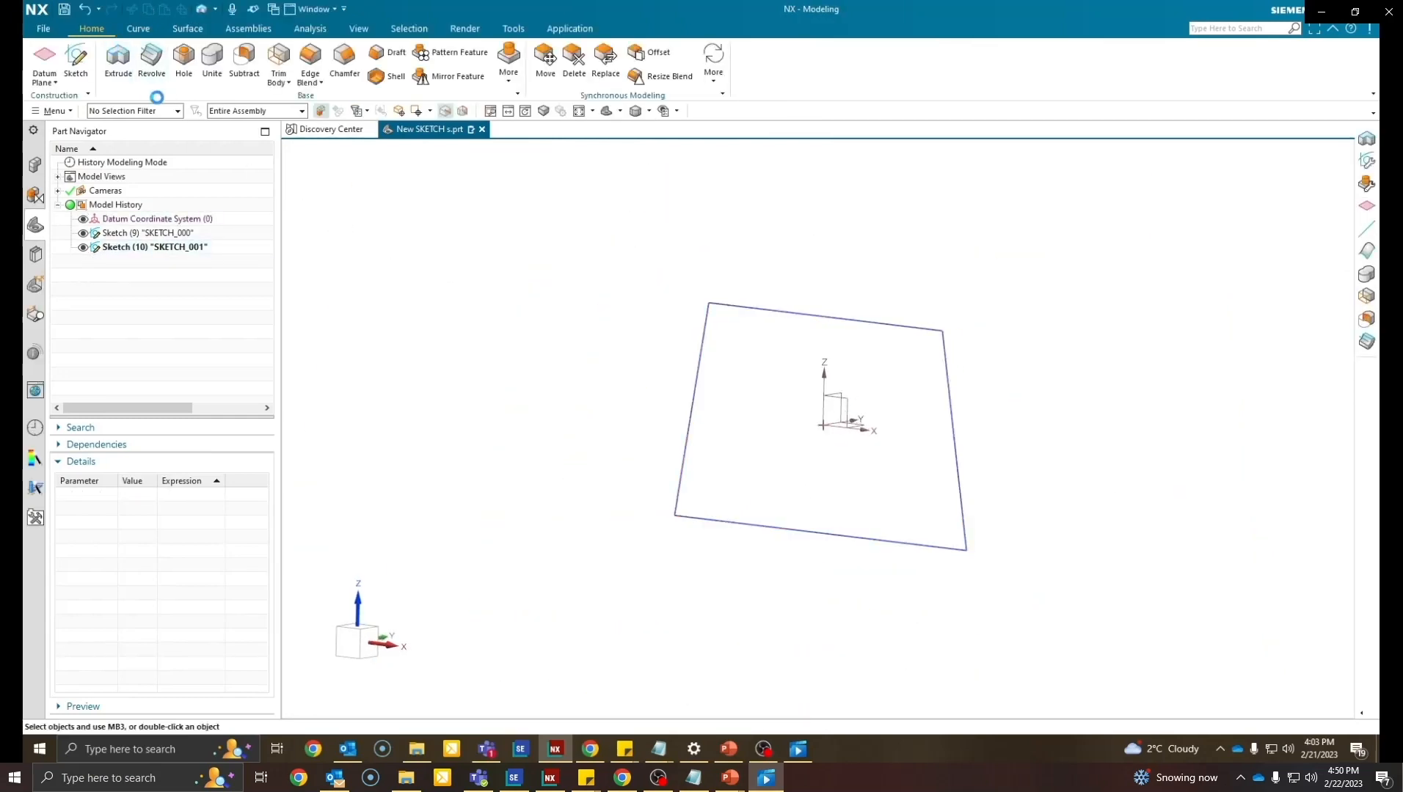
# Extrude the trapezoid sketch 30 deep into a solid plate.
pyautogui.click(118, 63)
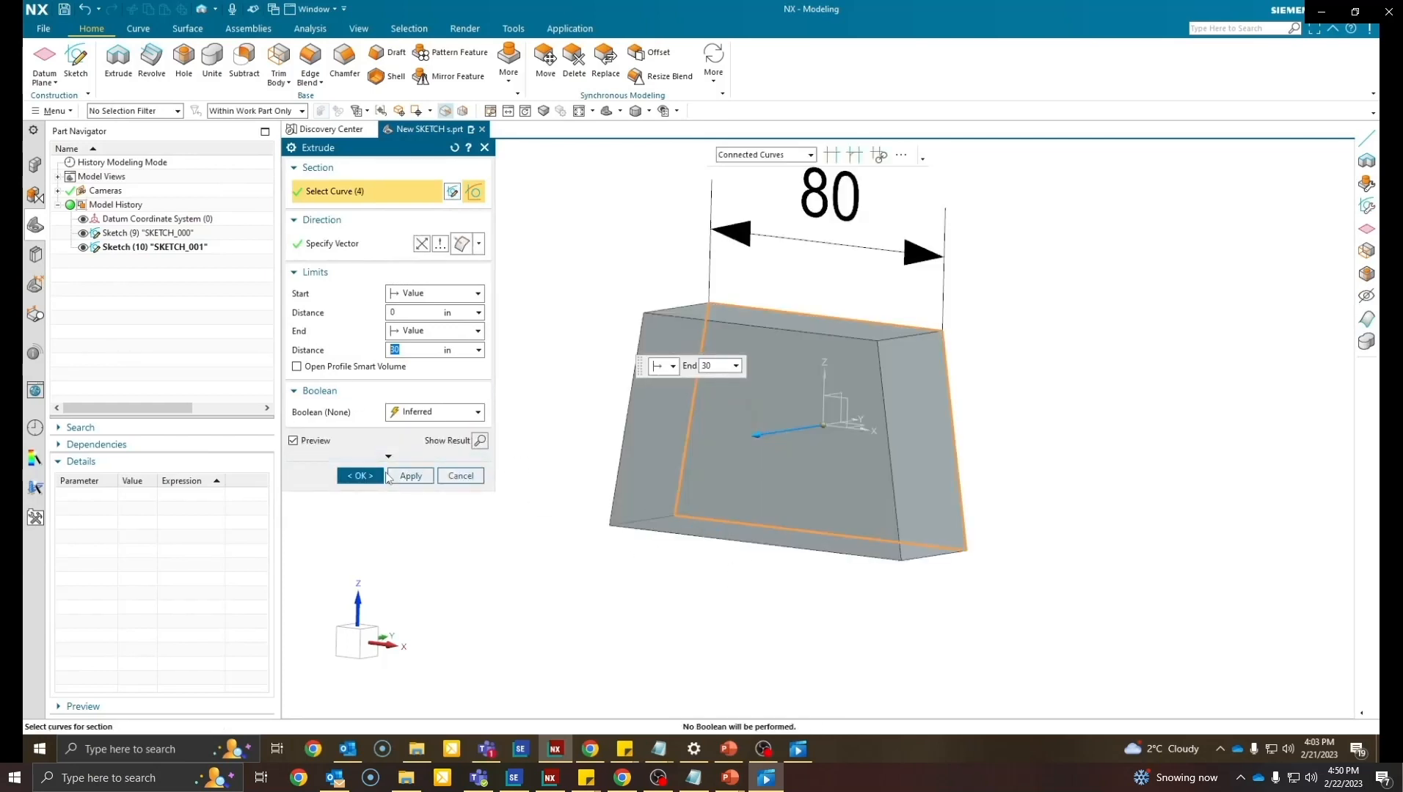
pyautogui.click(360, 475)
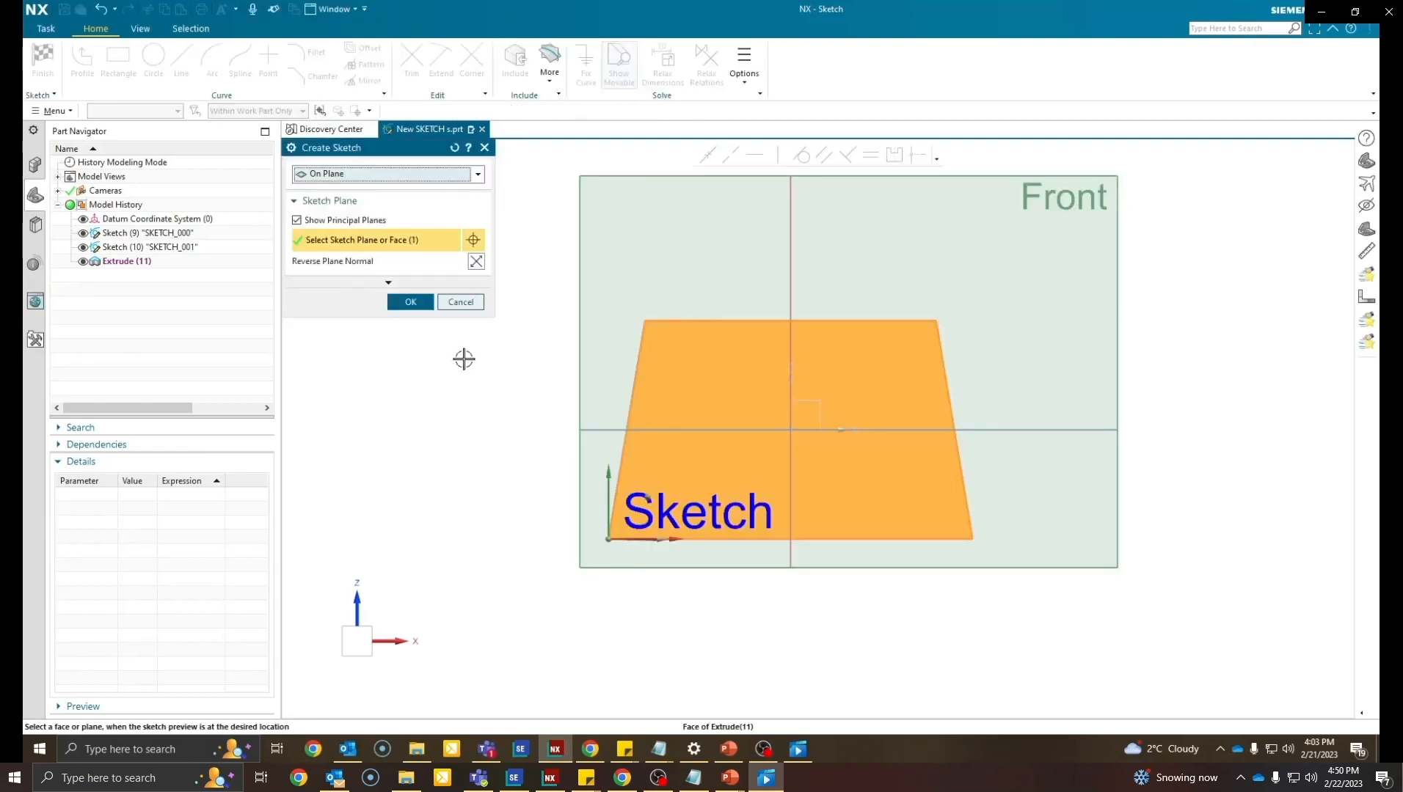
# Sketch on the plate's front face and include its left edge as sketch geometry.
pyautogui.click(410, 300)
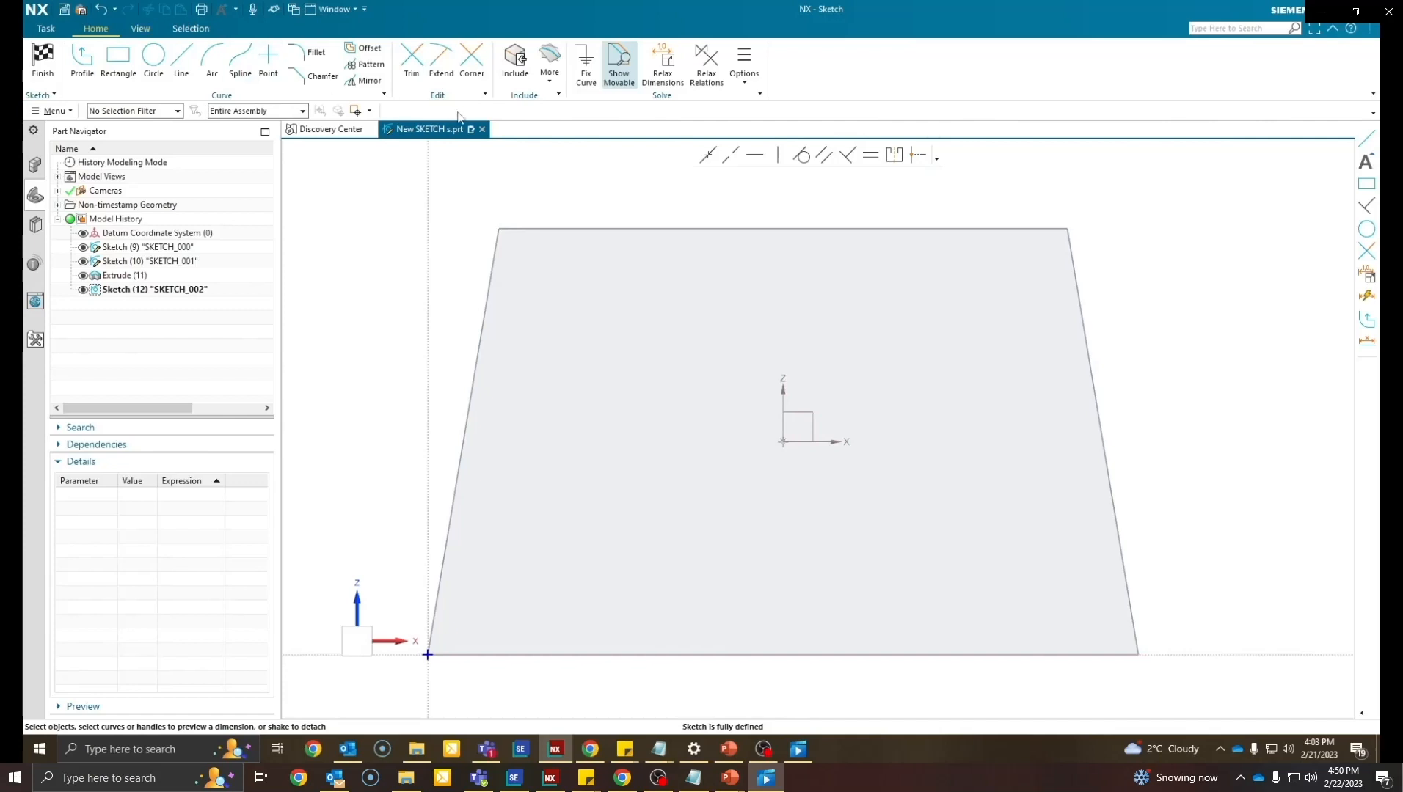
pyautogui.click(515, 60)
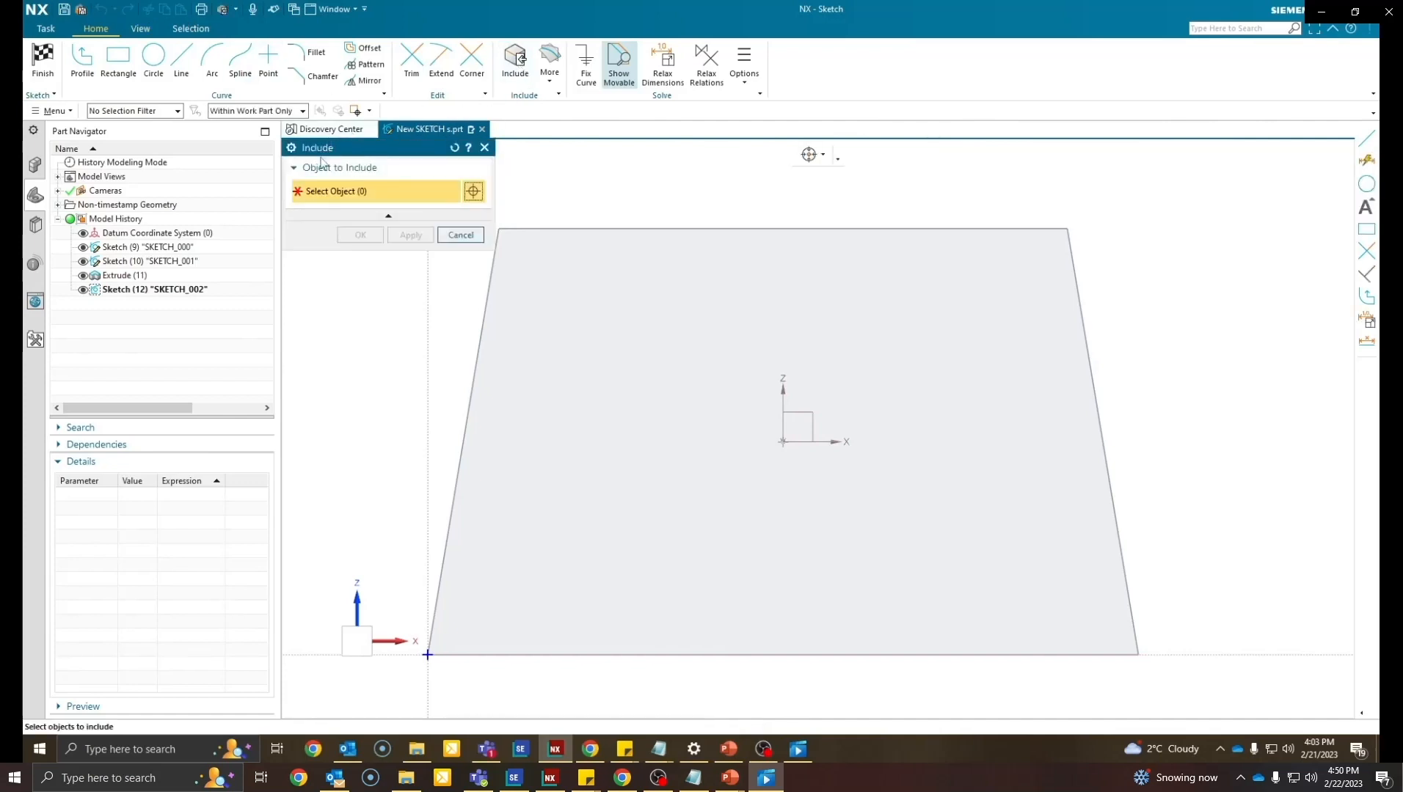
pyautogui.click(528, 324)
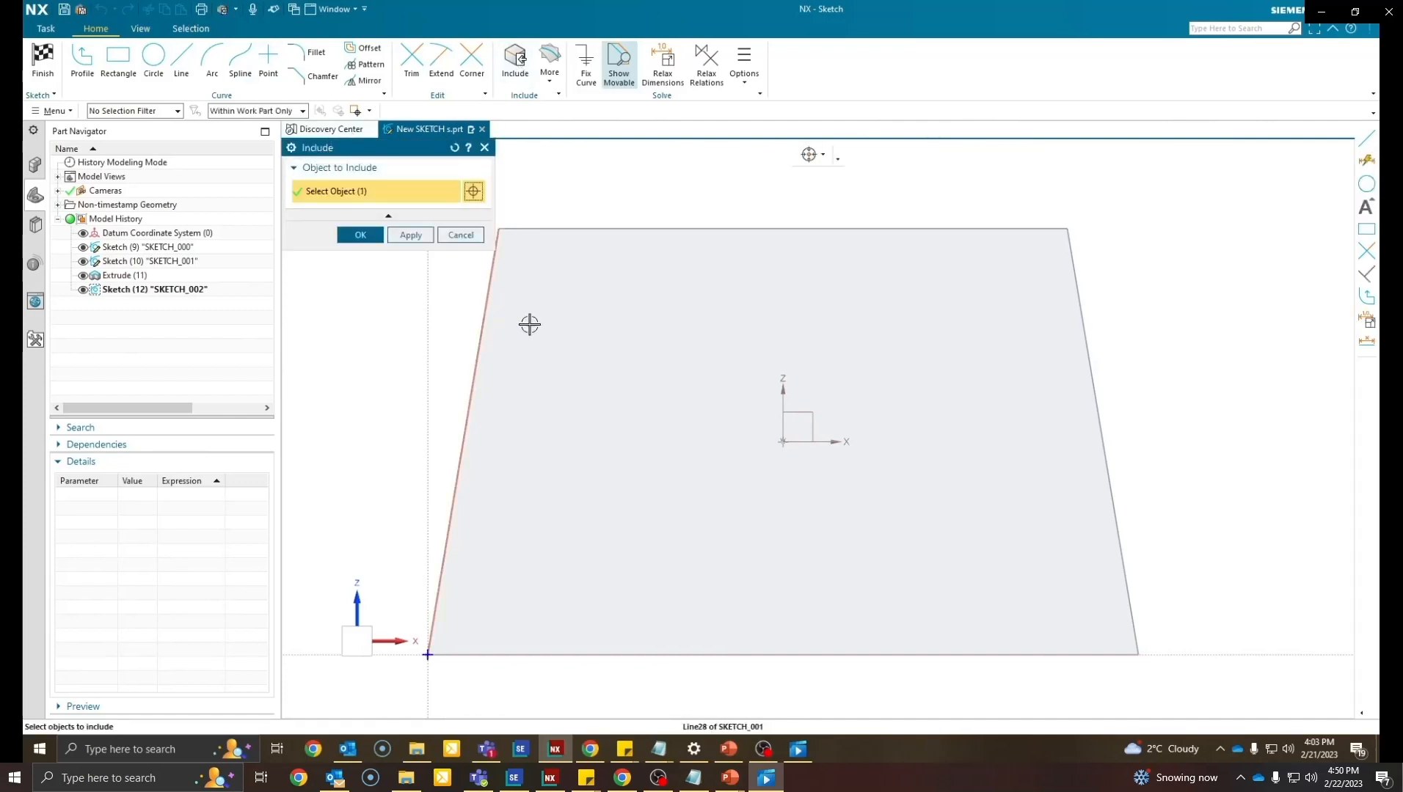
pyautogui.click(358, 235)
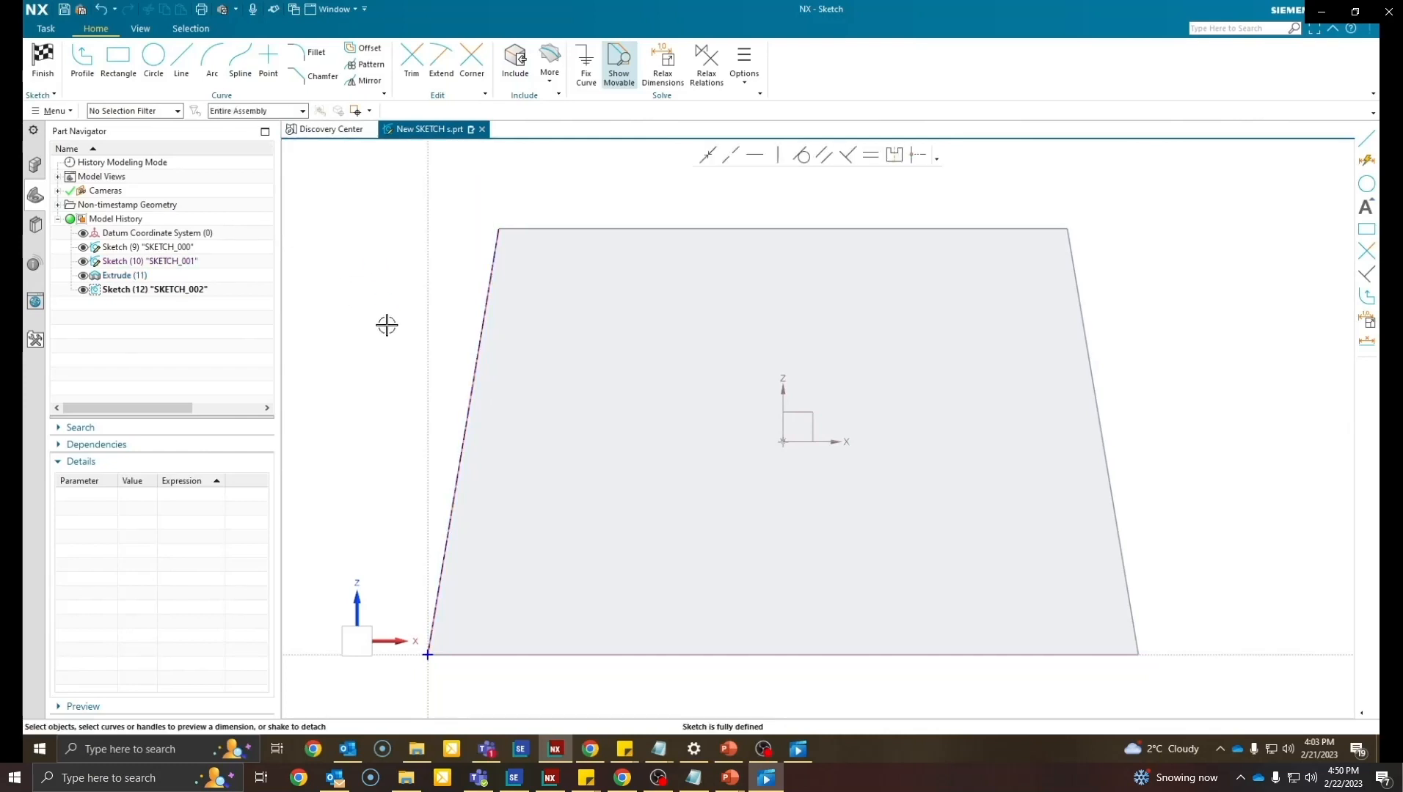
pyautogui.moveTo(401, 628)
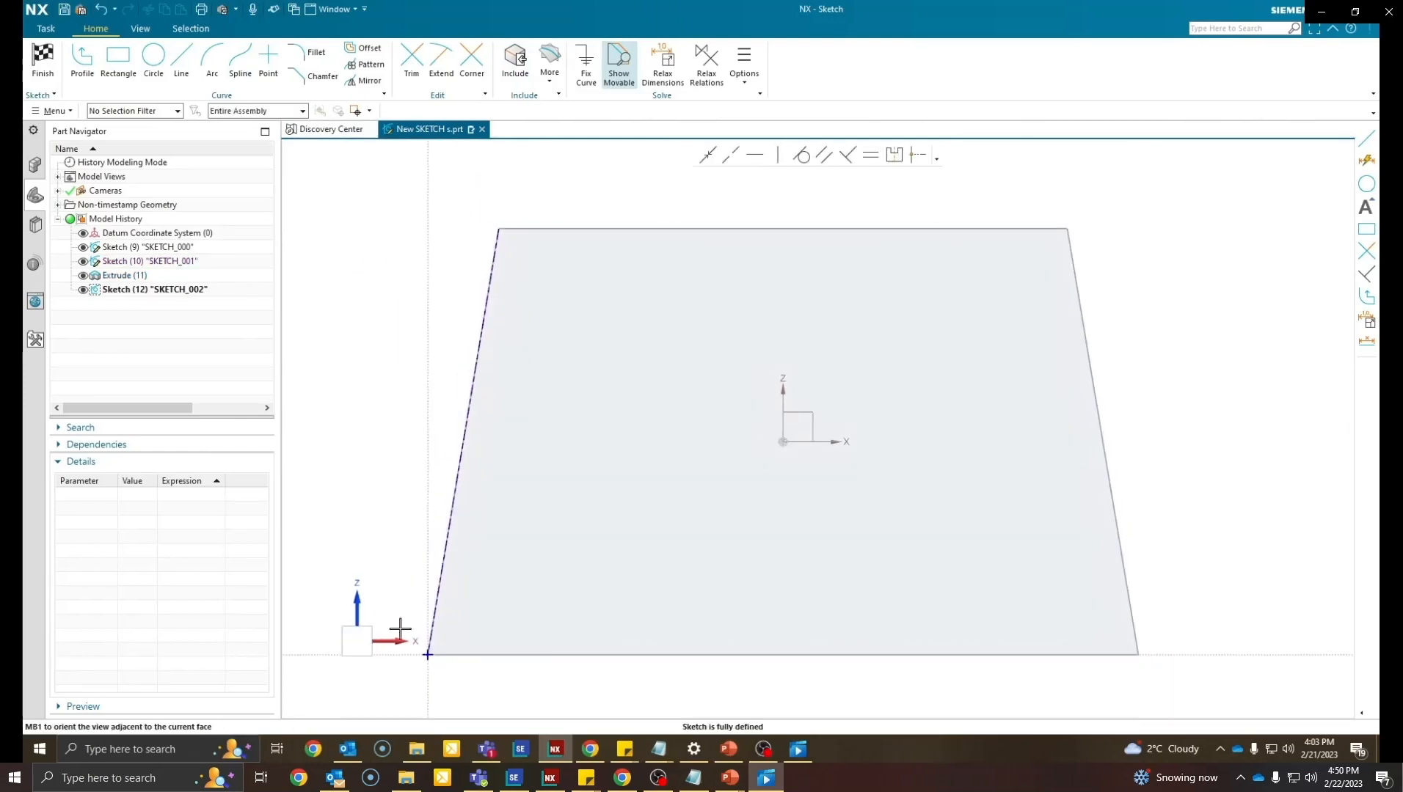
# Draw a four-sided profile near the lower left, dimensioned 30 from the bottom edge.
pyautogui.click(81, 63)
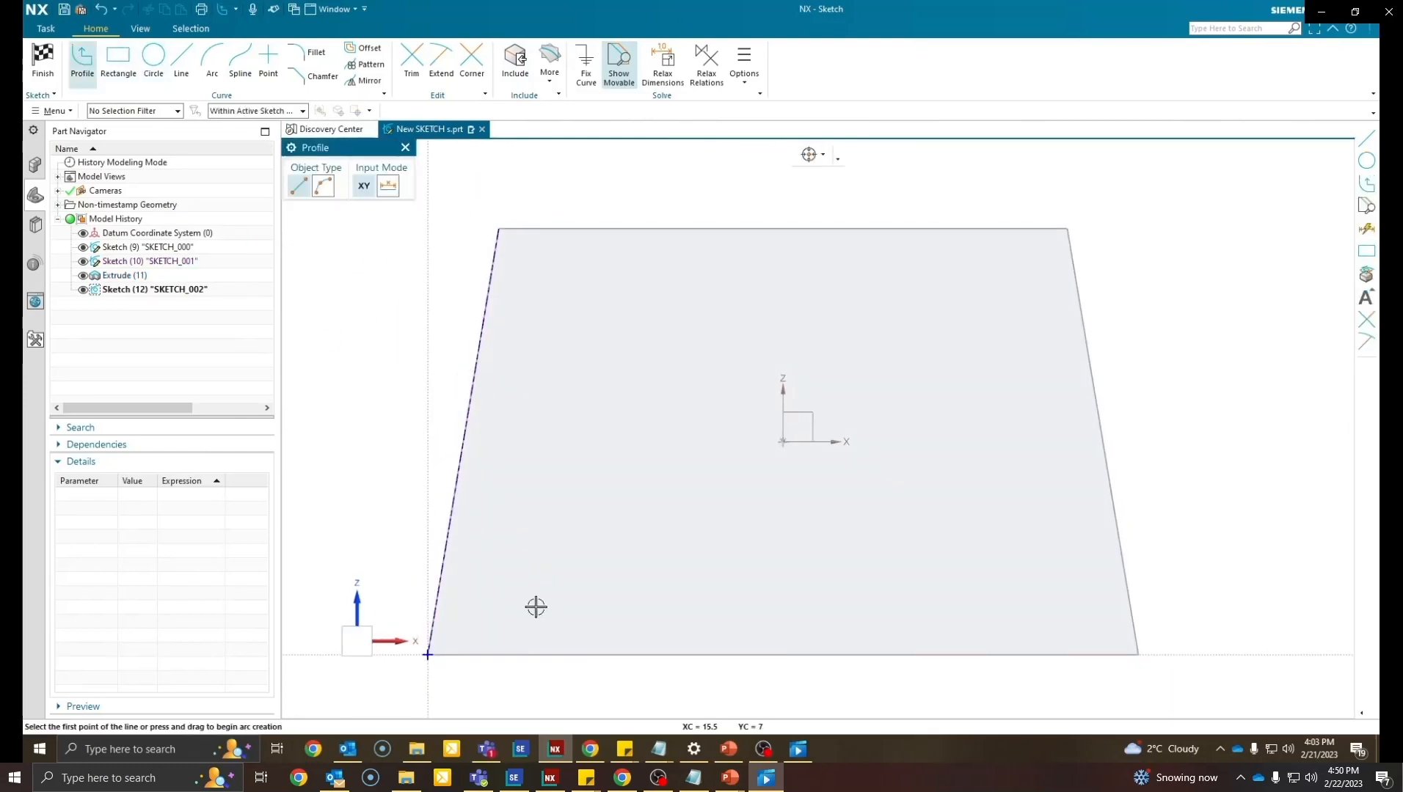
pyautogui.click(427, 654)
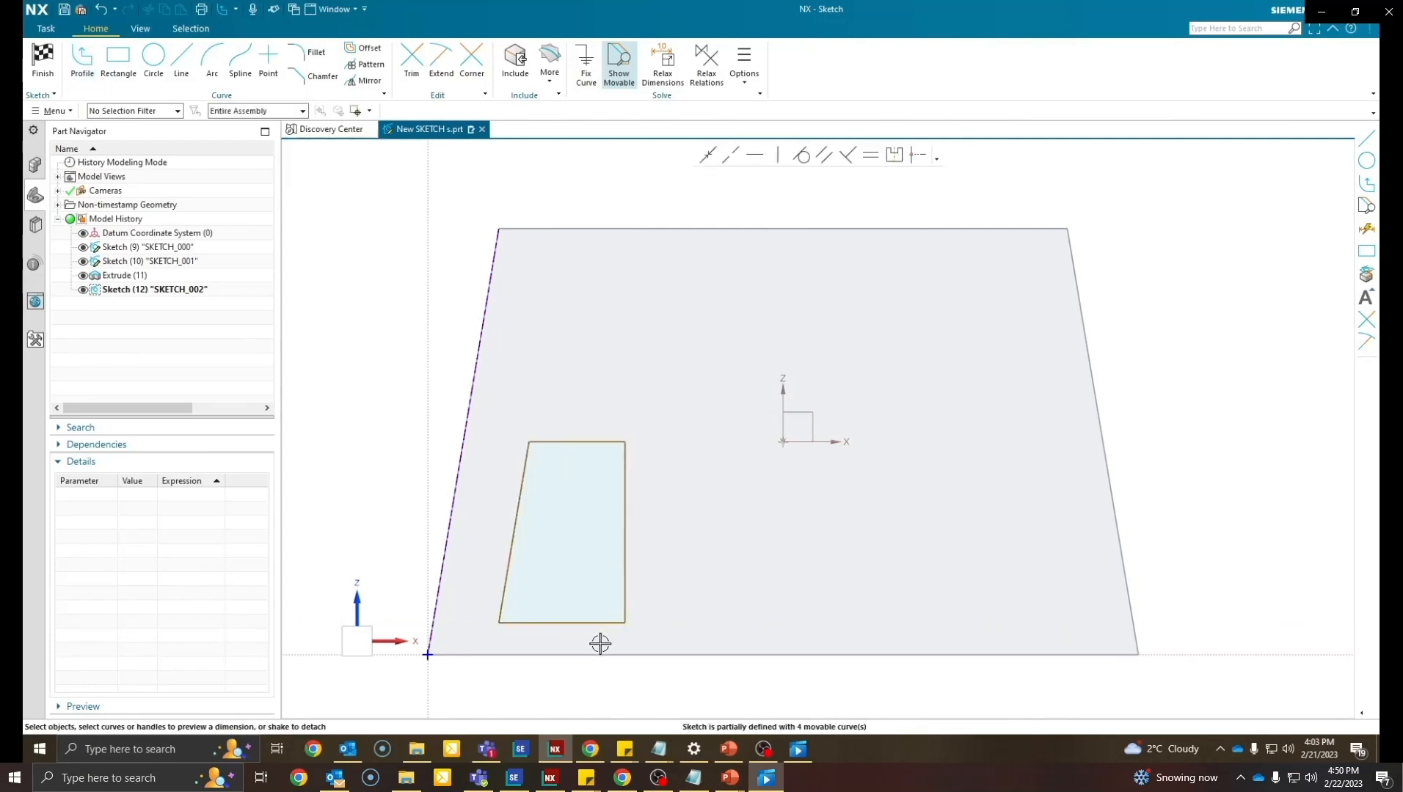
pyautogui.click(577, 443)
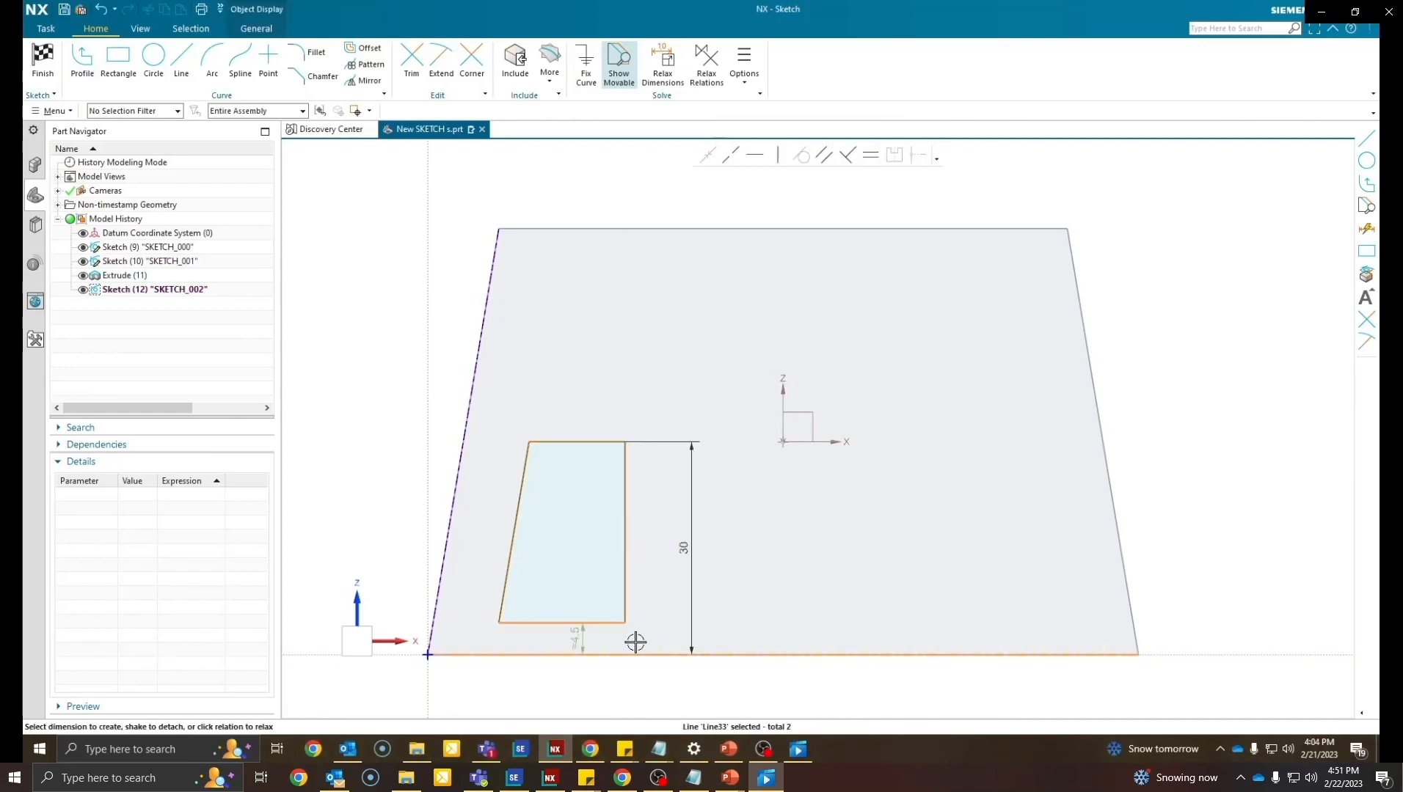
pyautogui.click(581, 643)
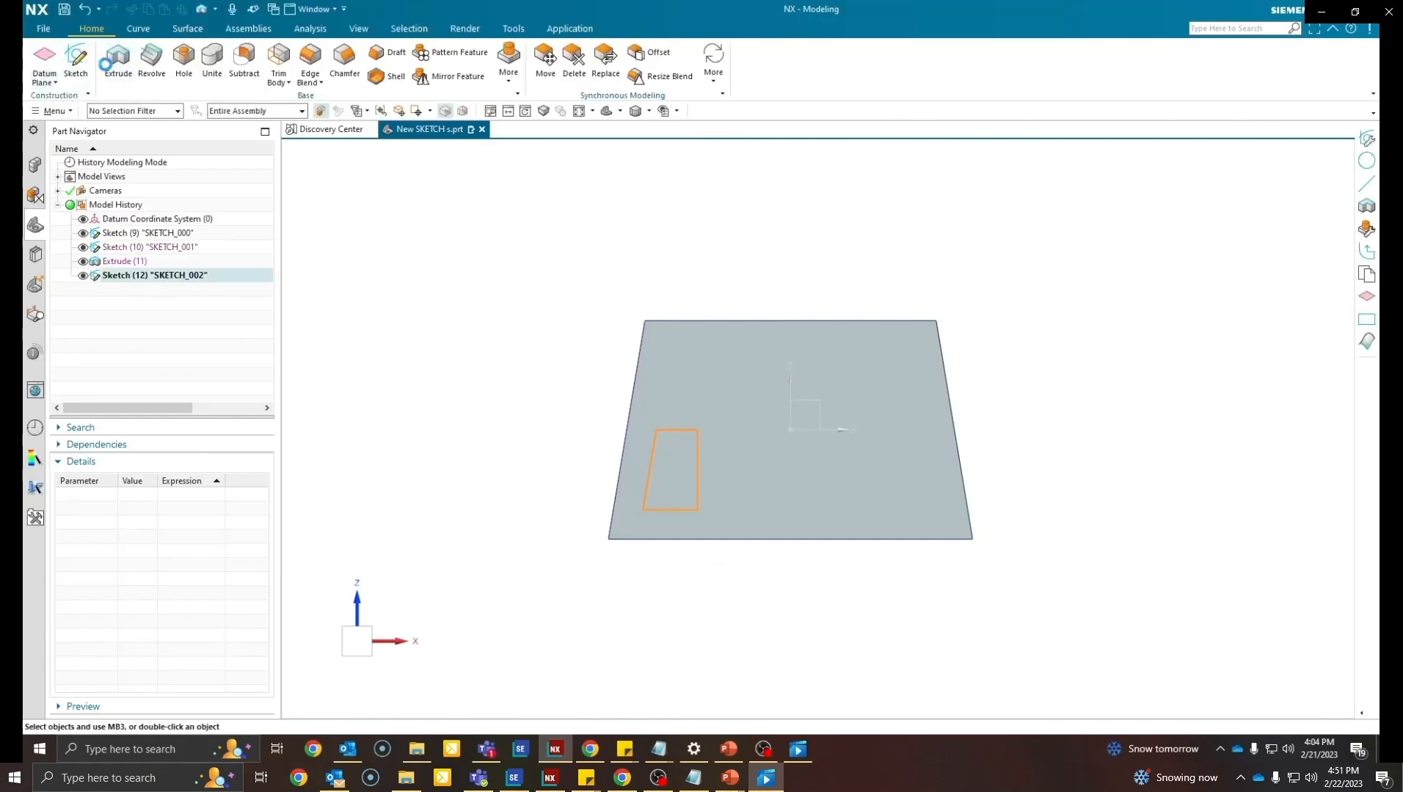
# Extrude the profile 30 with Boolean Subtract to cut a window through the plate.
pyautogui.click(116, 63)
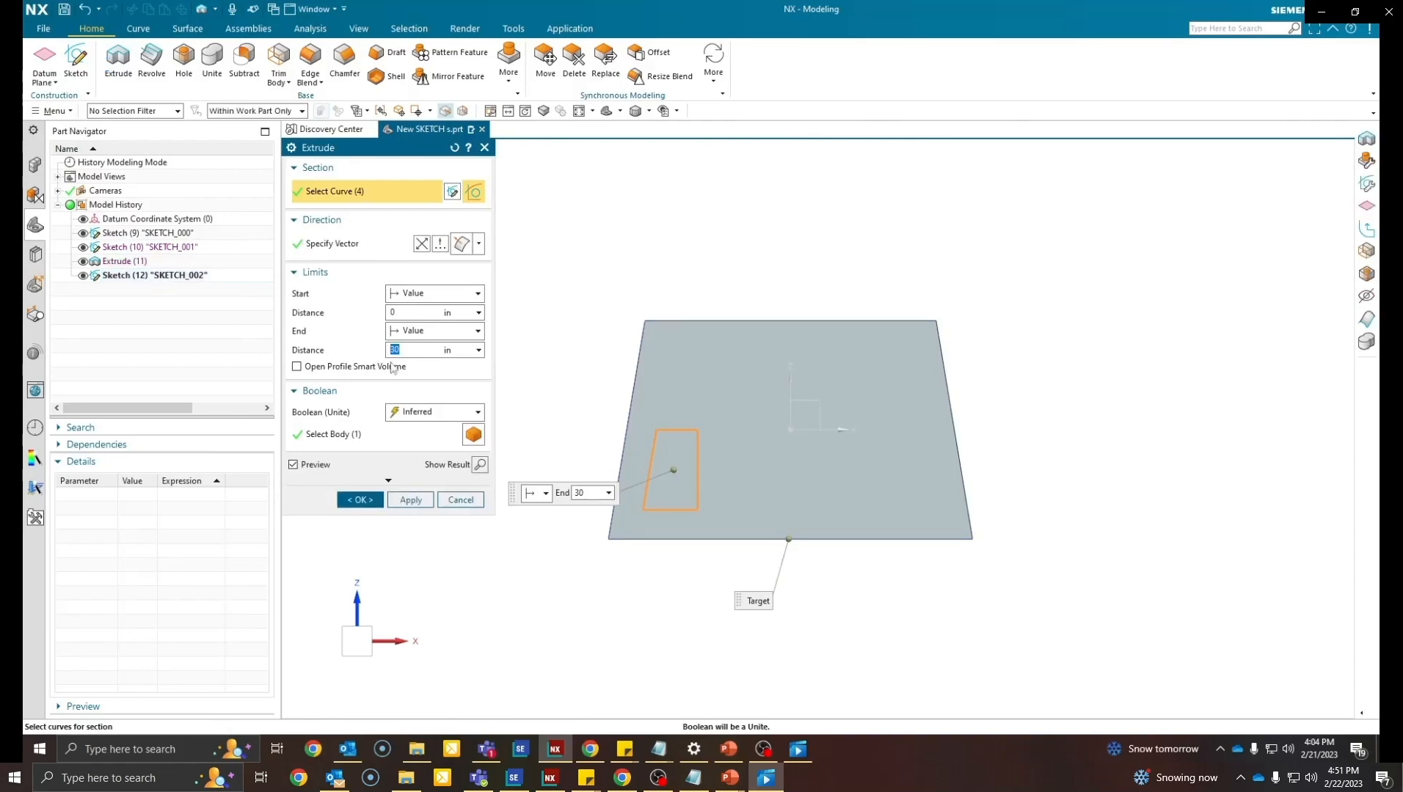
pyautogui.click(434, 413)
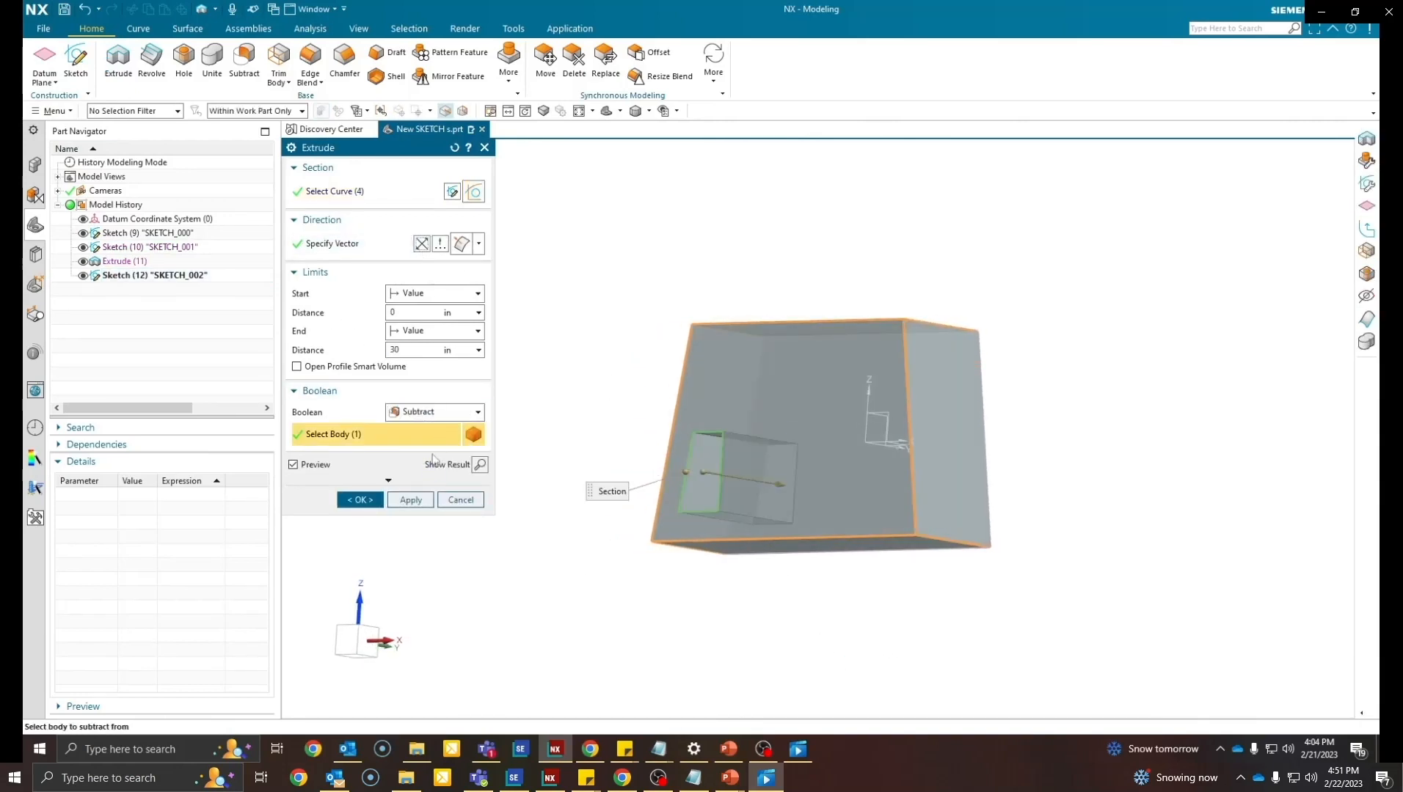
pyautogui.click(358, 501)
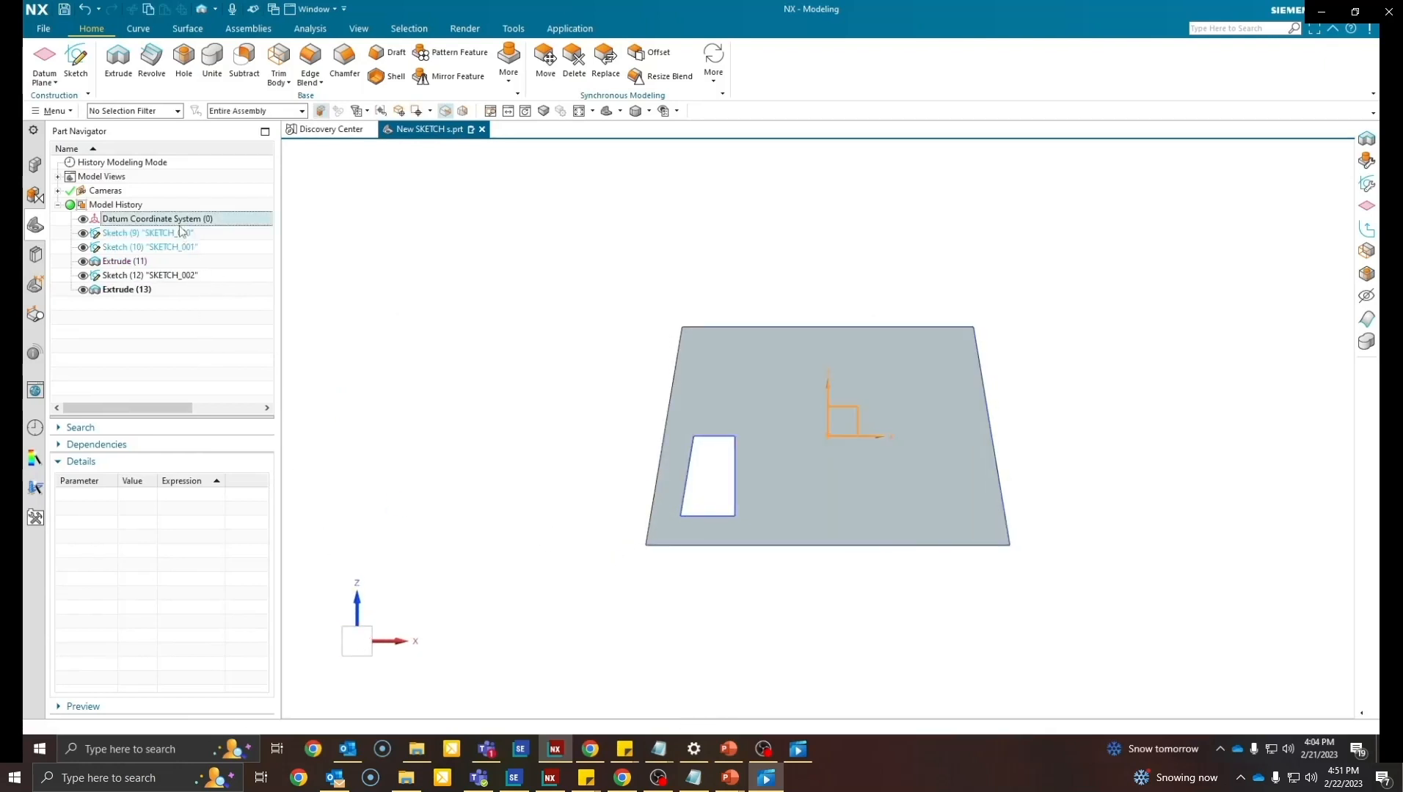
# Change SKETCH_001's horizontal expression to 120 via the Part Navigator details.
pyautogui.click(149, 232)
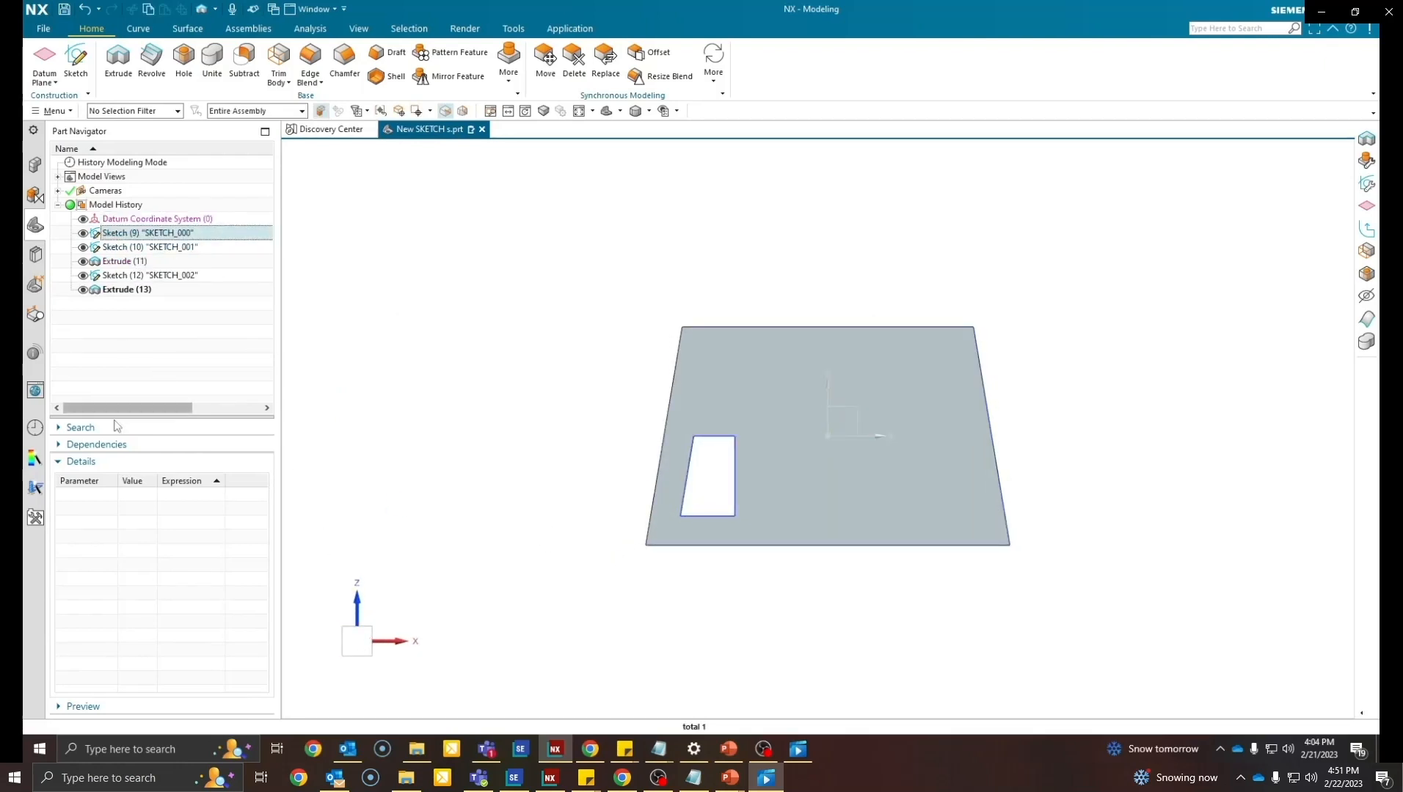
pyautogui.click(80, 461)
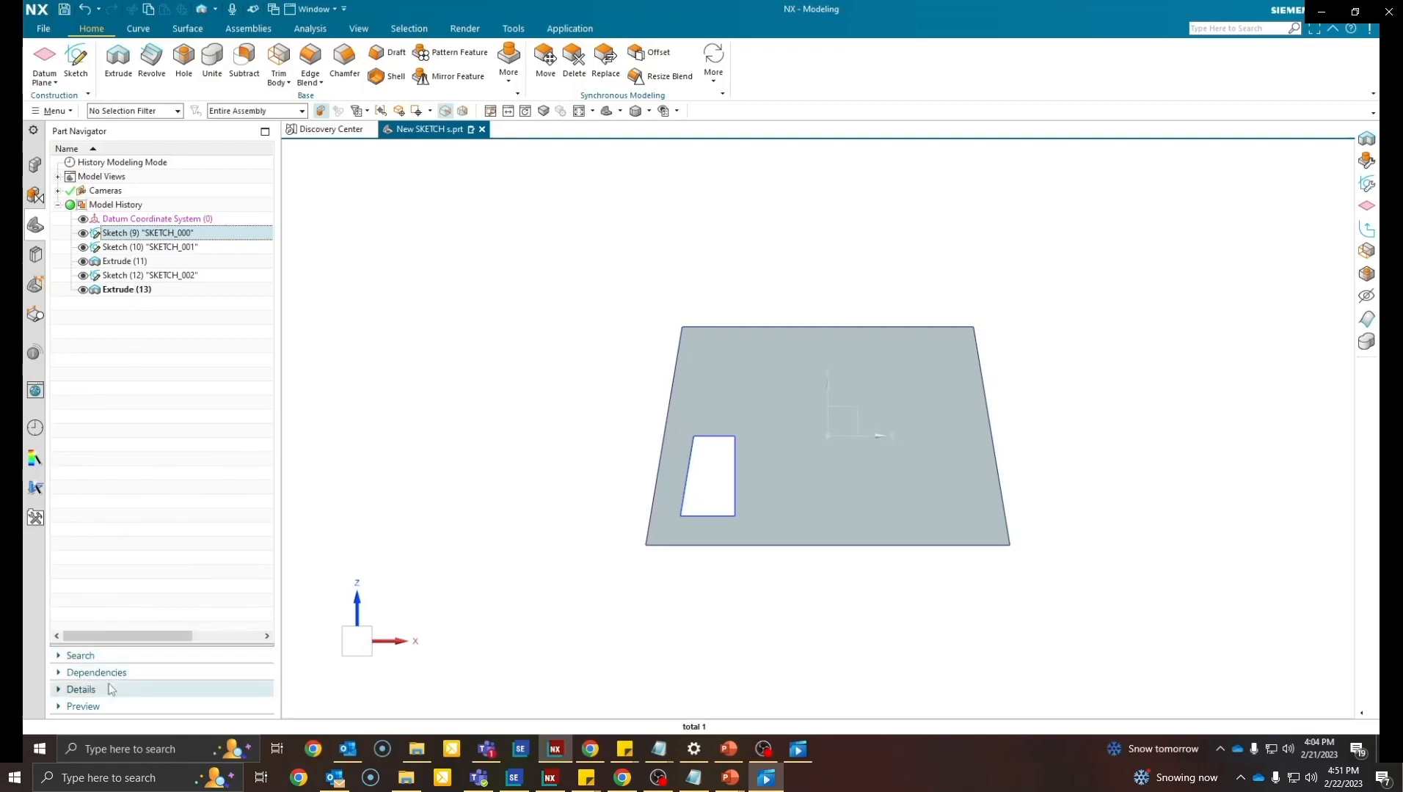
pyautogui.click(79, 690)
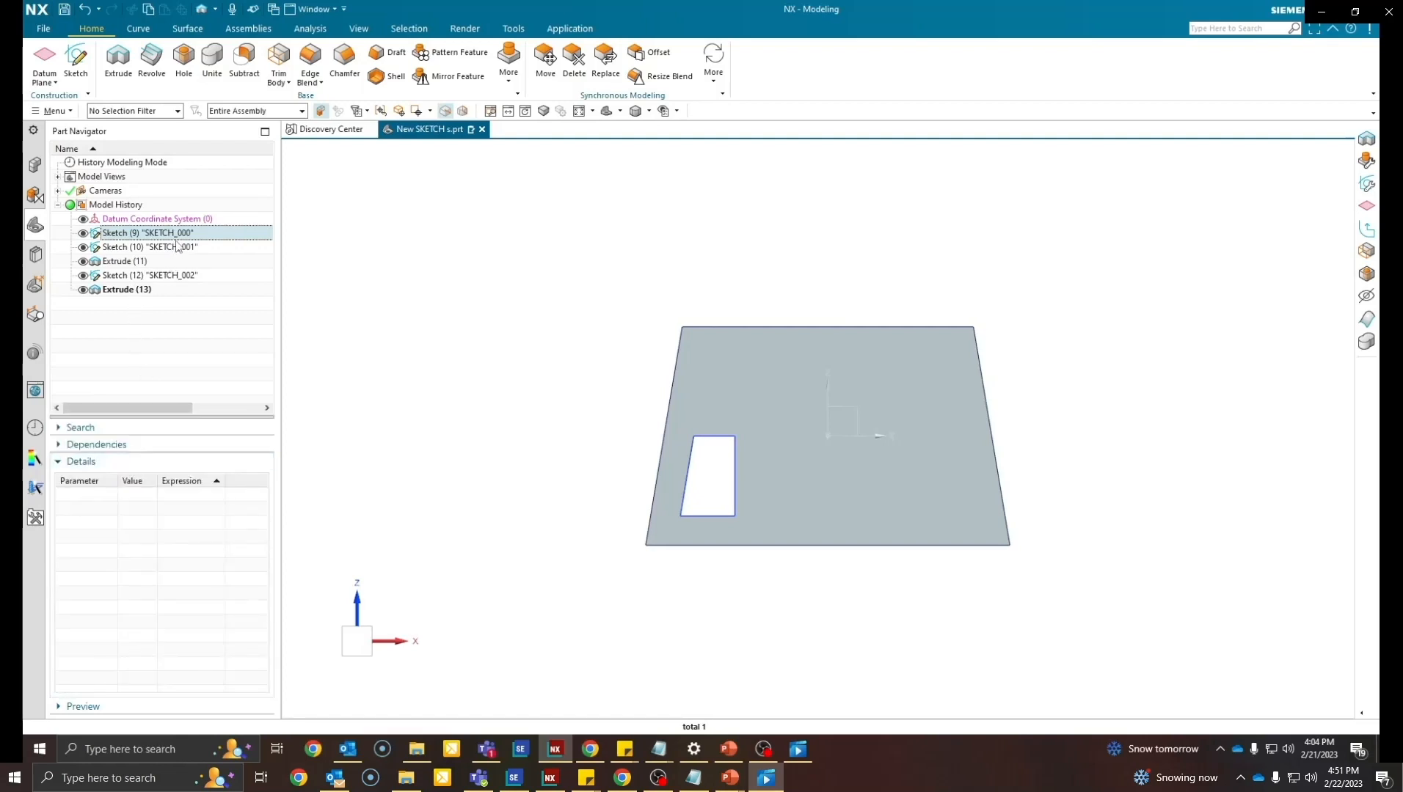
pyautogui.click(148, 247)
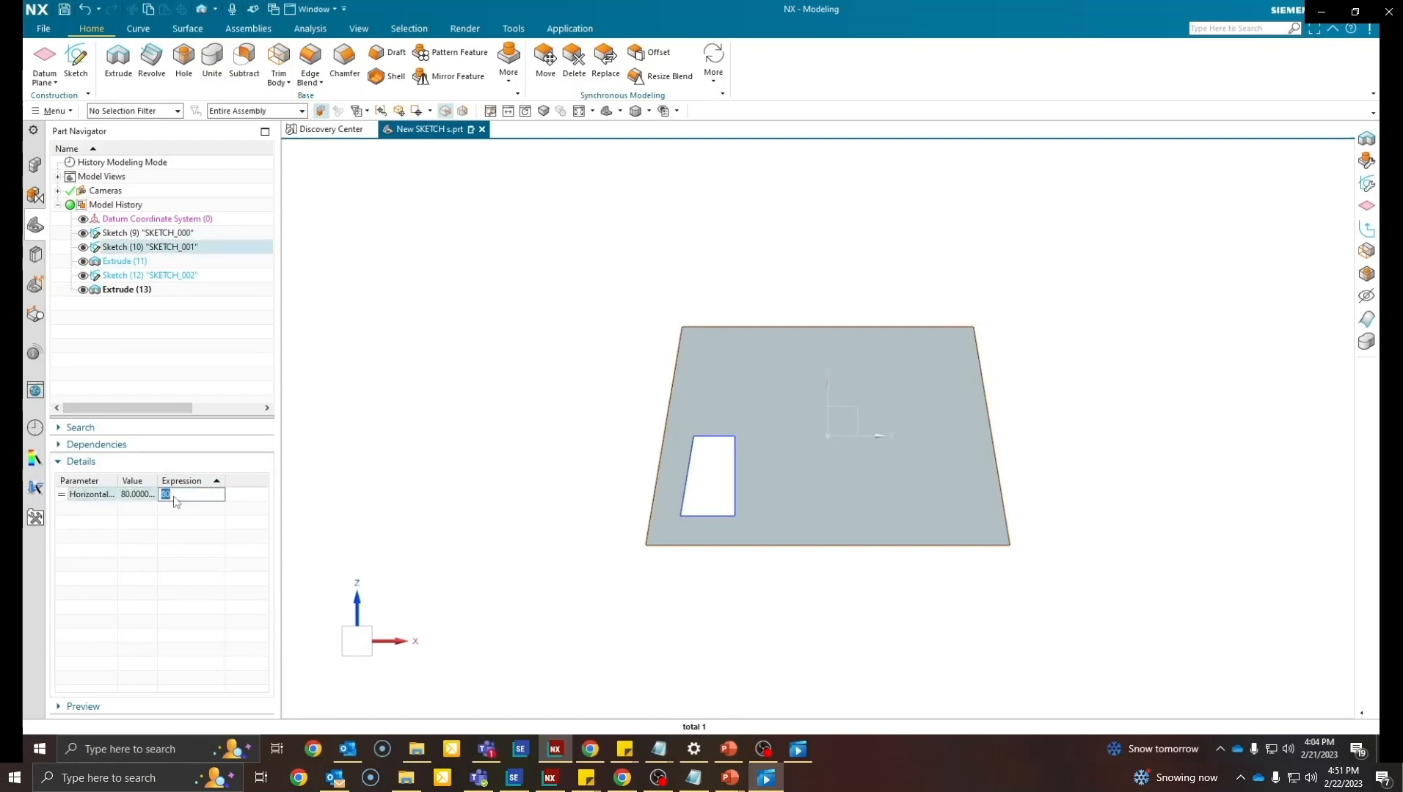
pyautogui.write('120')
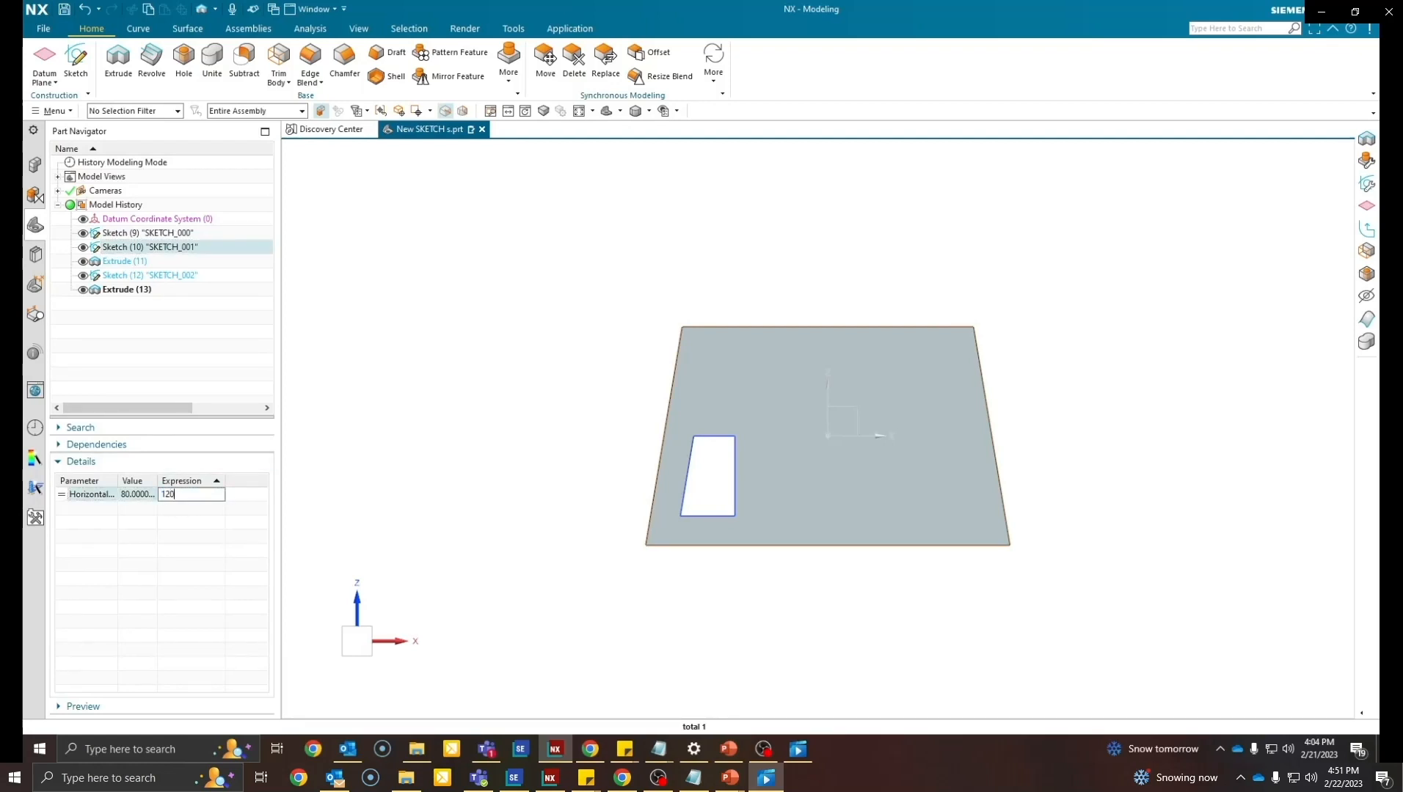
pyautogui.press('enter')
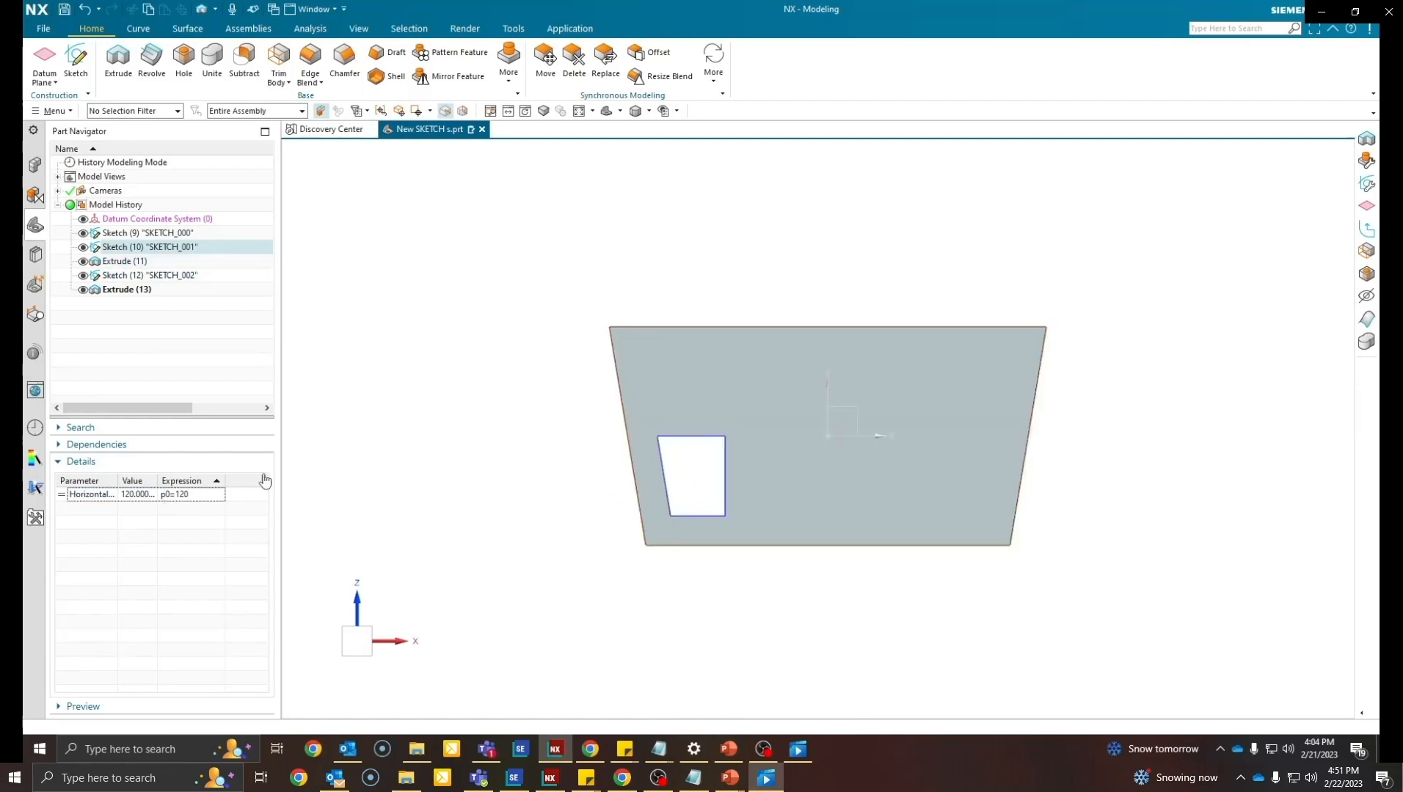
# Edit the horizontal dimension expression again, entering 50.
pyautogui.doubleClick(174, 494)
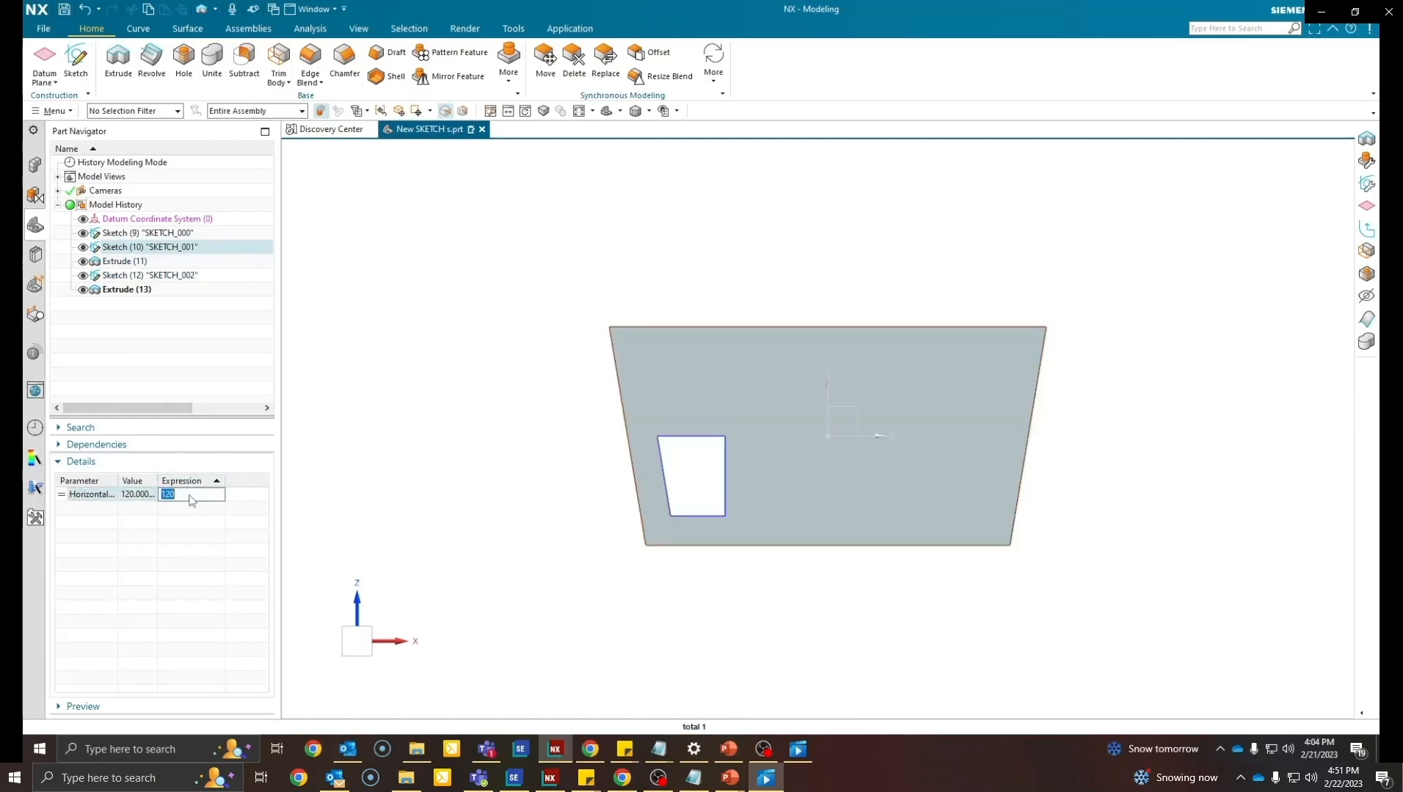
pyautogui.write('50')
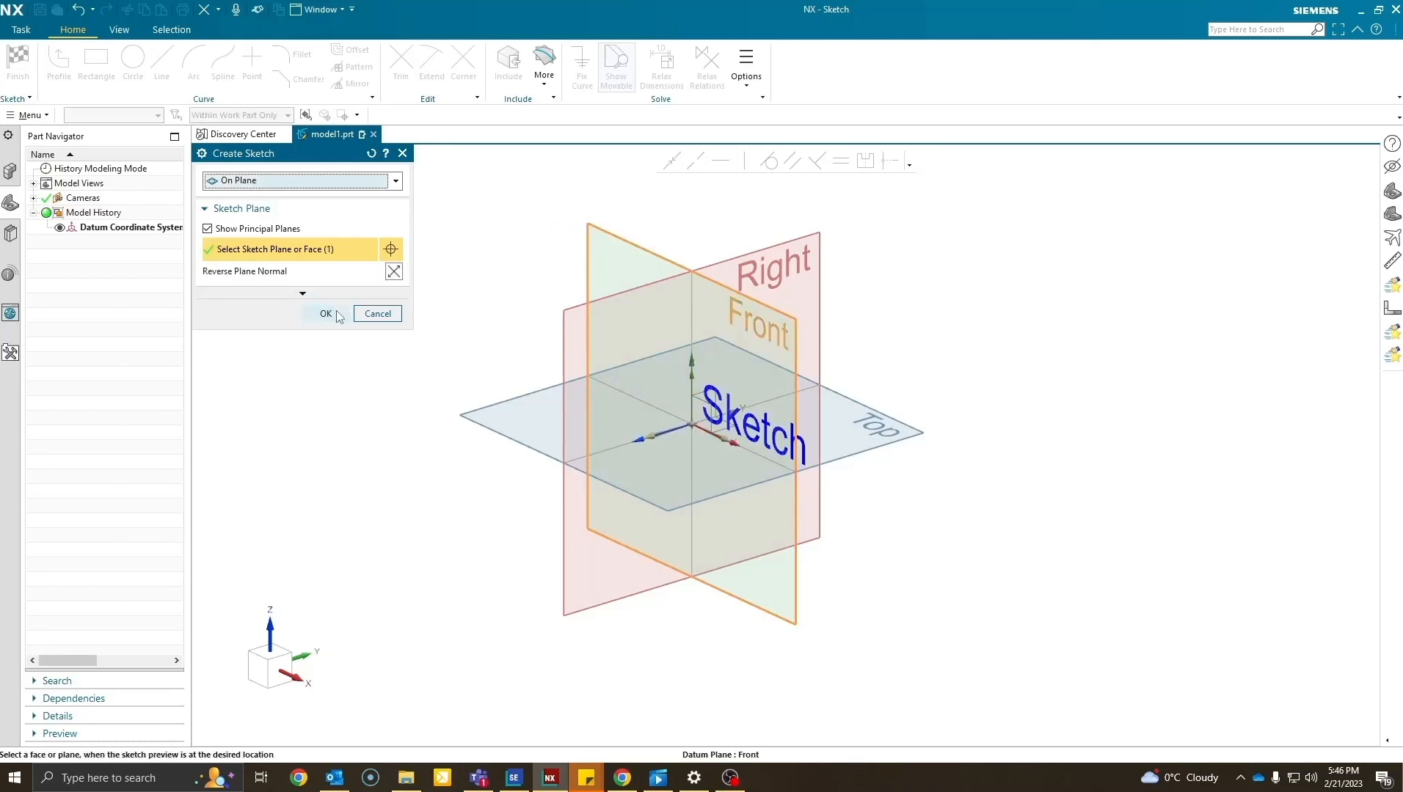
# Sketch the Ø60 and Ø25 circles on the Front plane, dimensioned 40, 40 and 113 apart.
pyautogui.click(326, 314)
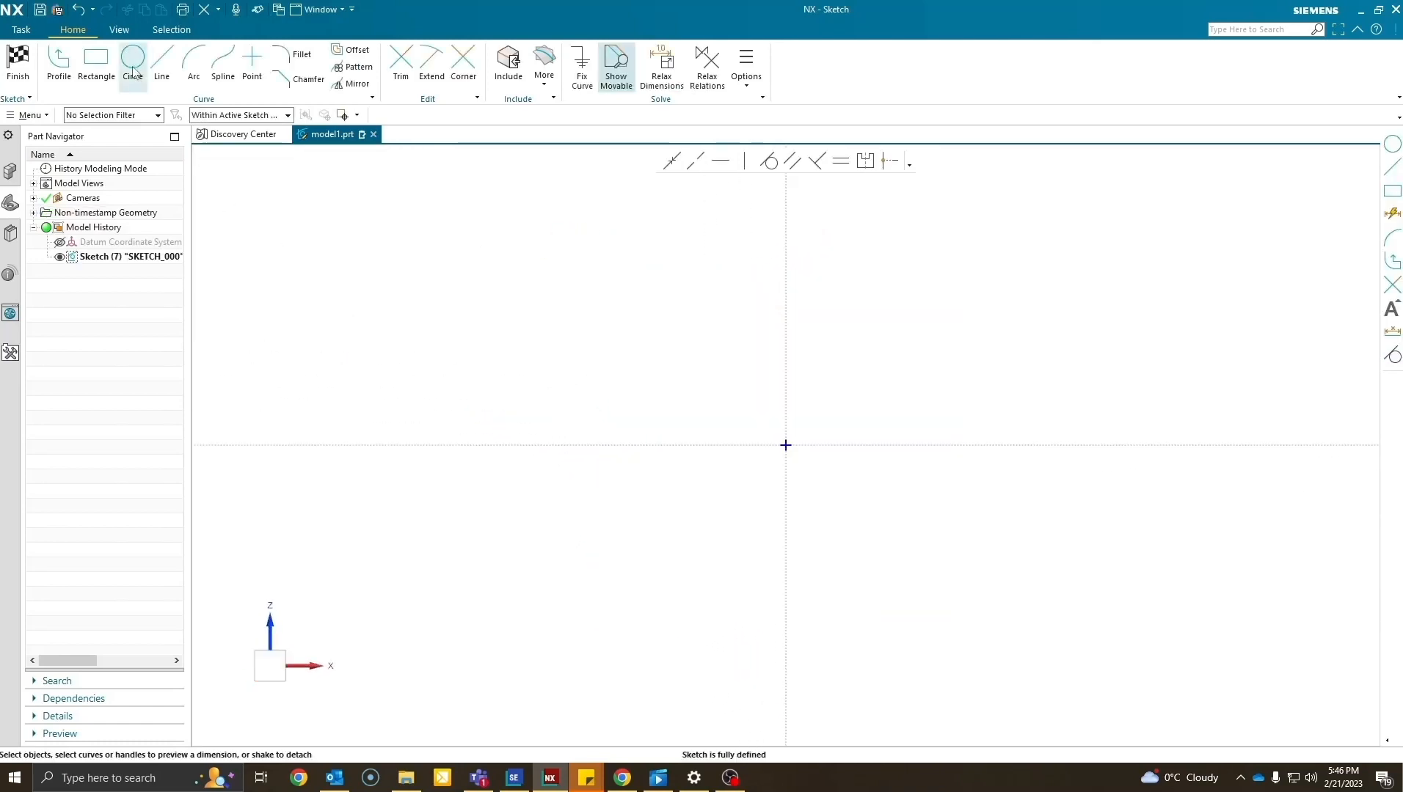
pyautogui.click(132, 59)
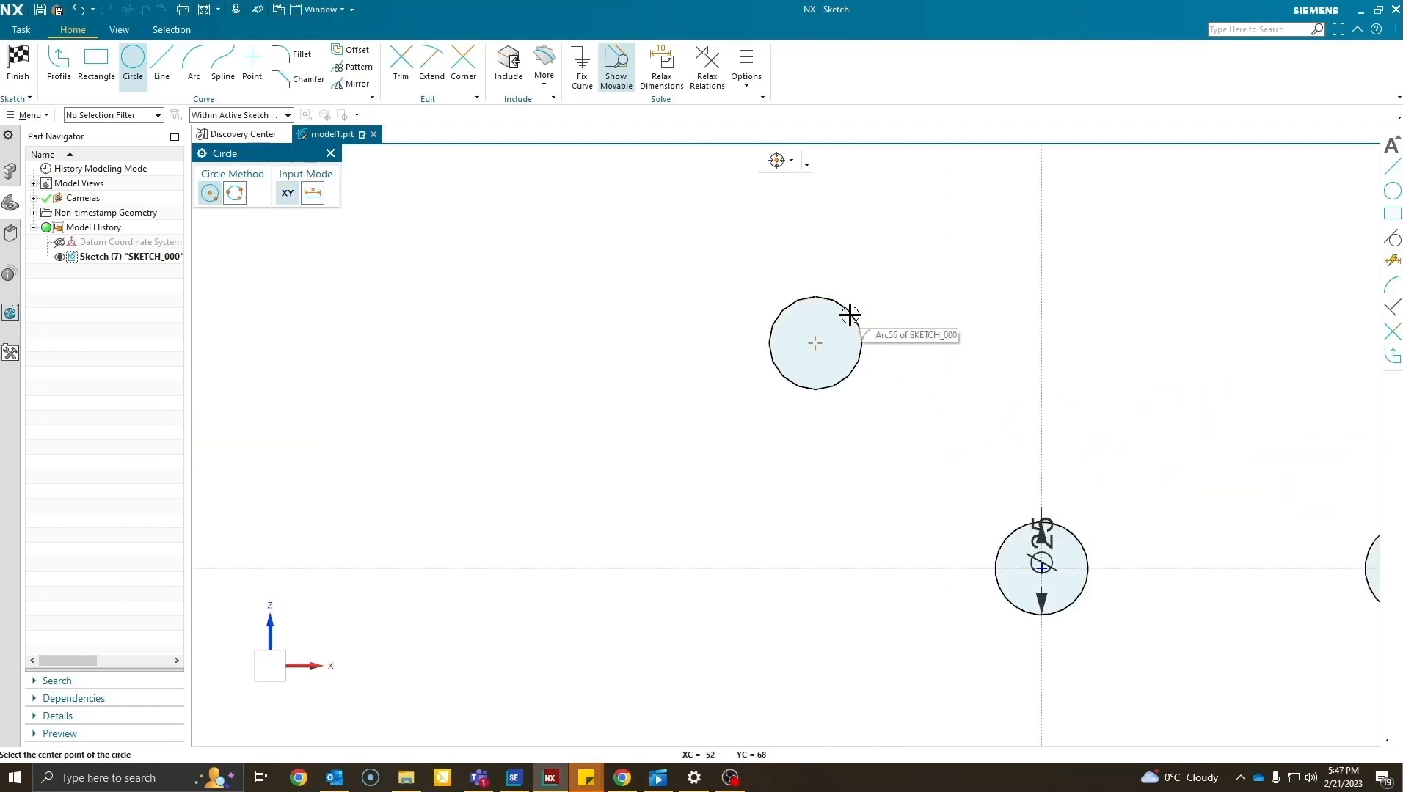
pyautogui.moveTo(850, 326)
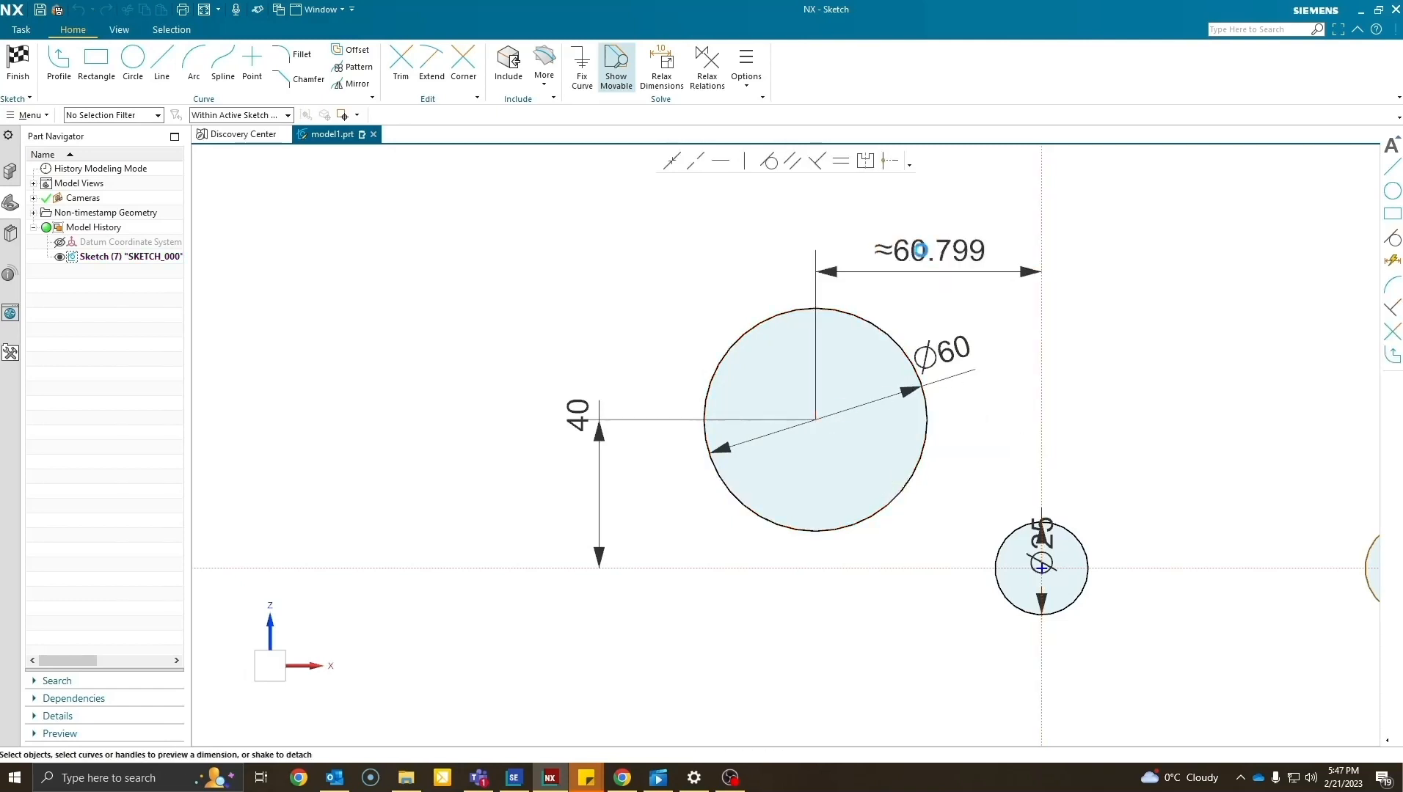
pyautogui.doubleClick(930, 251)
pyautogui.write('40')
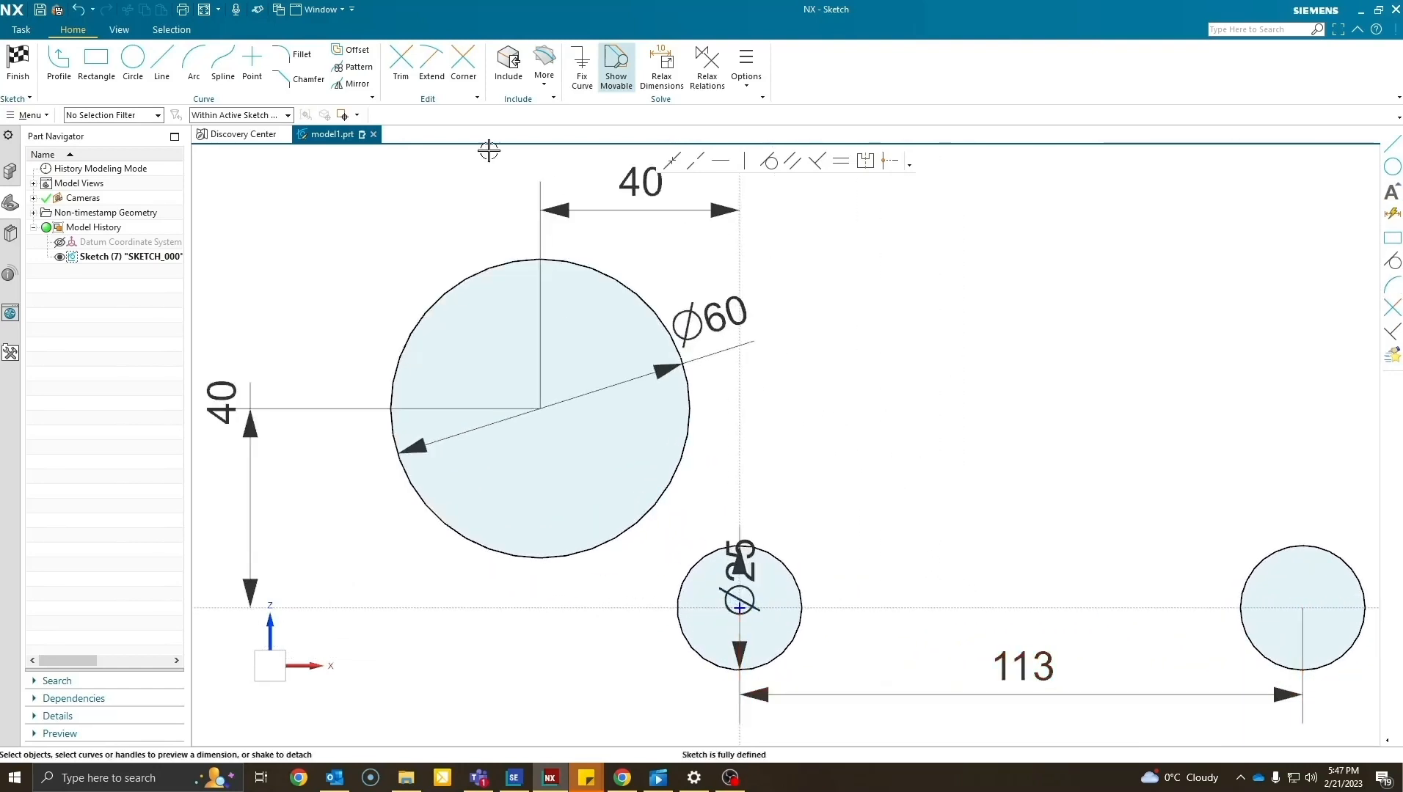
# Draw the upper outline lines, trim their overhangs and fillet the corner R30.
pyautogui.click(162, 63)
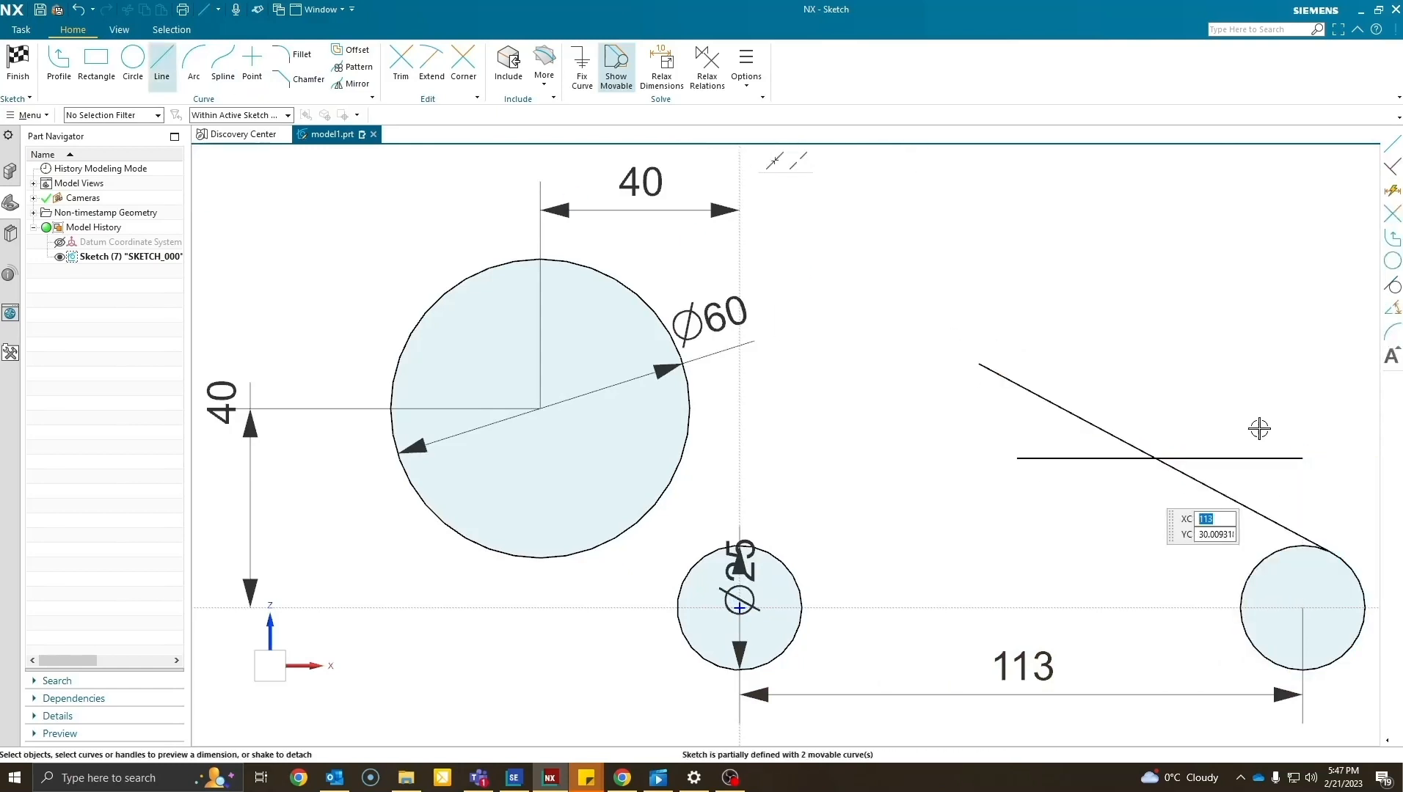
pyautogui.click(400, 64)
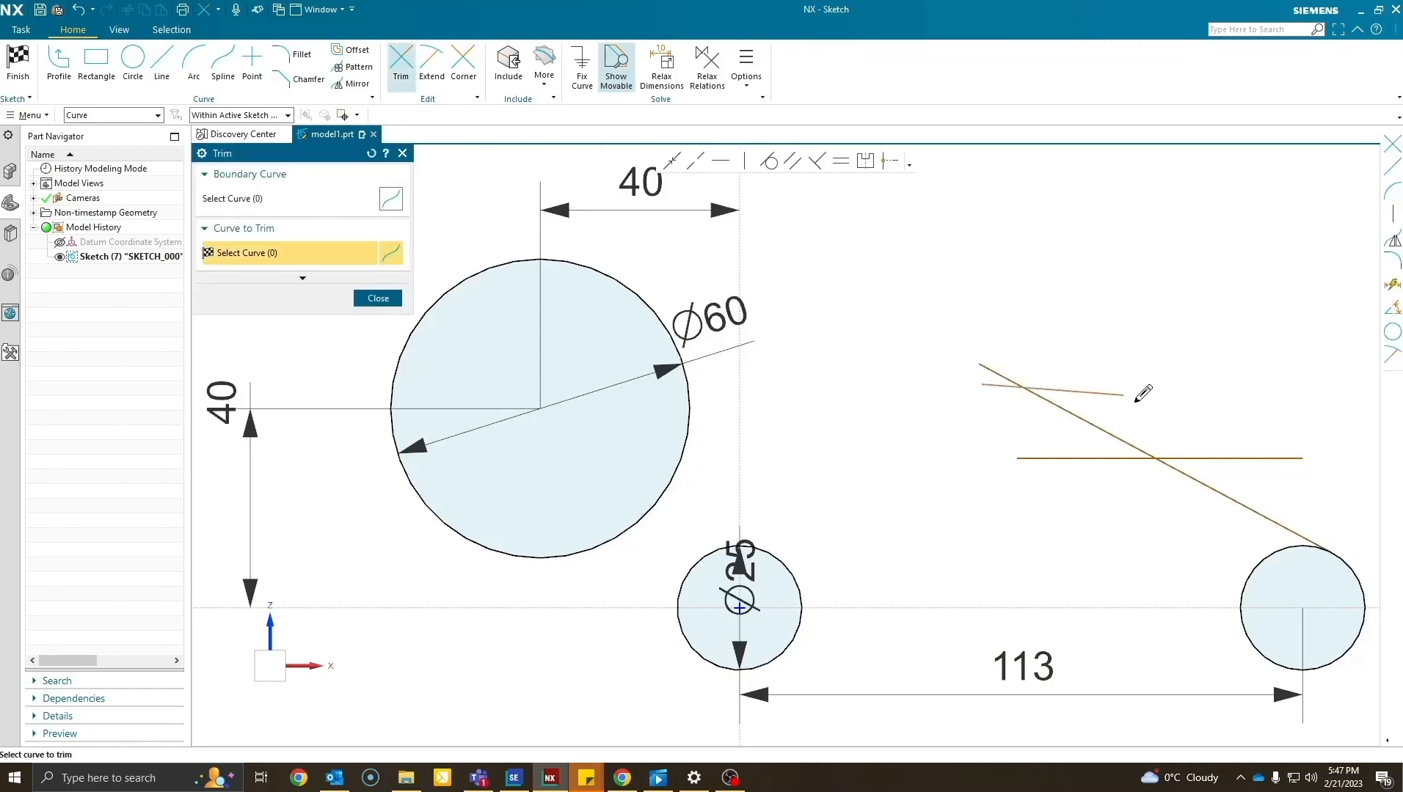
pyautogui.click(377, 298)
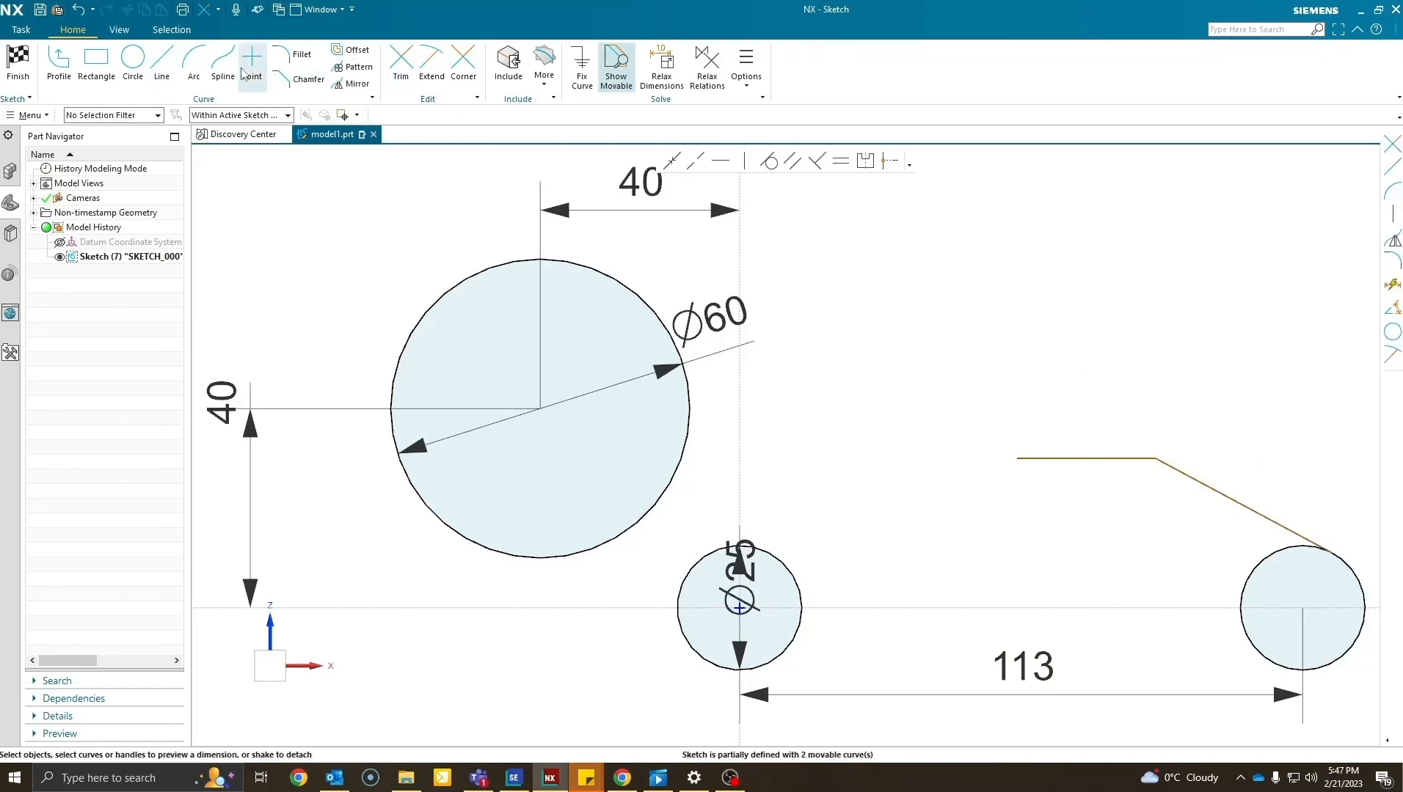
pyautogui.click(301, 54)
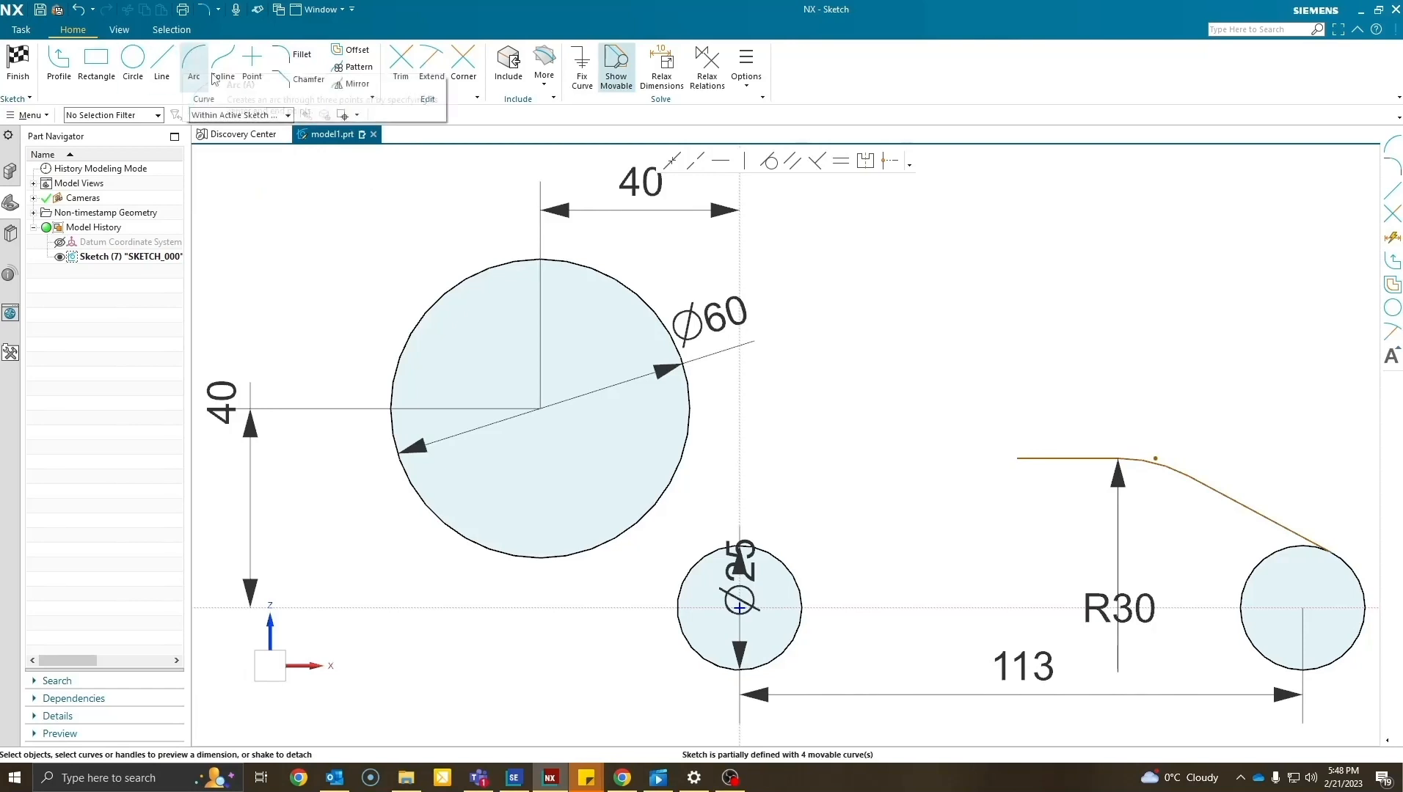
# Add tangent arcs linking the large circle and the lower circles.
pyautogui.click(193, 65)
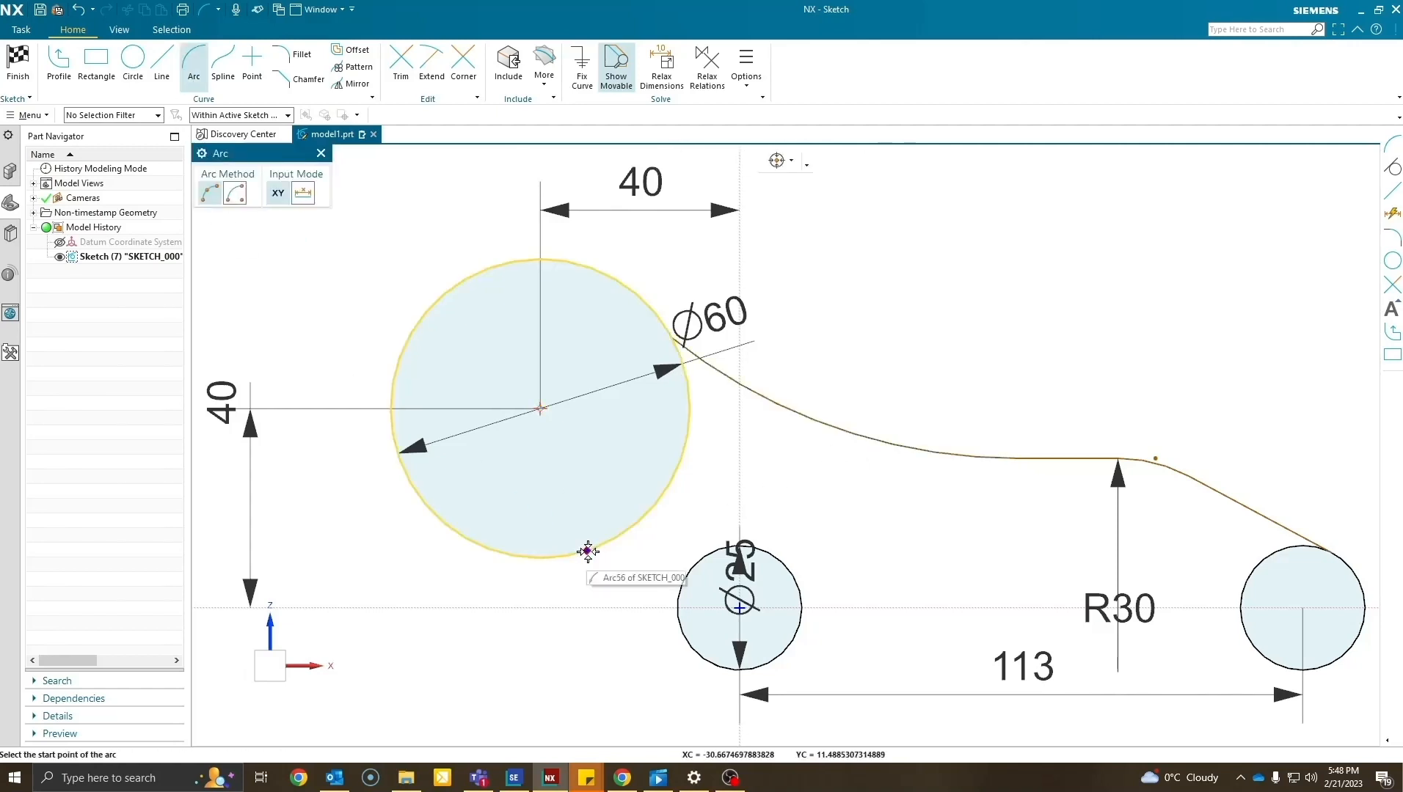
pyautogui.click(588, 551)
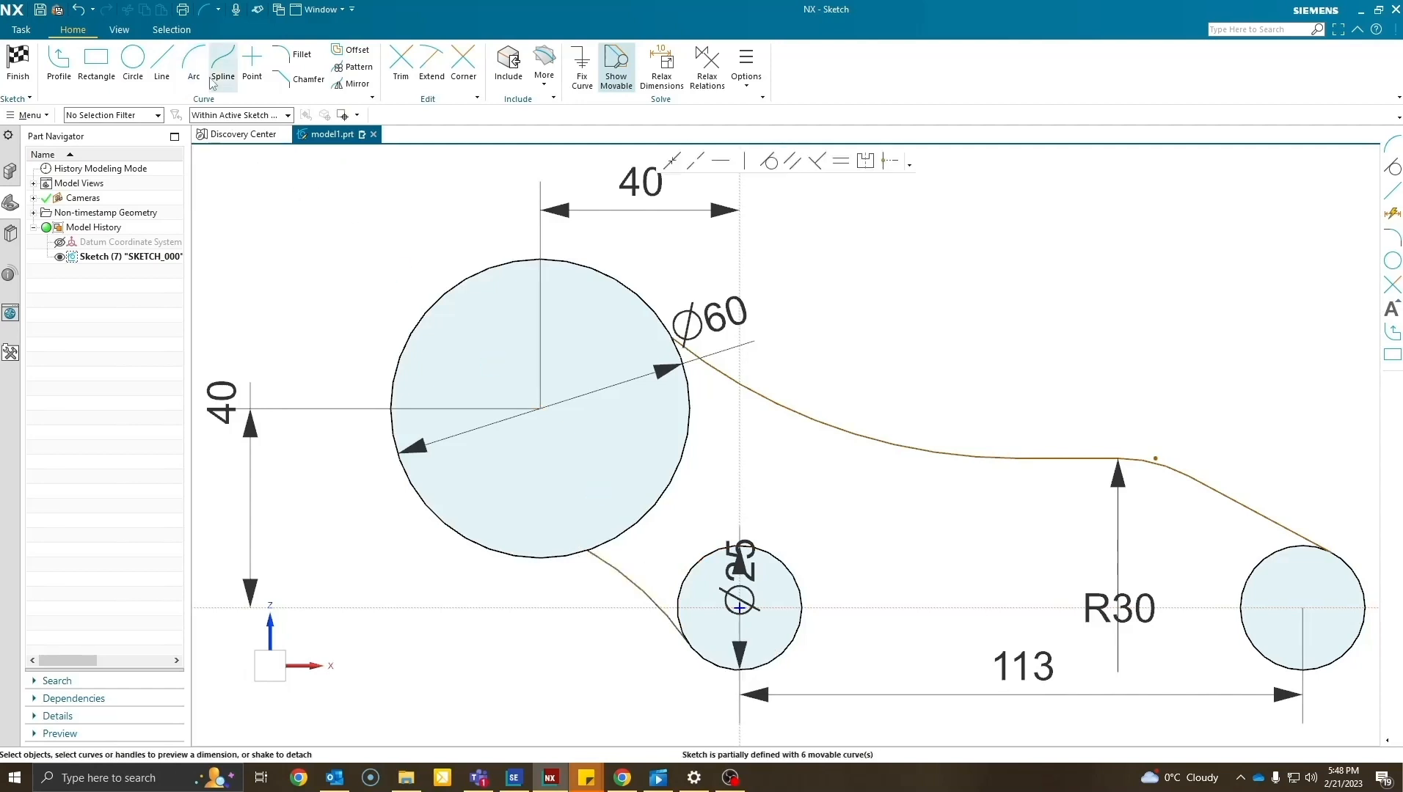
pyautogui.click(193, 67)
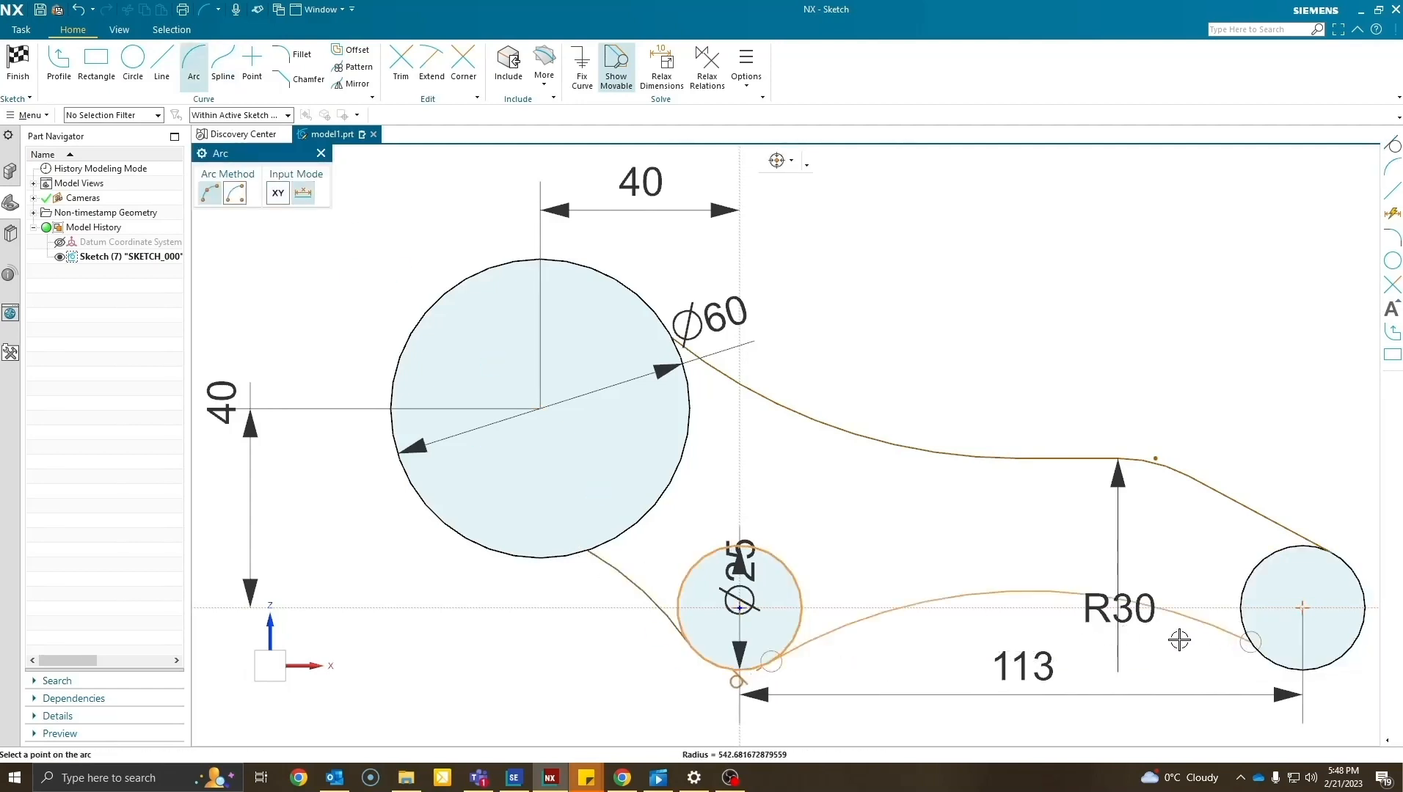
pyautogui.click(320, 153)
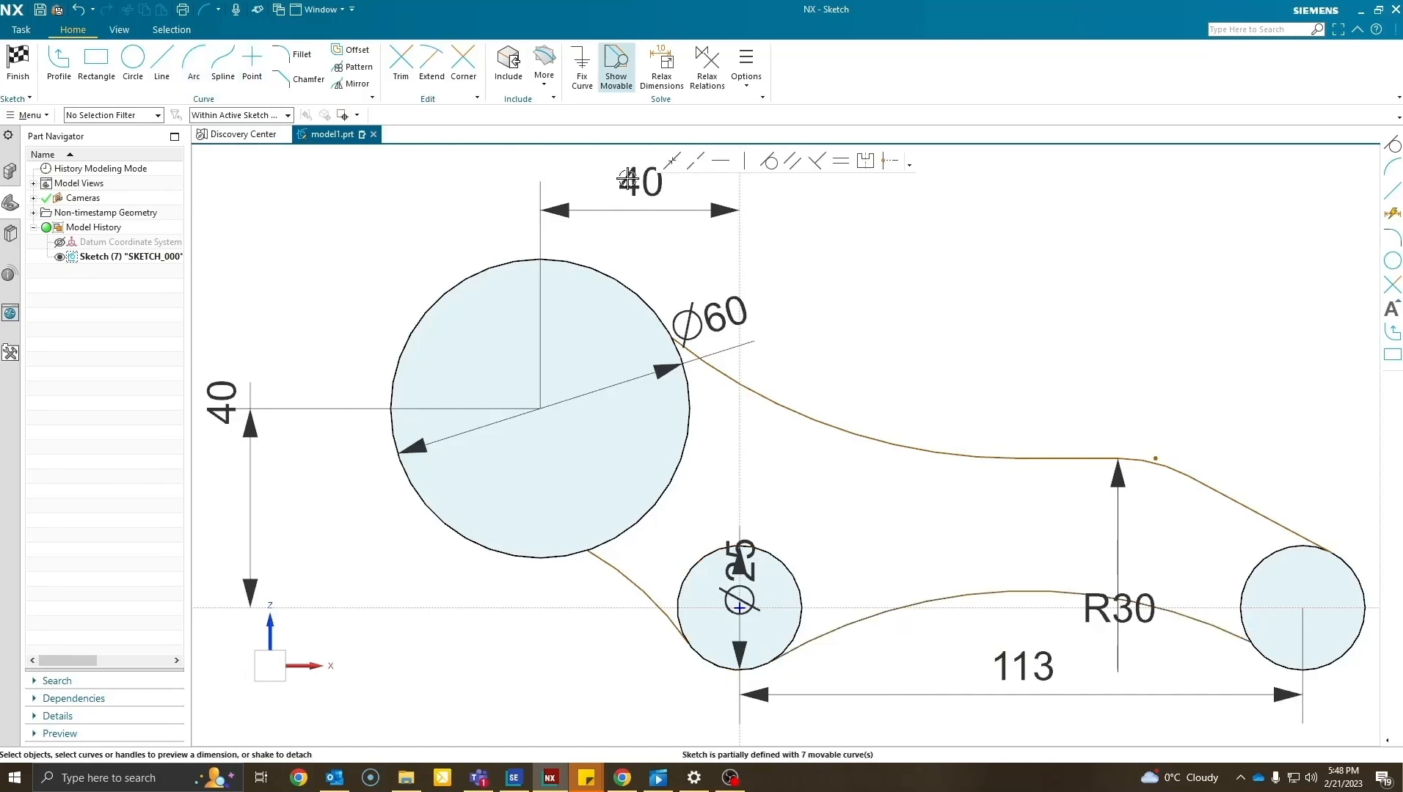
# Make the upper and lower connecting curves tangent to the large and small circles.
pyautogui.click(729, 383)
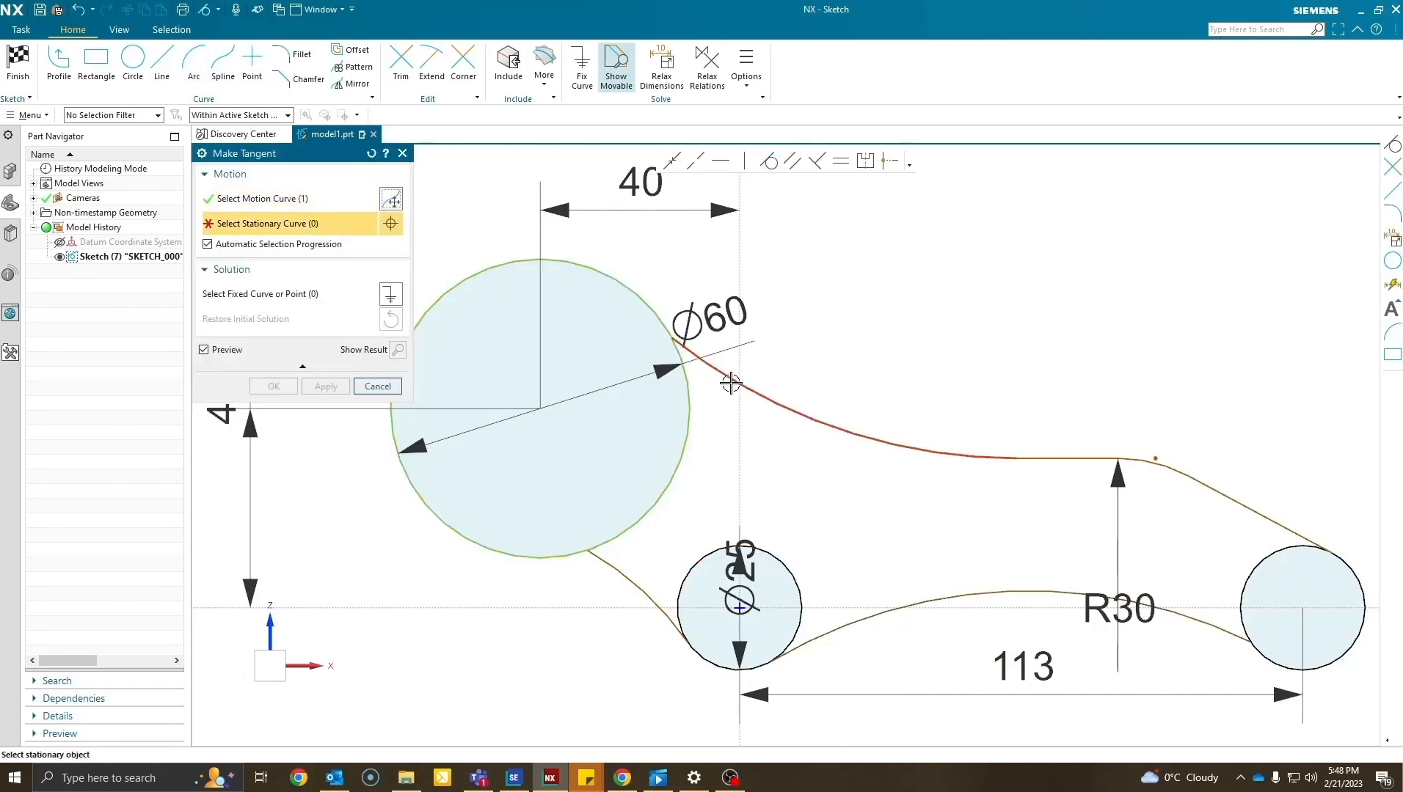
pyautogui.click(377, 386)
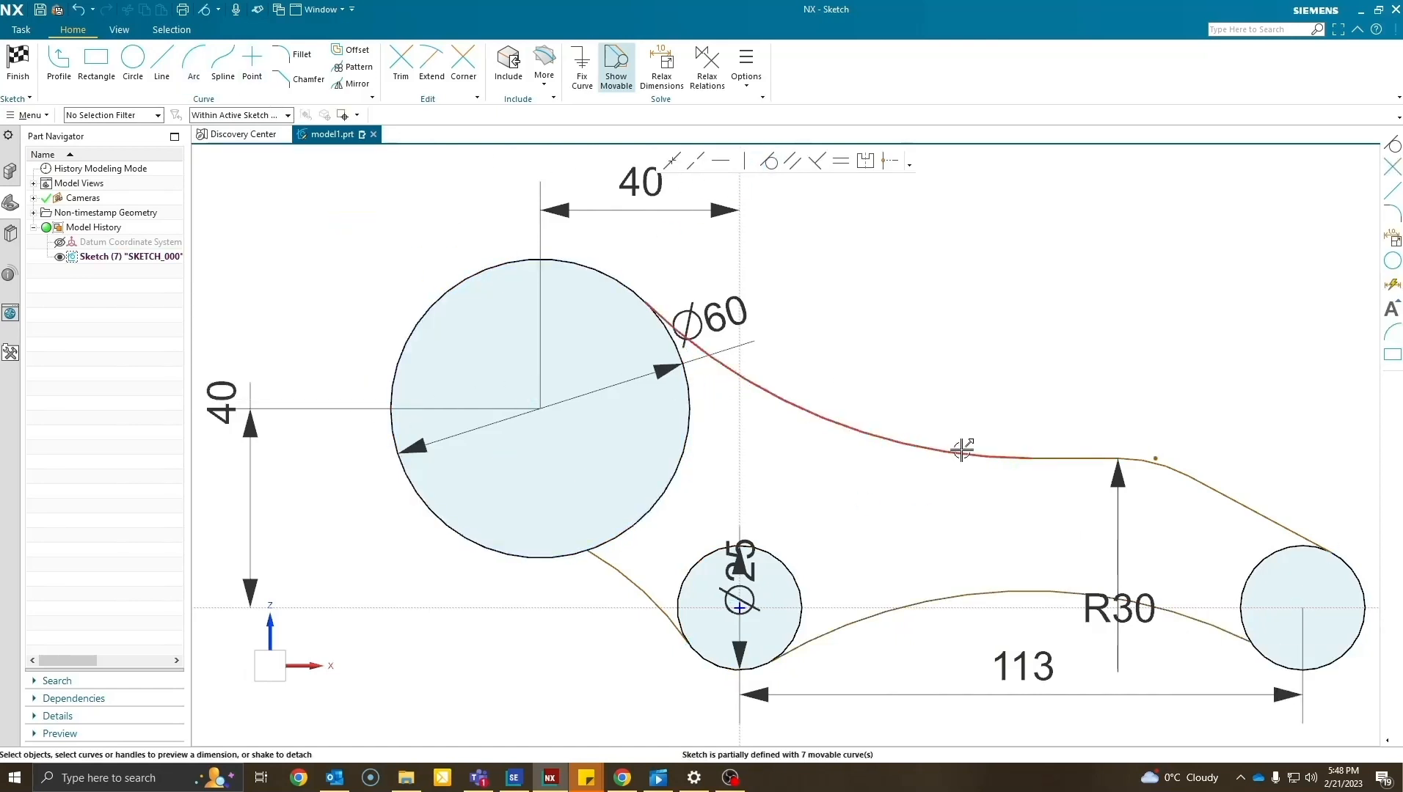
pyautogui.click(961, 452)
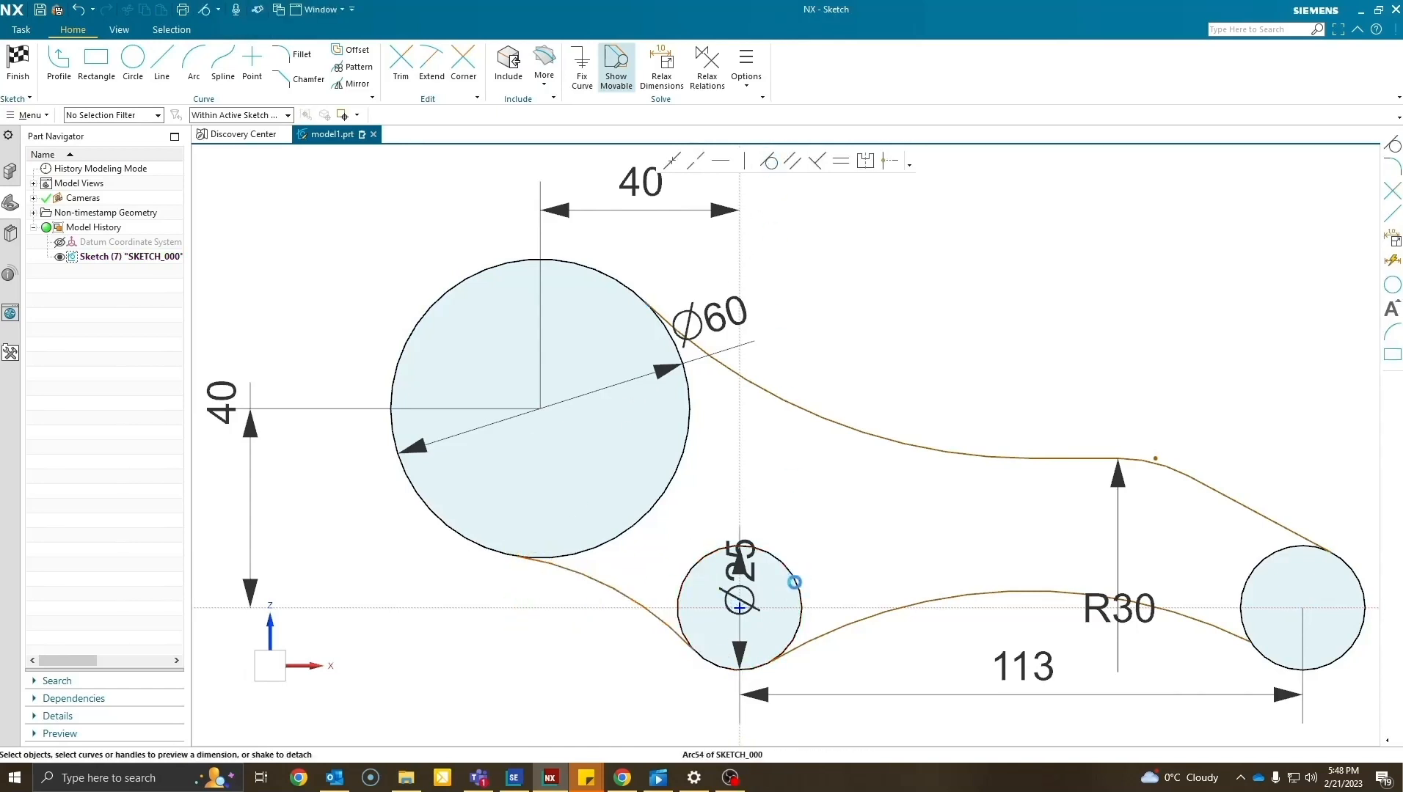
pyautogui.click(795, 583)
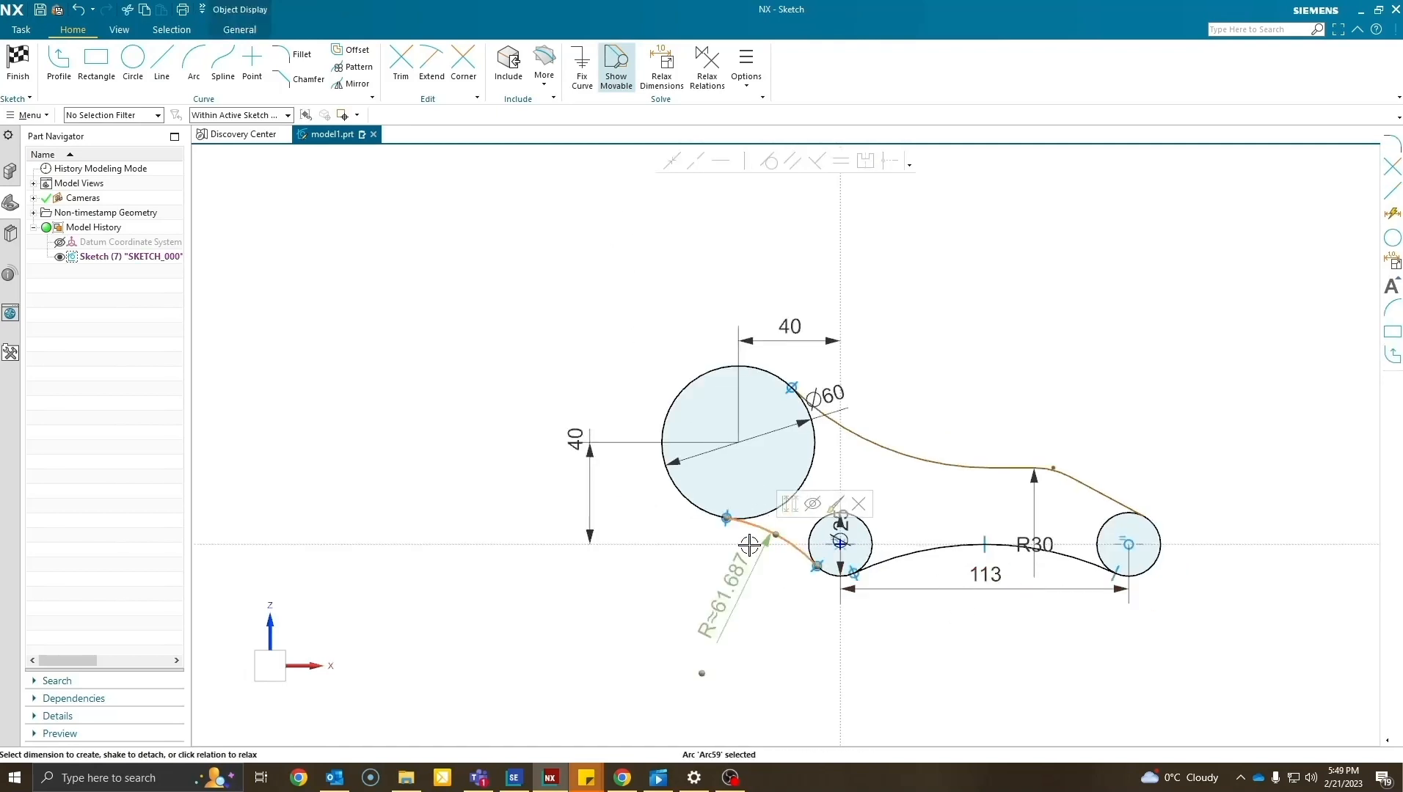
# Dimension the lower connecting arc to R30 and the sloped right edge to 30°.
pyautogui.doubleClick(726, 598)
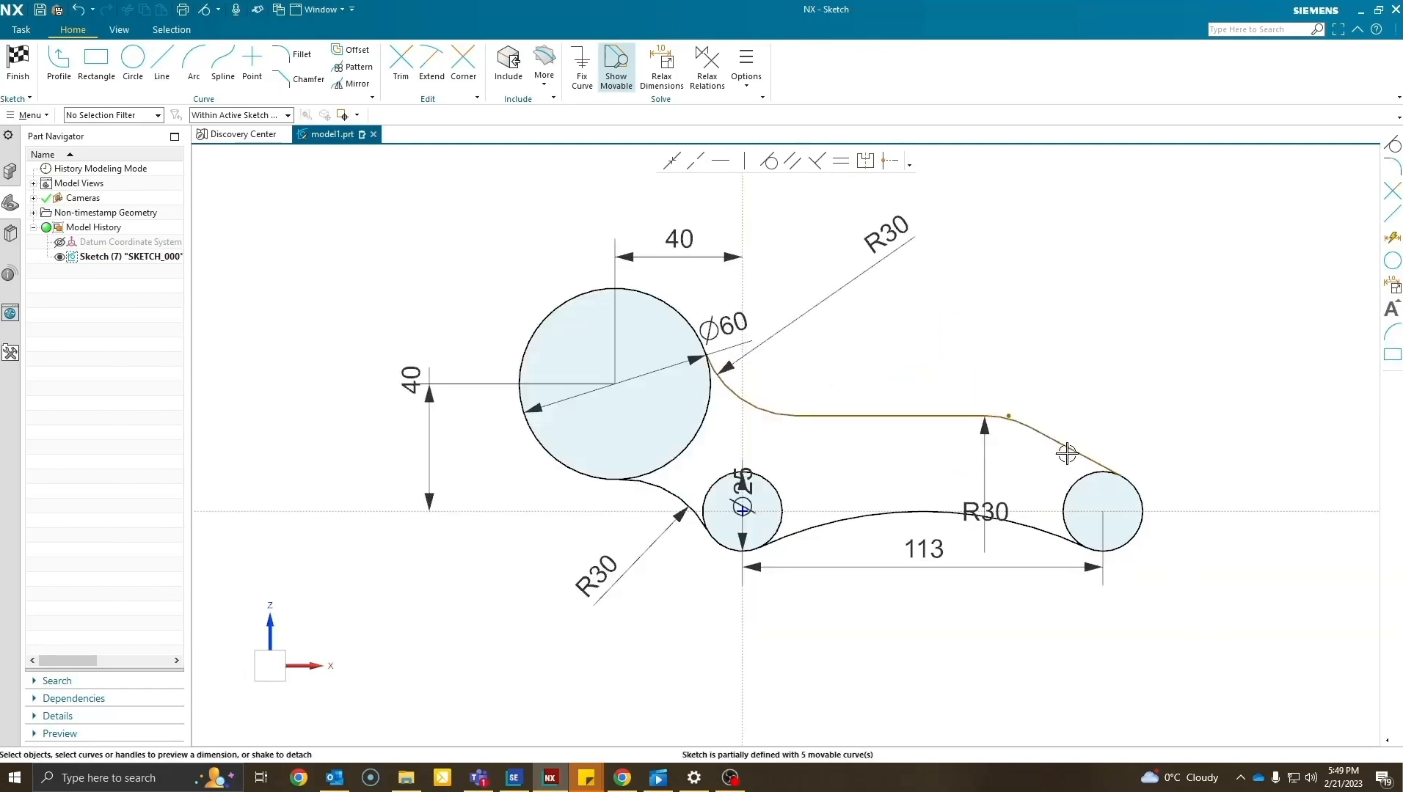
pyautogui.click(1066, 455)
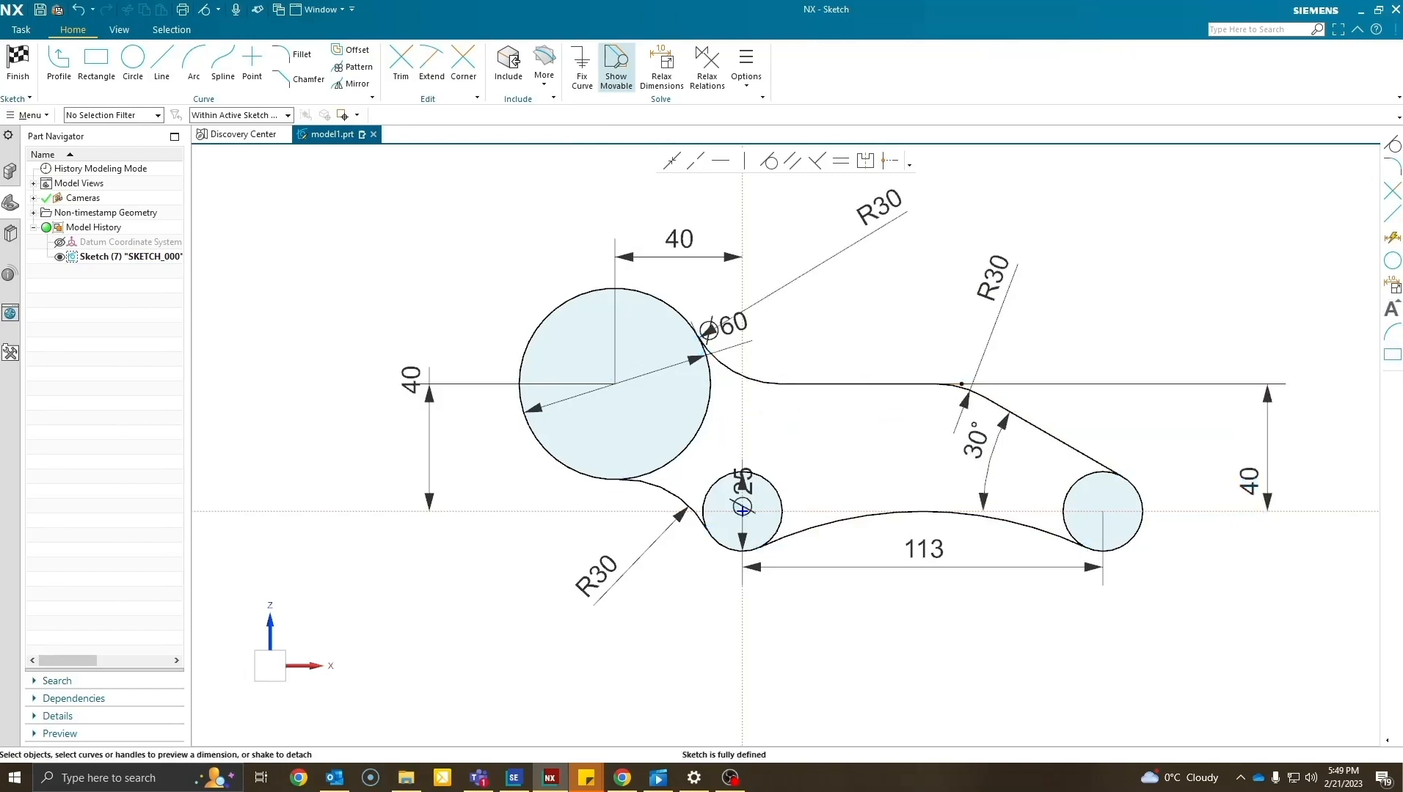
pyautogui.moveTo(1323, 684)
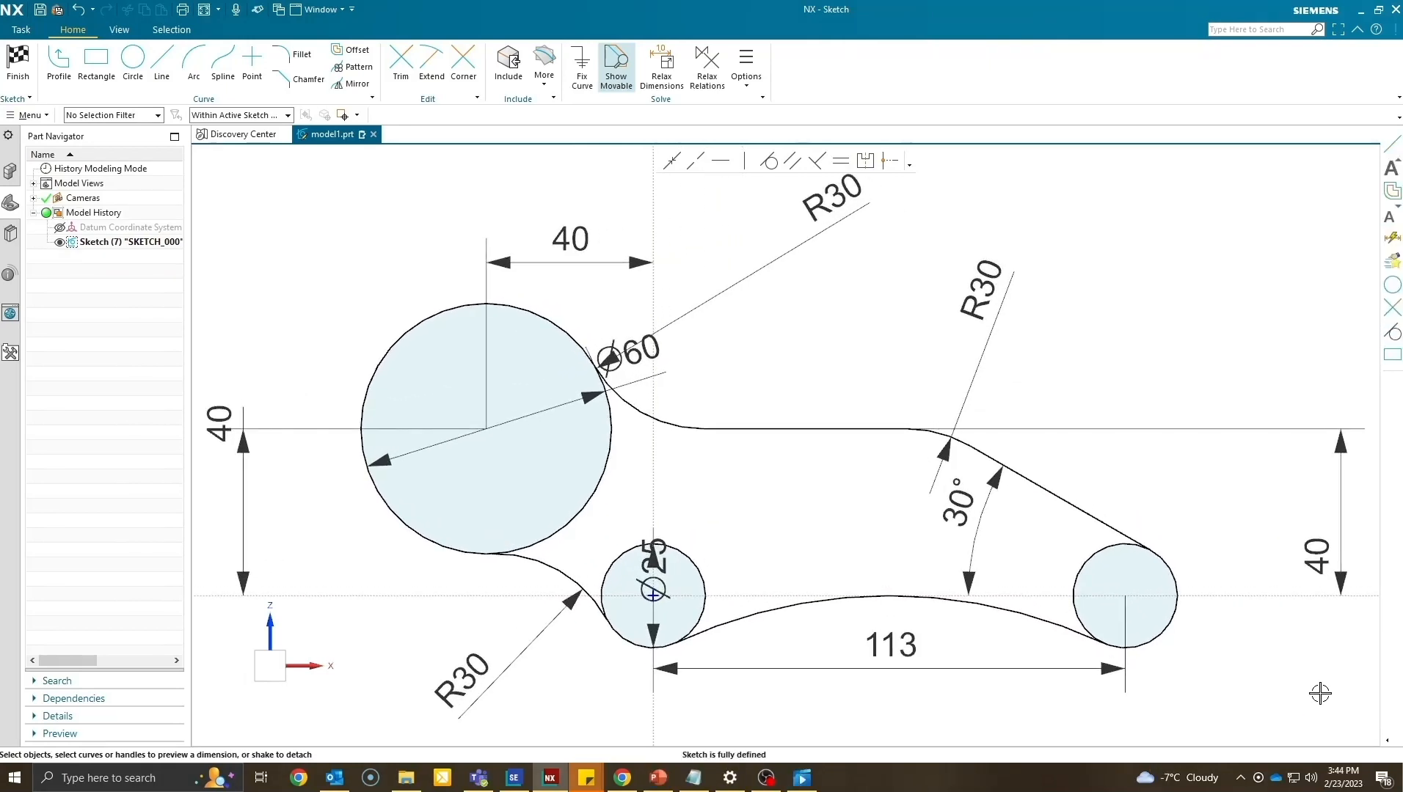
# Offset the lower and upper profile curves inward to form the slot outline.
pyautogui.click(355, 50)
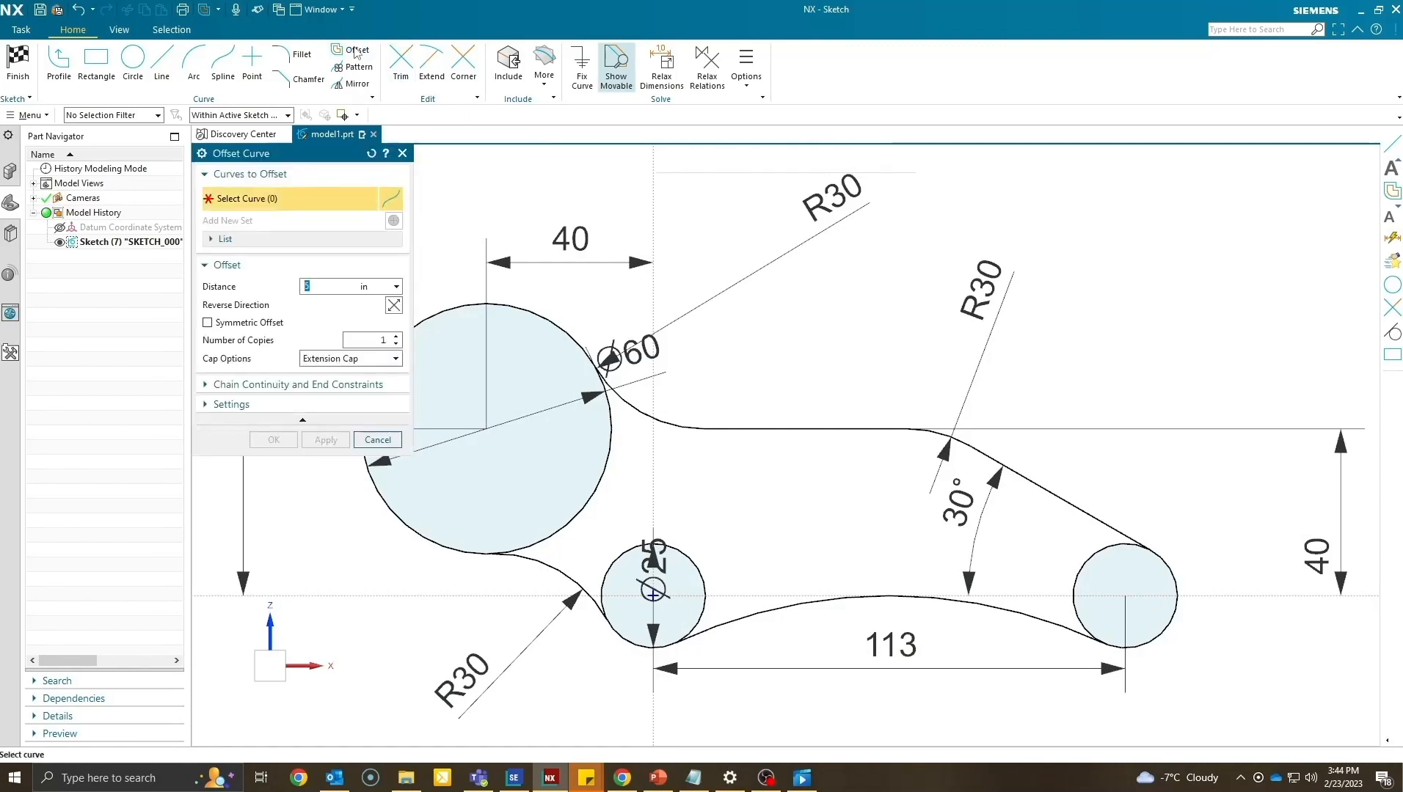
pyautogui.click(802, 594)
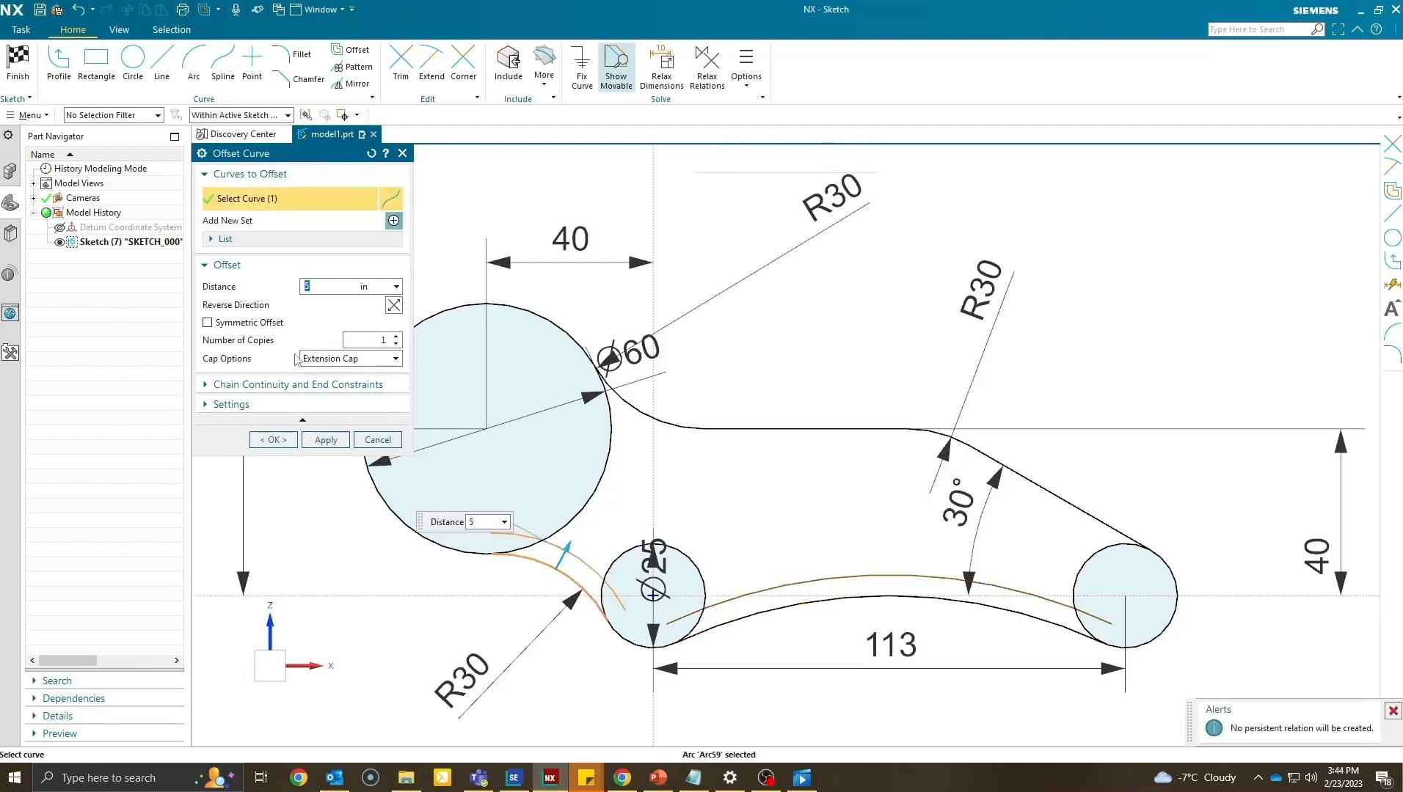
pyautogui.write('10')
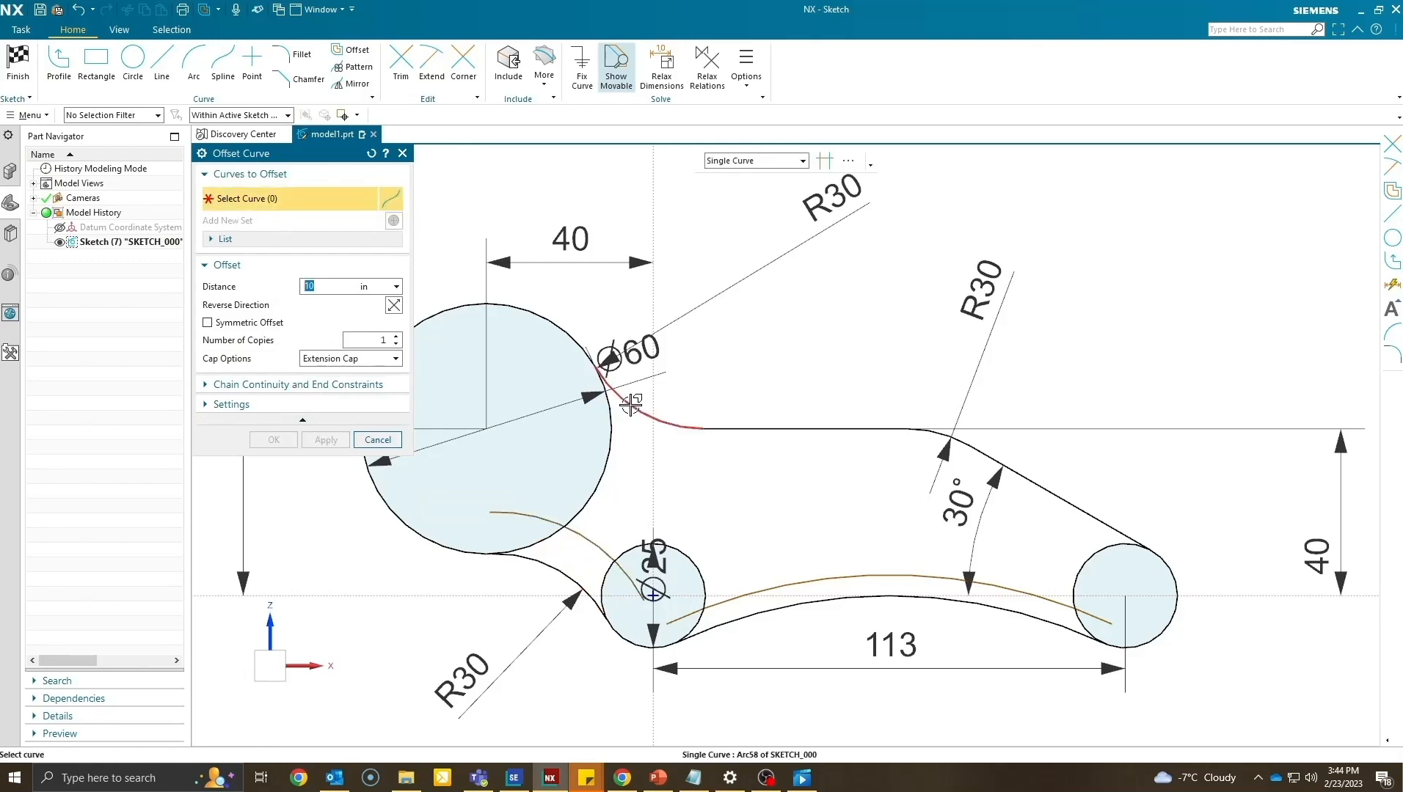
pyautogui.click(939, 436)
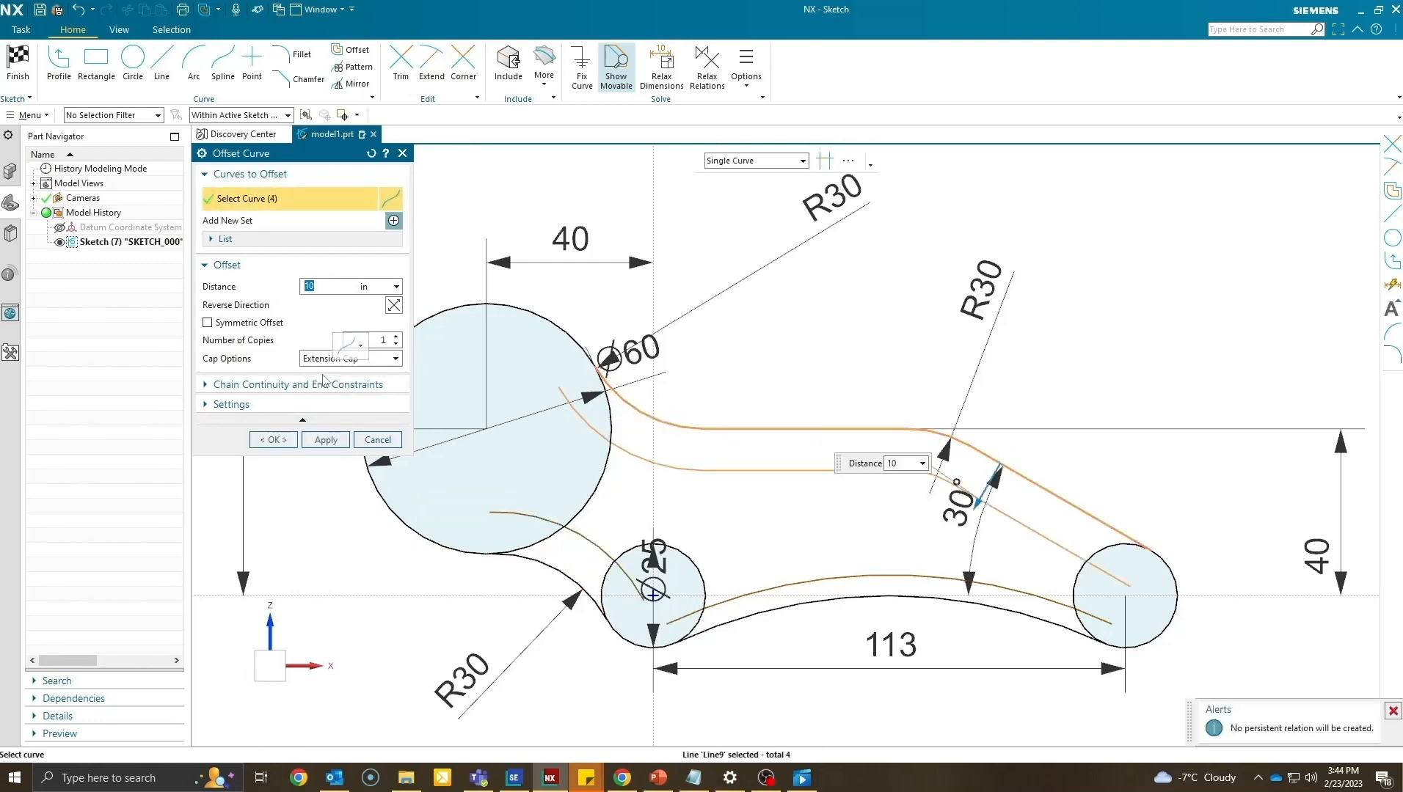
pyautogui.click(324, 439)
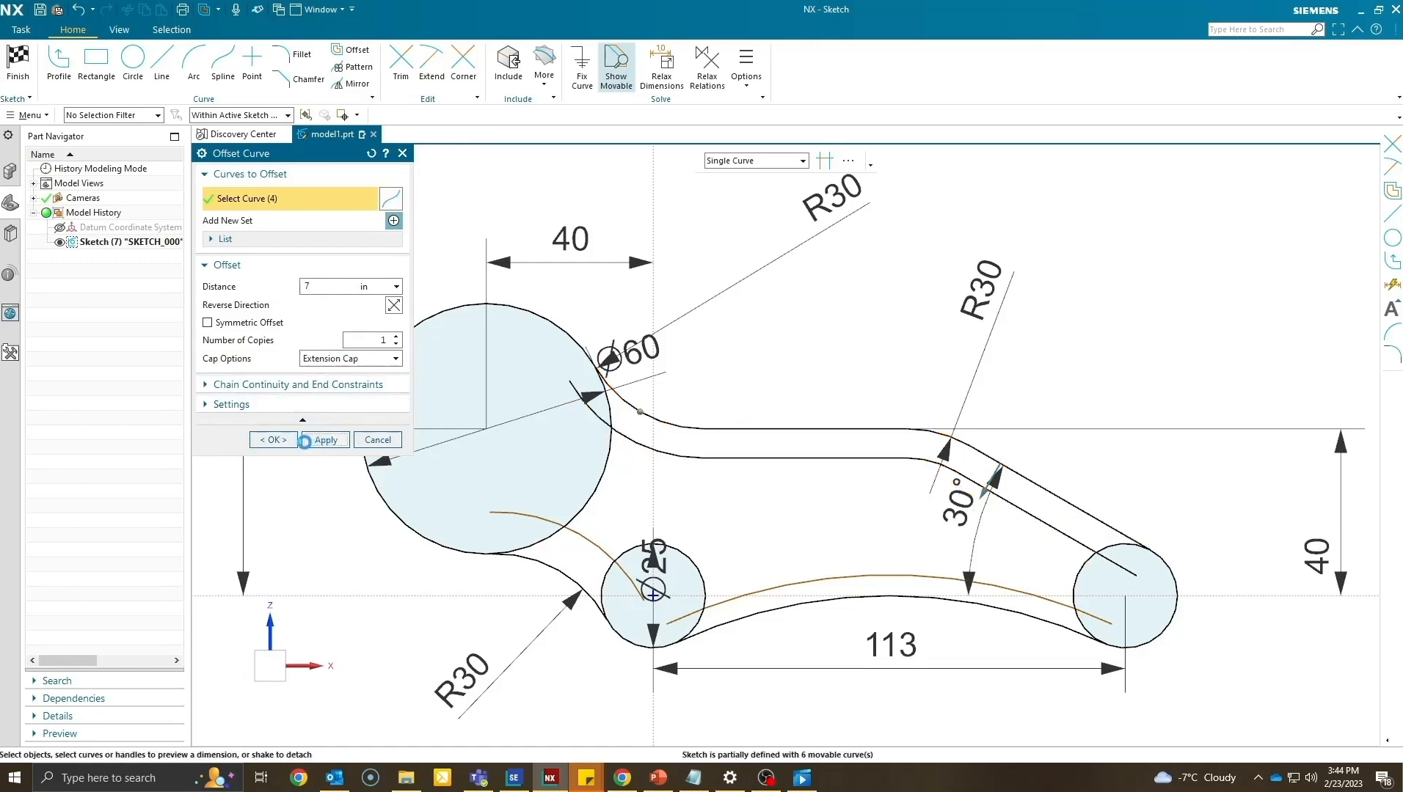
pyautogui.click(273, 439)
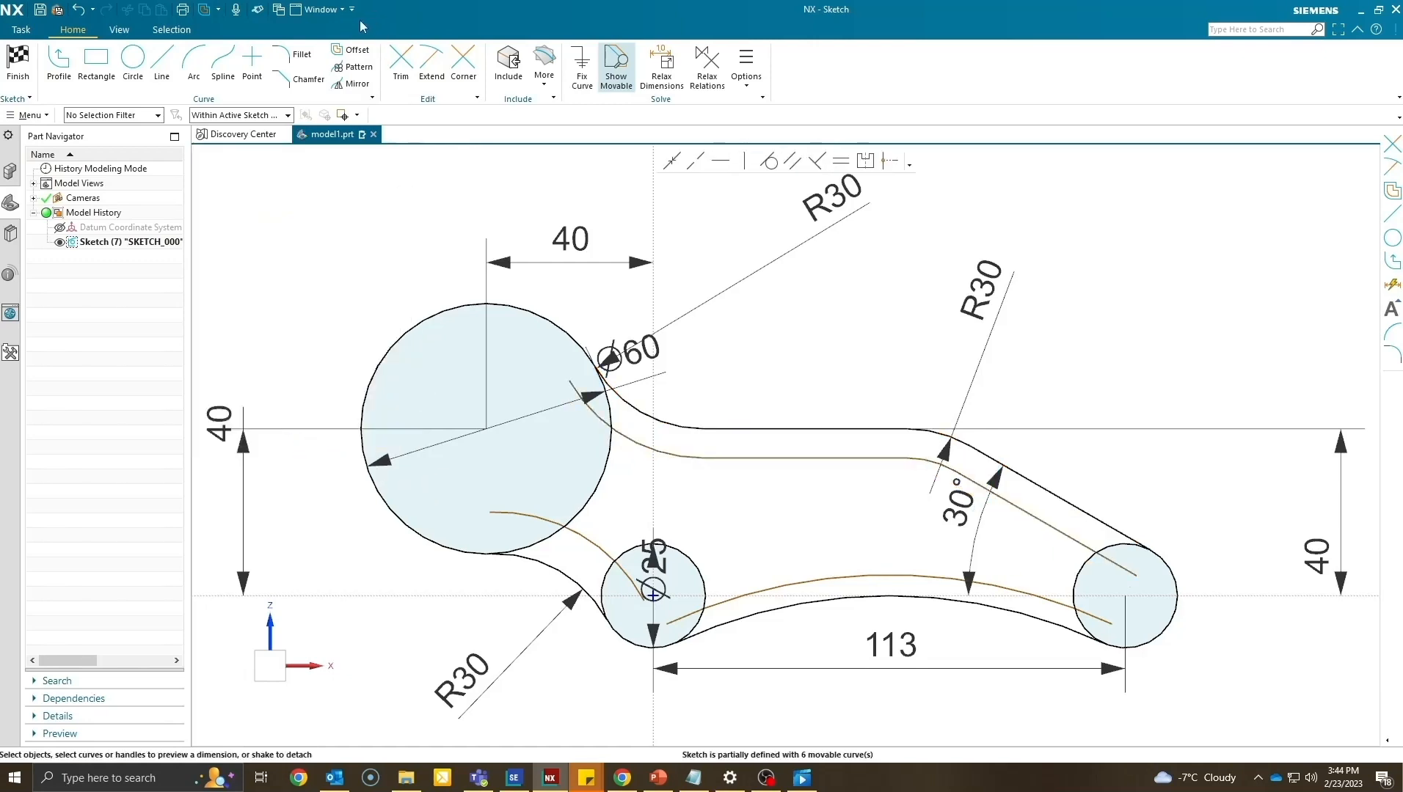
# Trim away the unwanted circle segments from the offset slot.
pyautogui.click(401, 63)
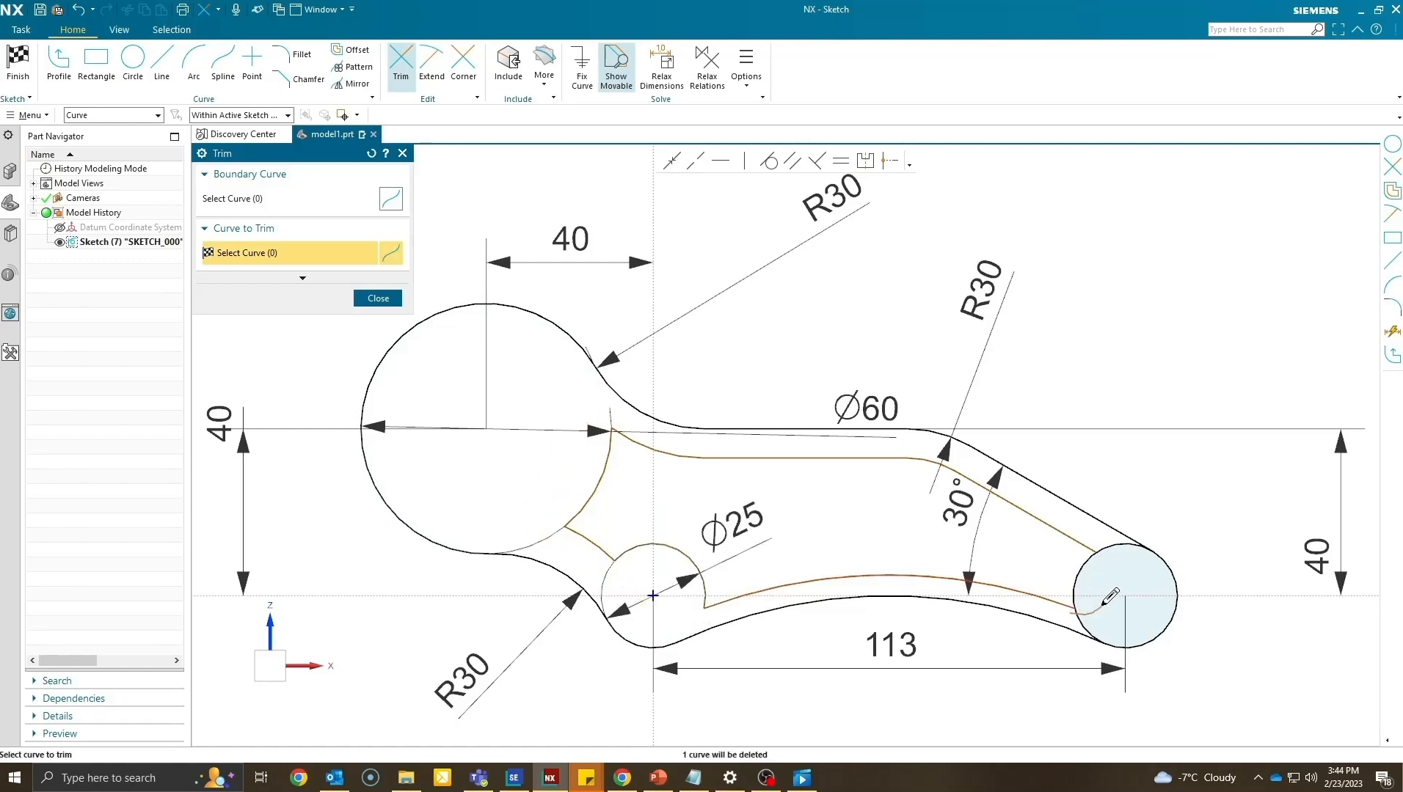
pyautogui.click(377, 298)
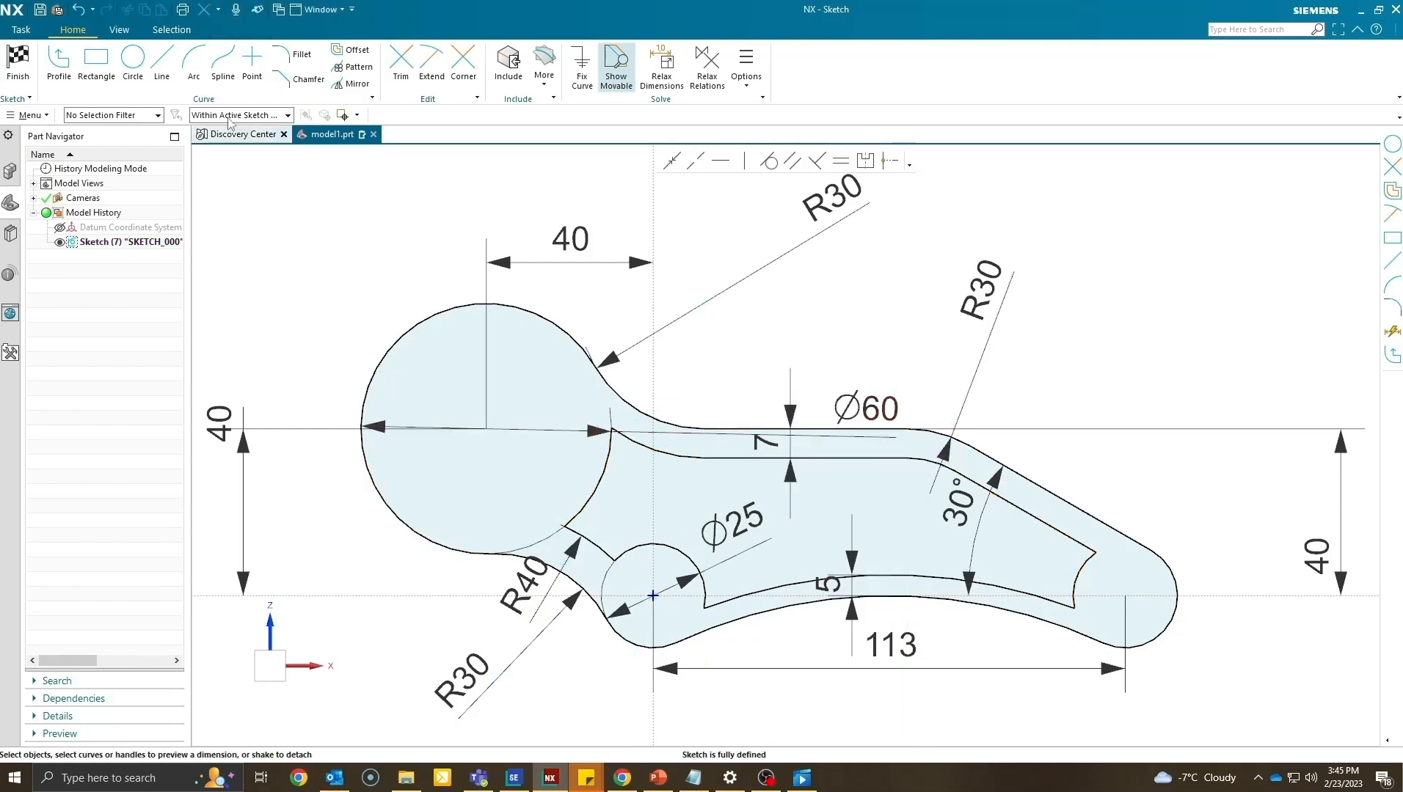
# Draw hole circles centered on the small hub and the large hub with diameter 40.
pyautogui.click(132, 59)
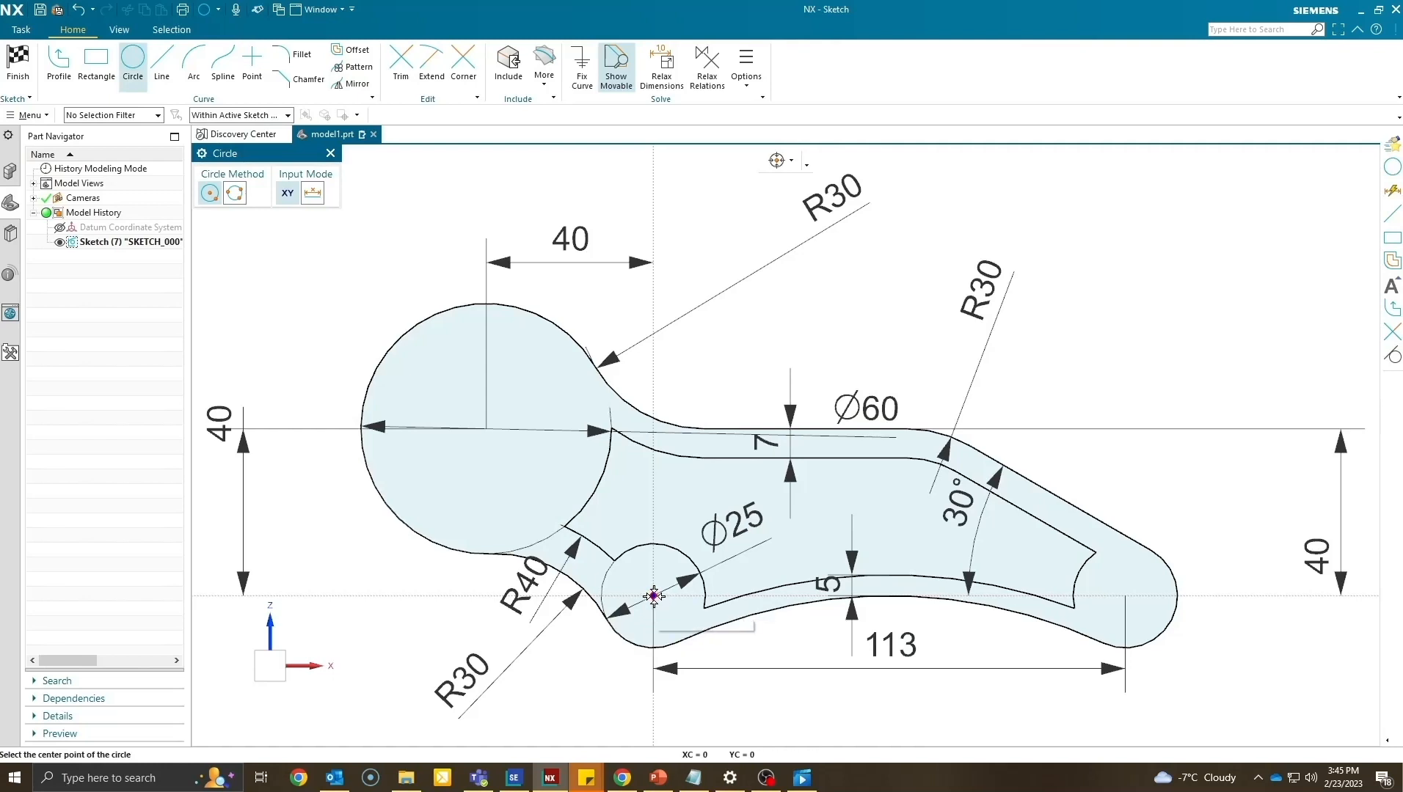
pyautogui.click(653, 598)
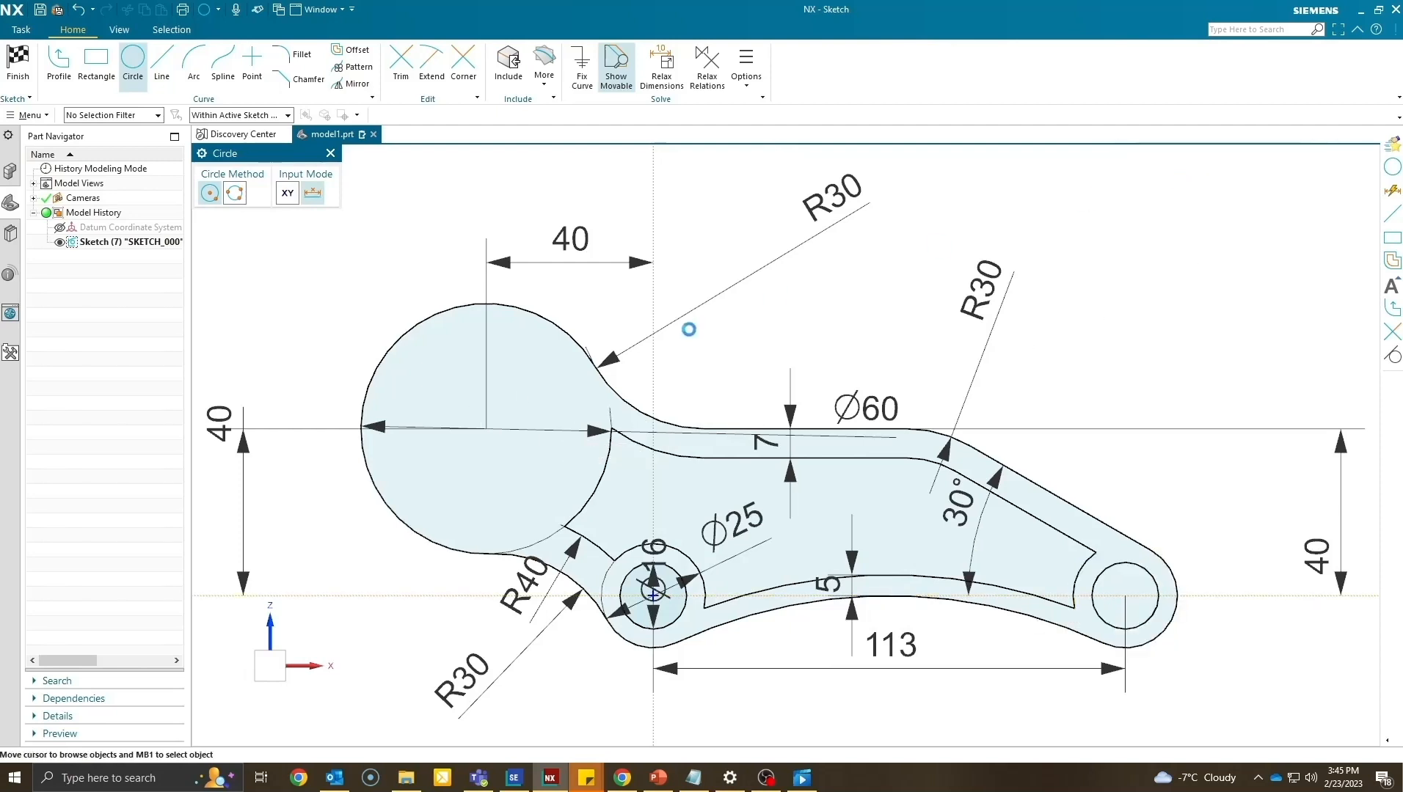
pyautogui.click(487, 432)
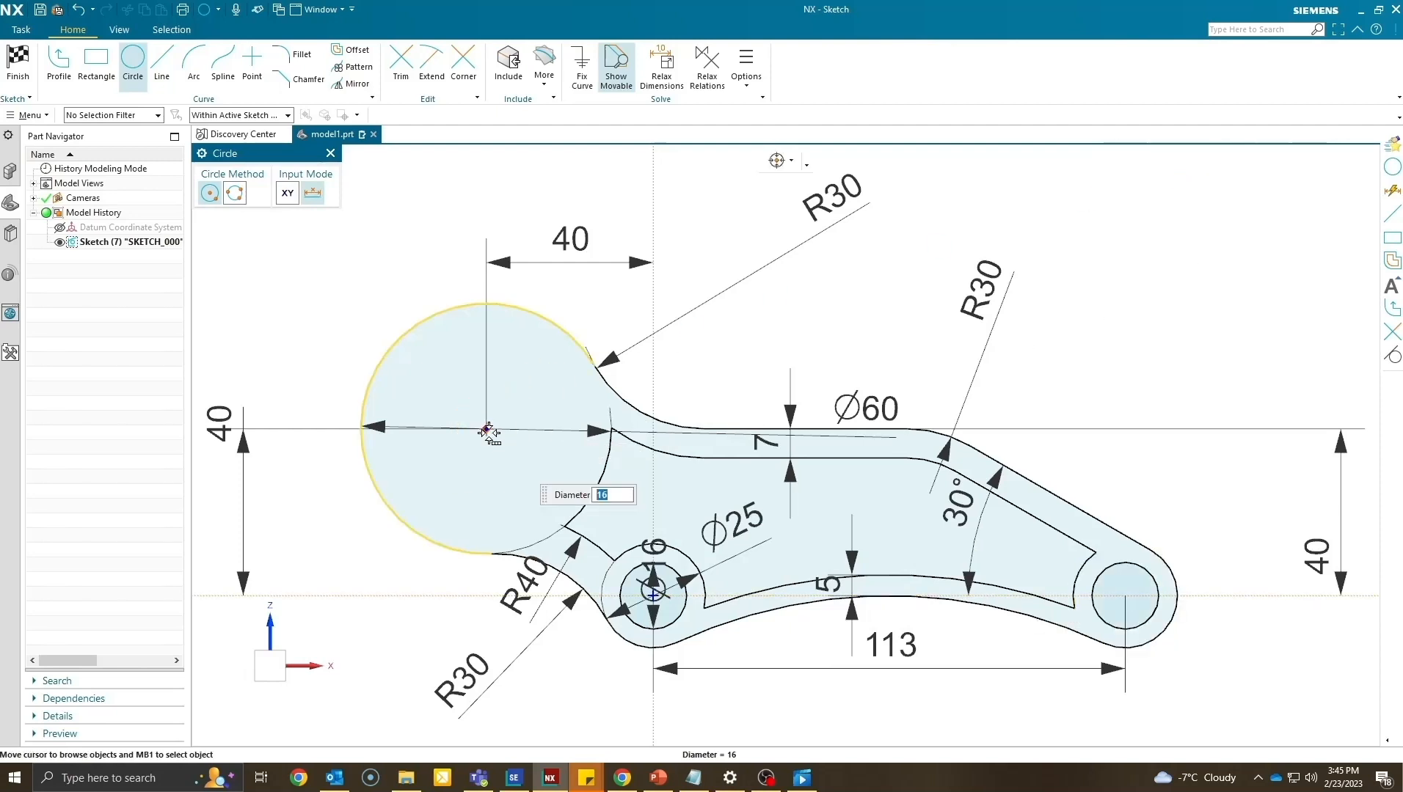
pyautogui.write('40')
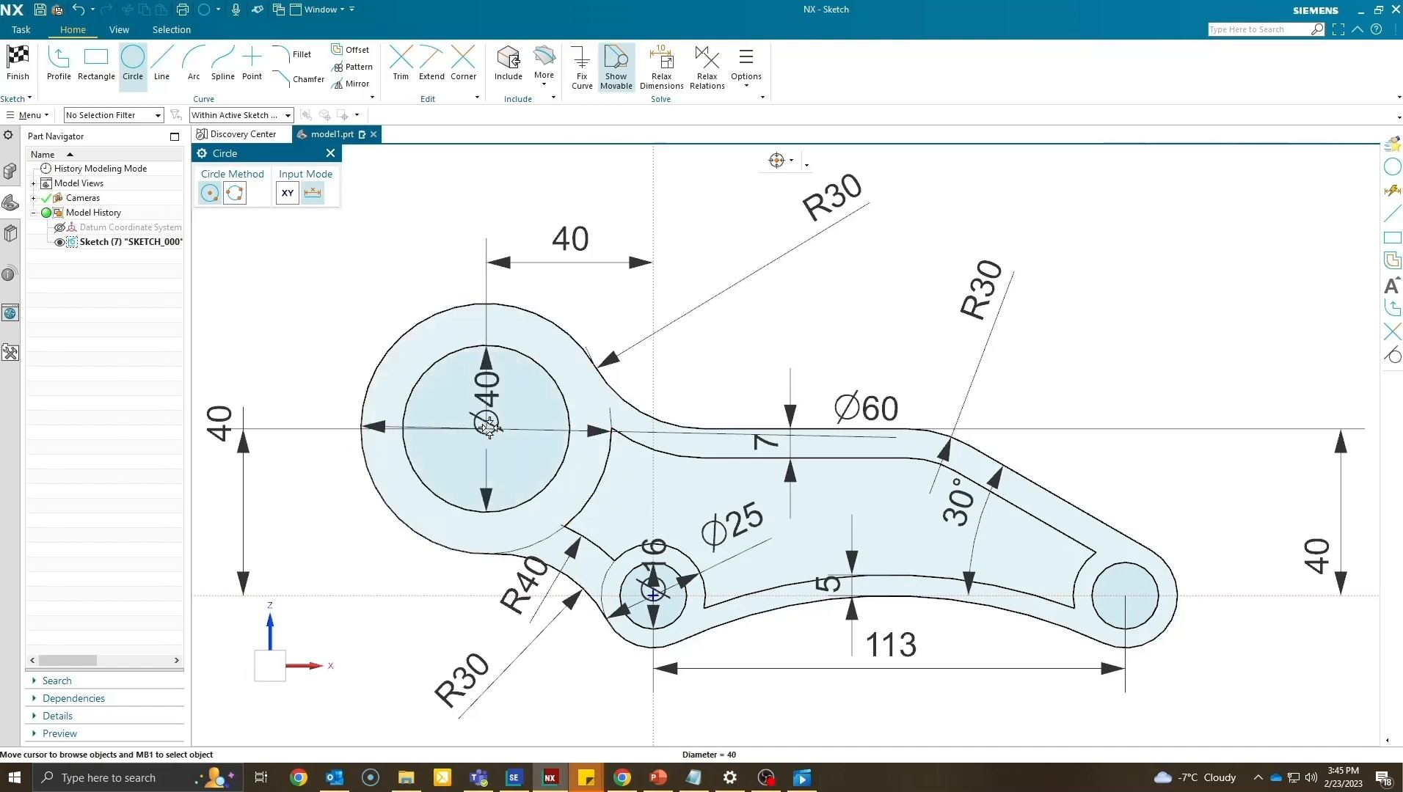
pyautogui.moveTo(1217, 349)
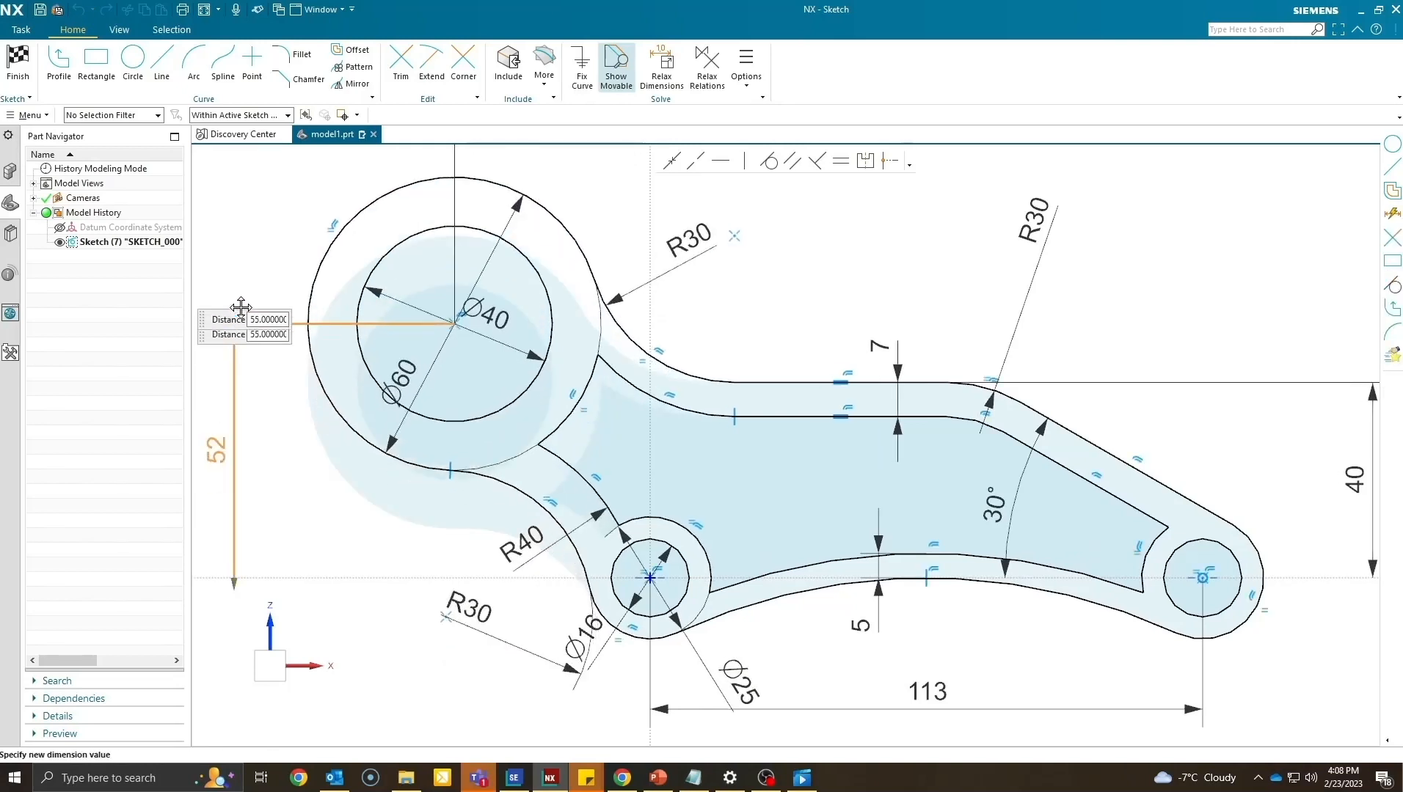
# Set the horizontal 40 dimension's expression to p0 so it follows the vertical height.
pyautogui.write('4')
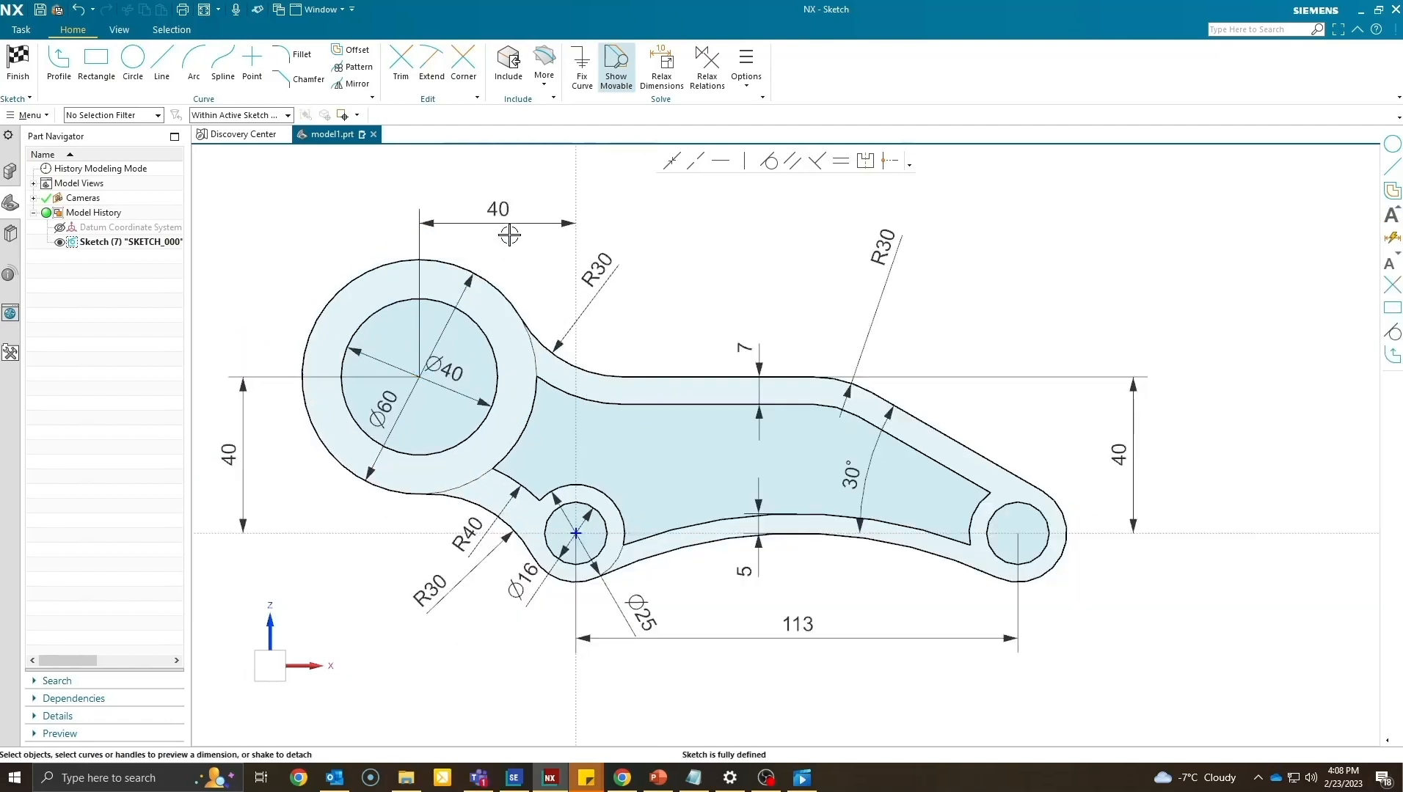
pyautogui.doubleClick(498, 210)
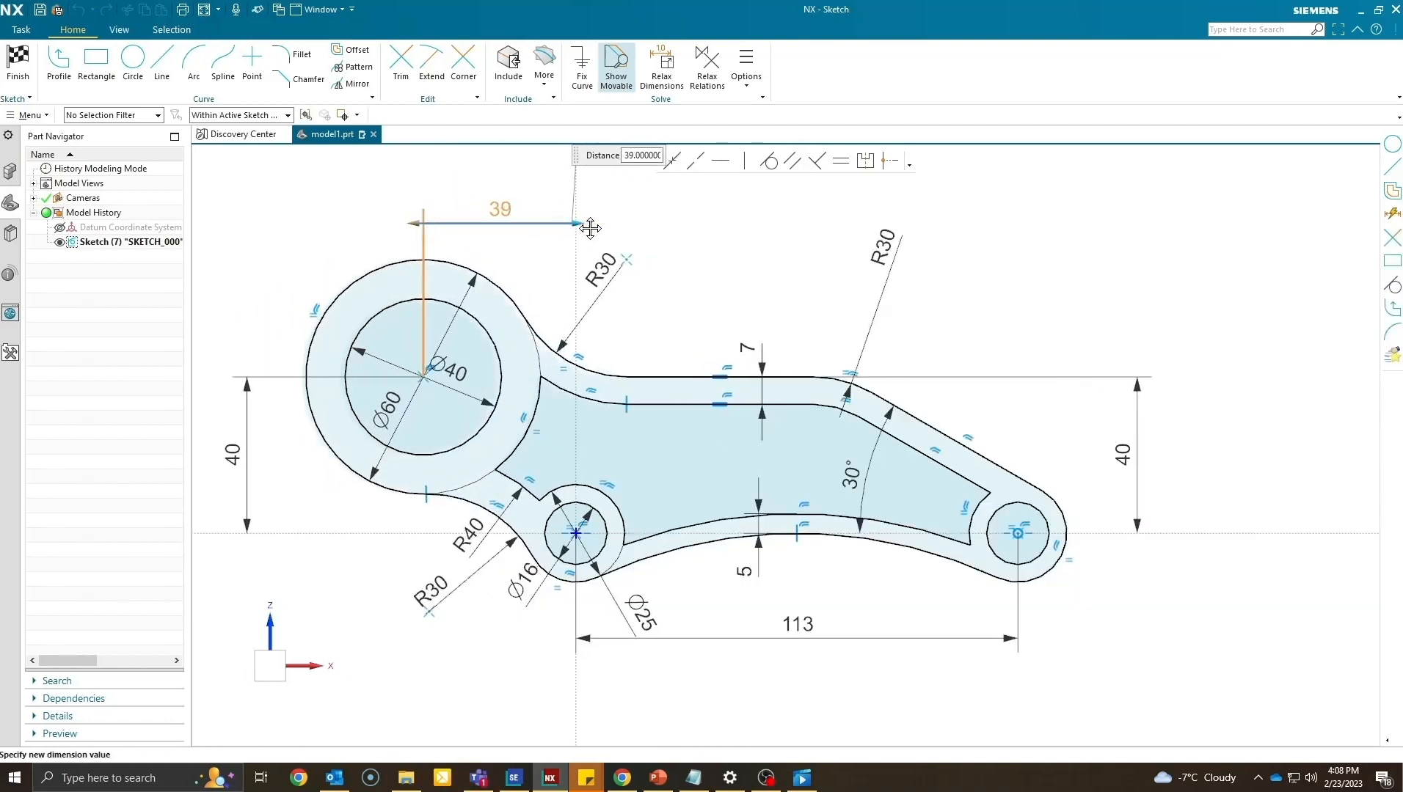
pyautogui.write('40')
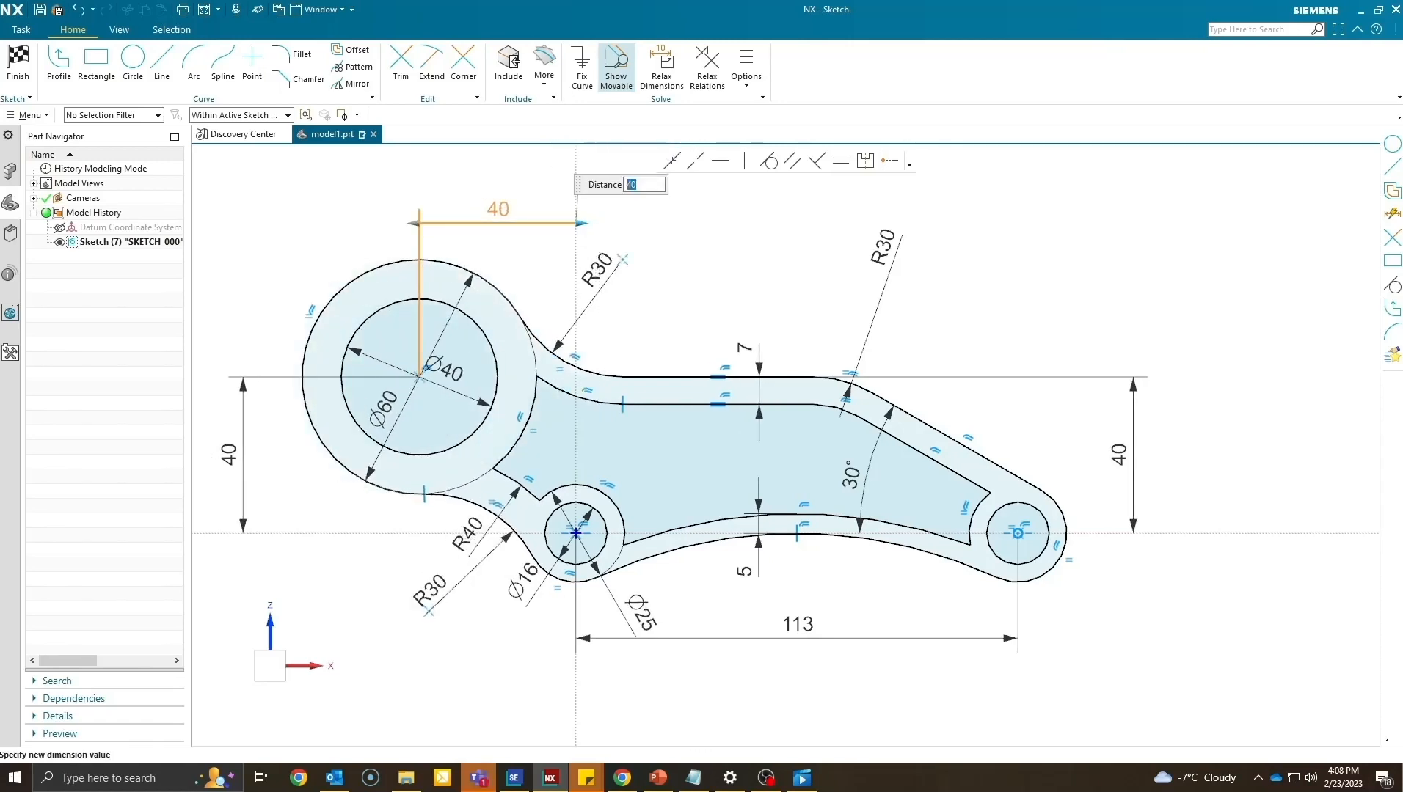
pyautogui.rightClick(228, 448)
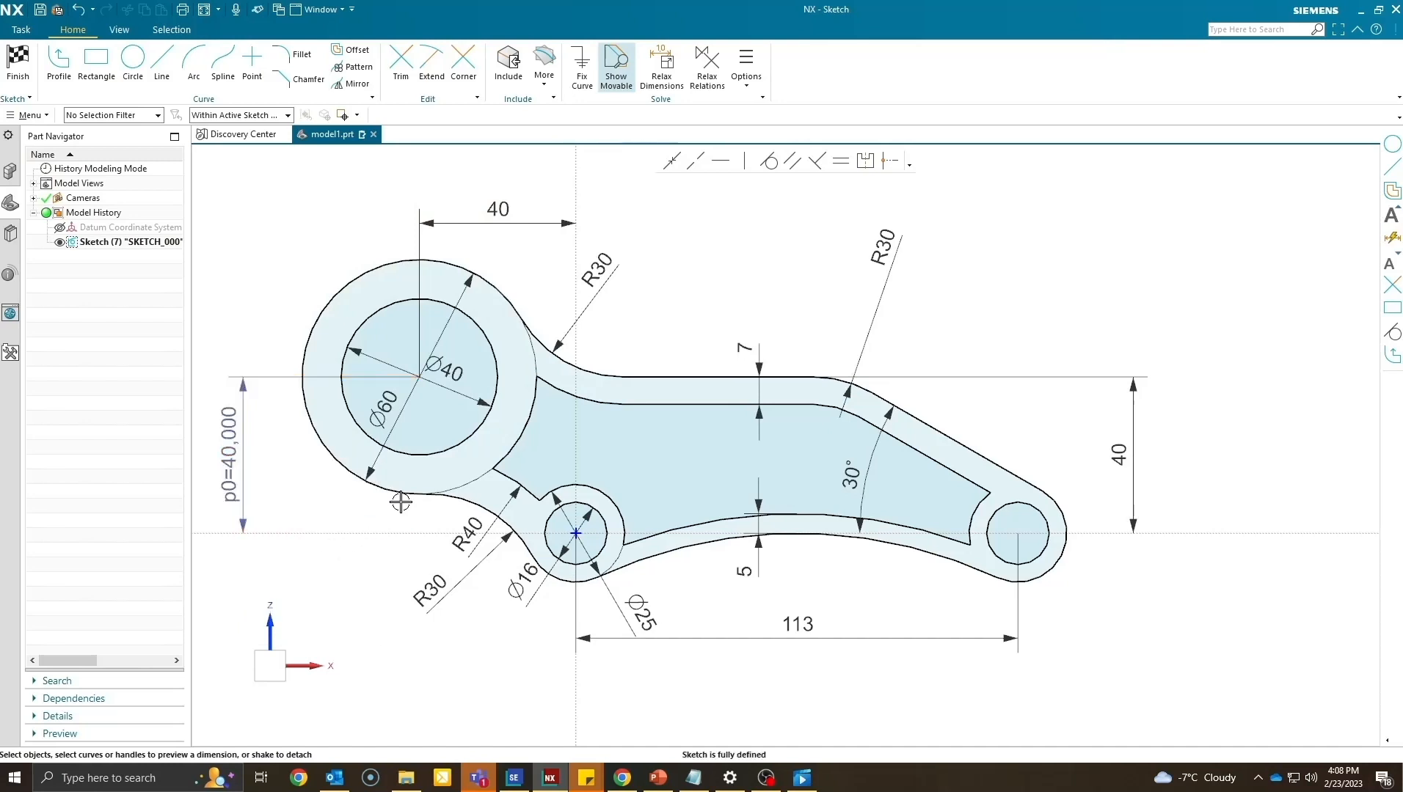
pyautogui.rightClick(496, 209)
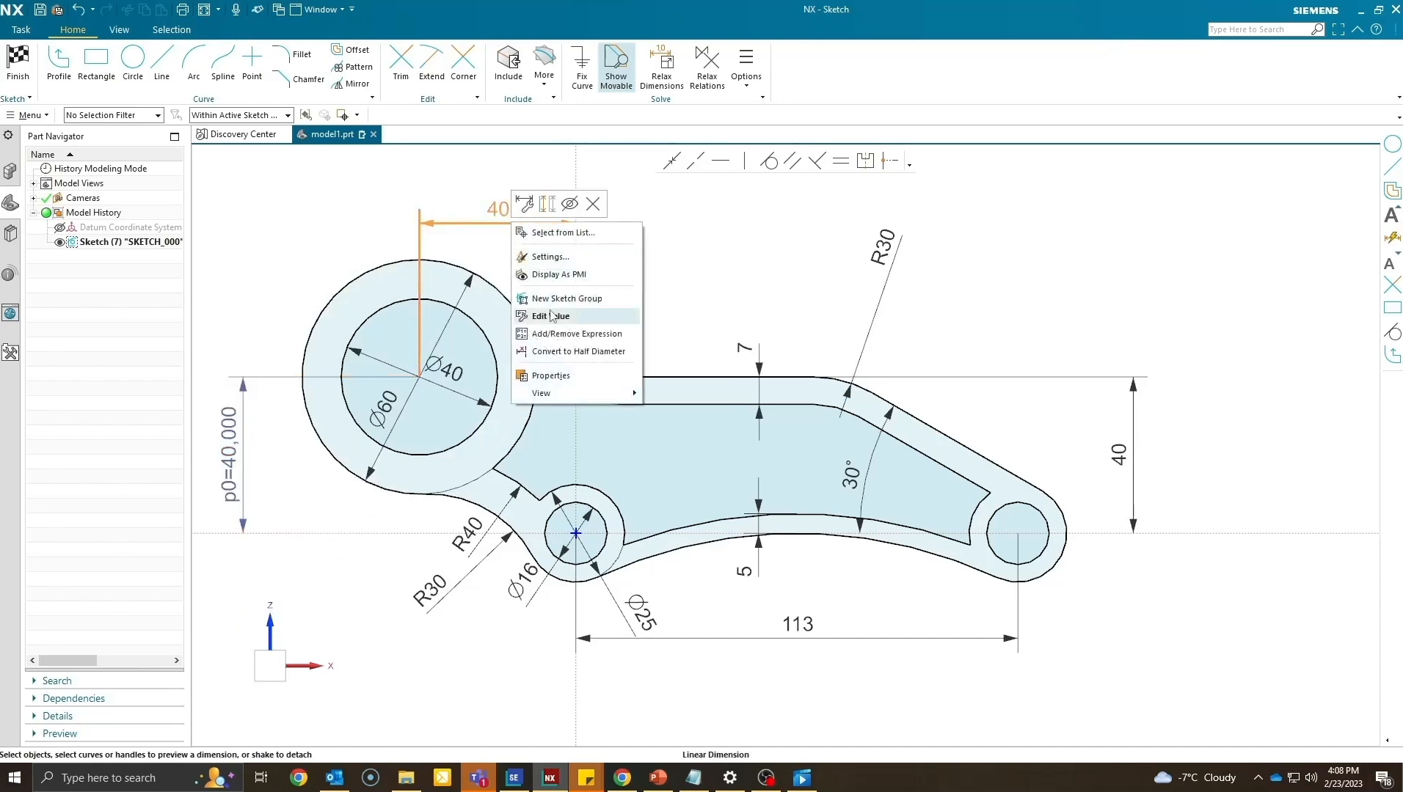
pyautogui.click(550, 315)
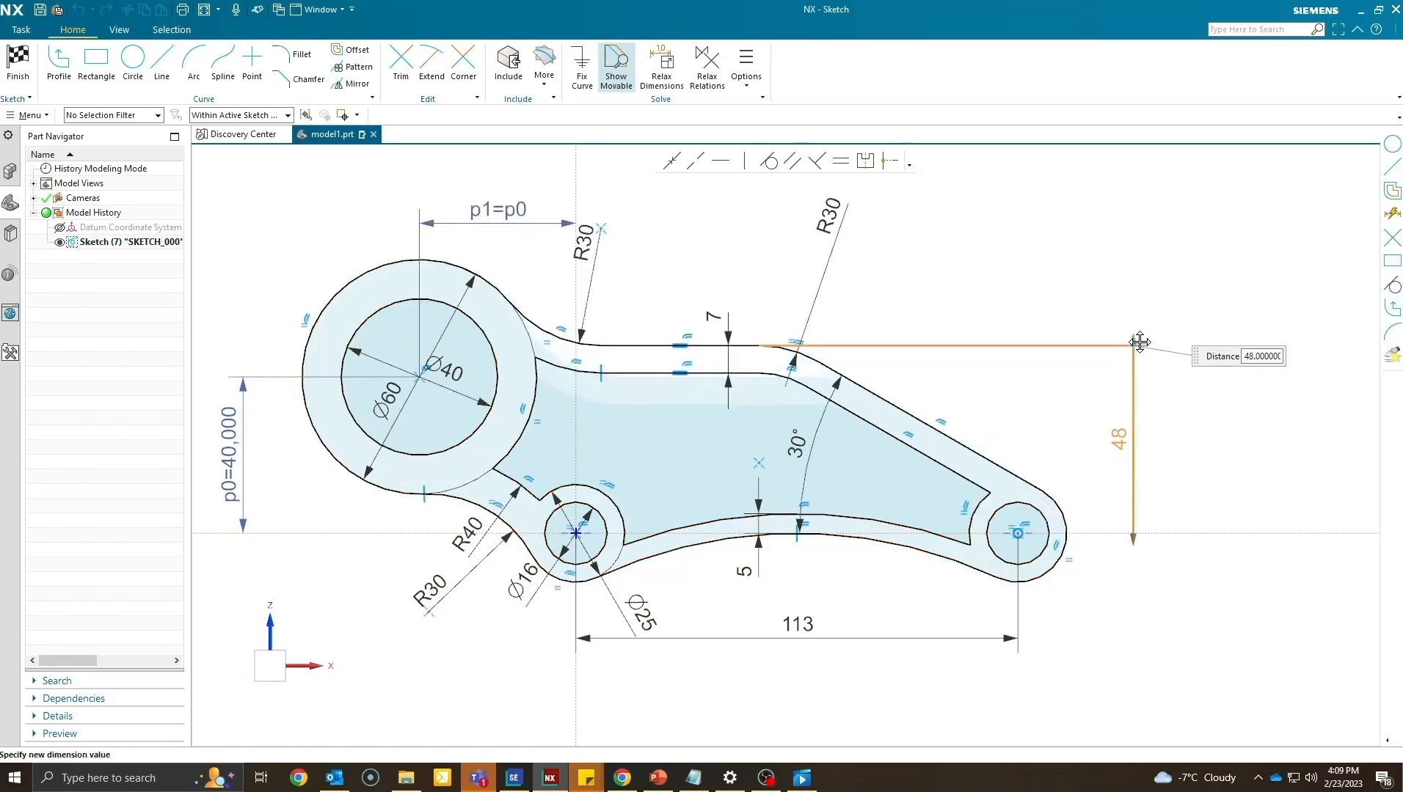
pyautogui.write('4')
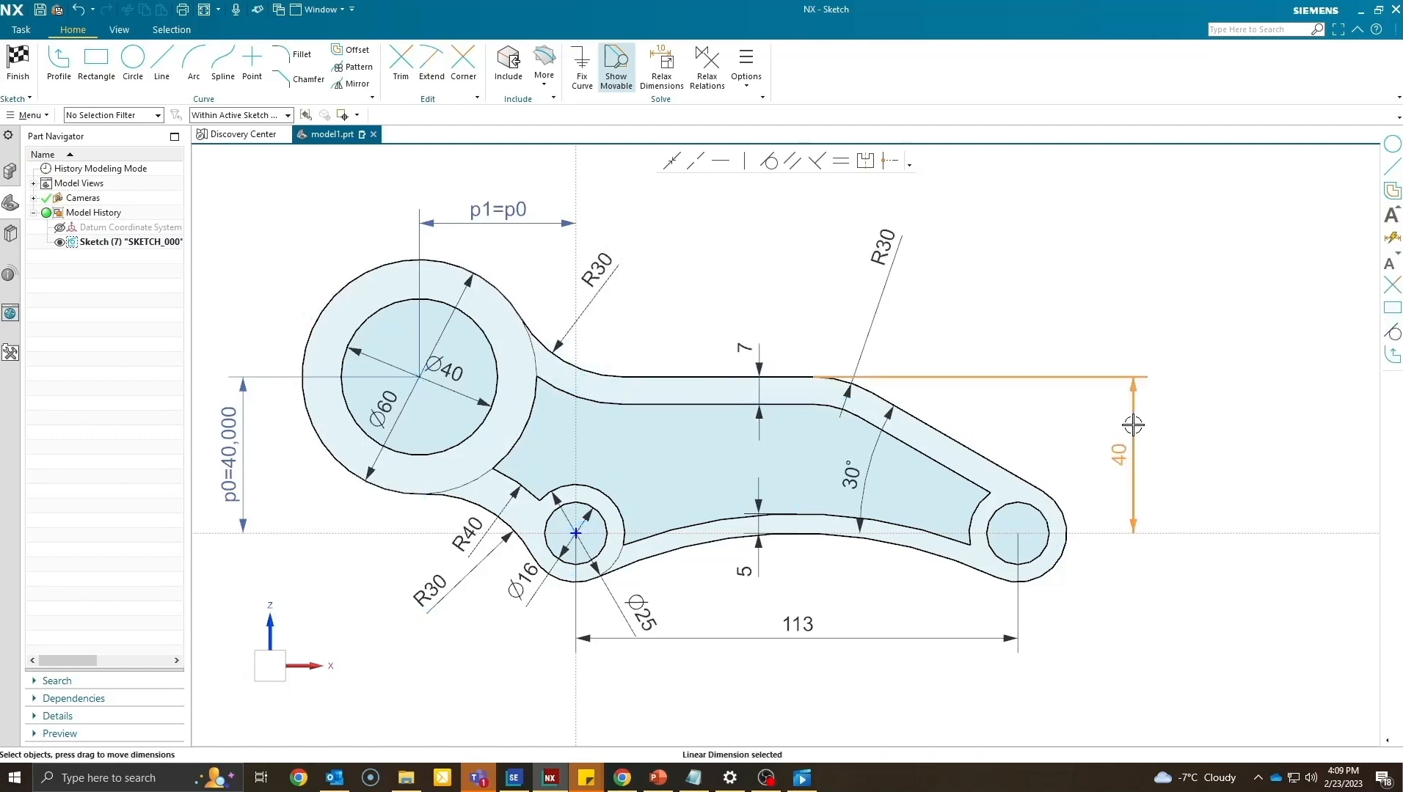
# Test the link by changing p0 to 53, then restore it to 40.
pyautogui.click(162, 65)
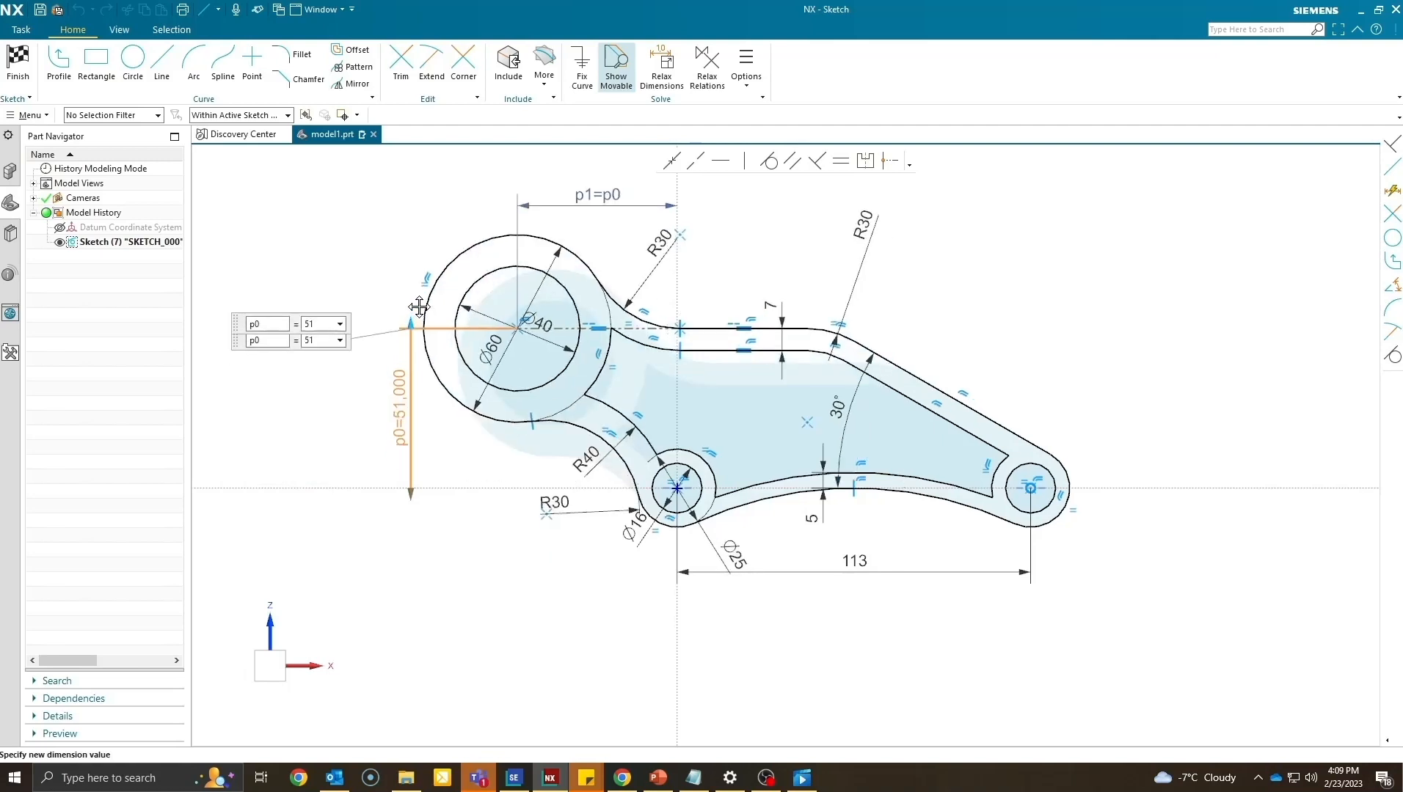
pyautogui.write('40')
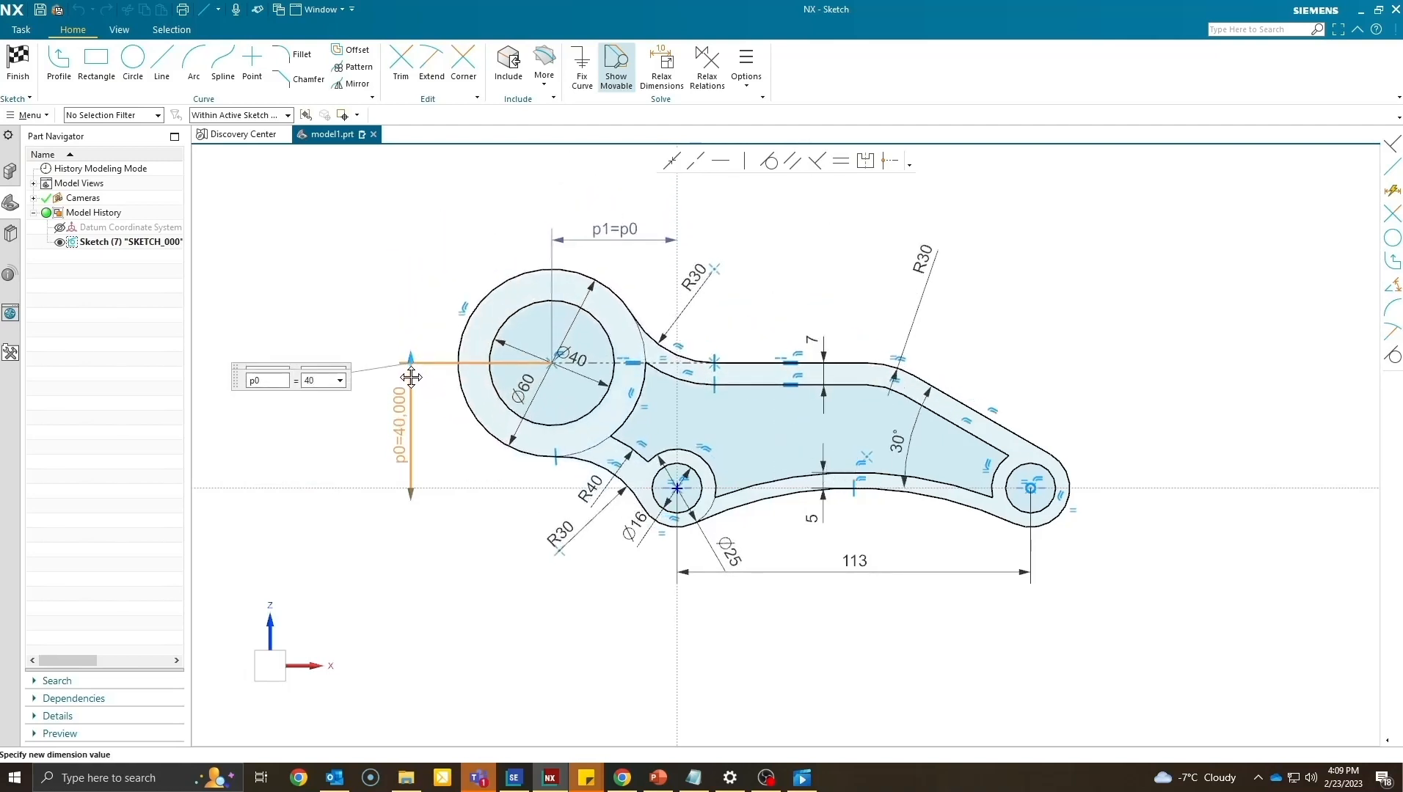
pyautogui.write('53')
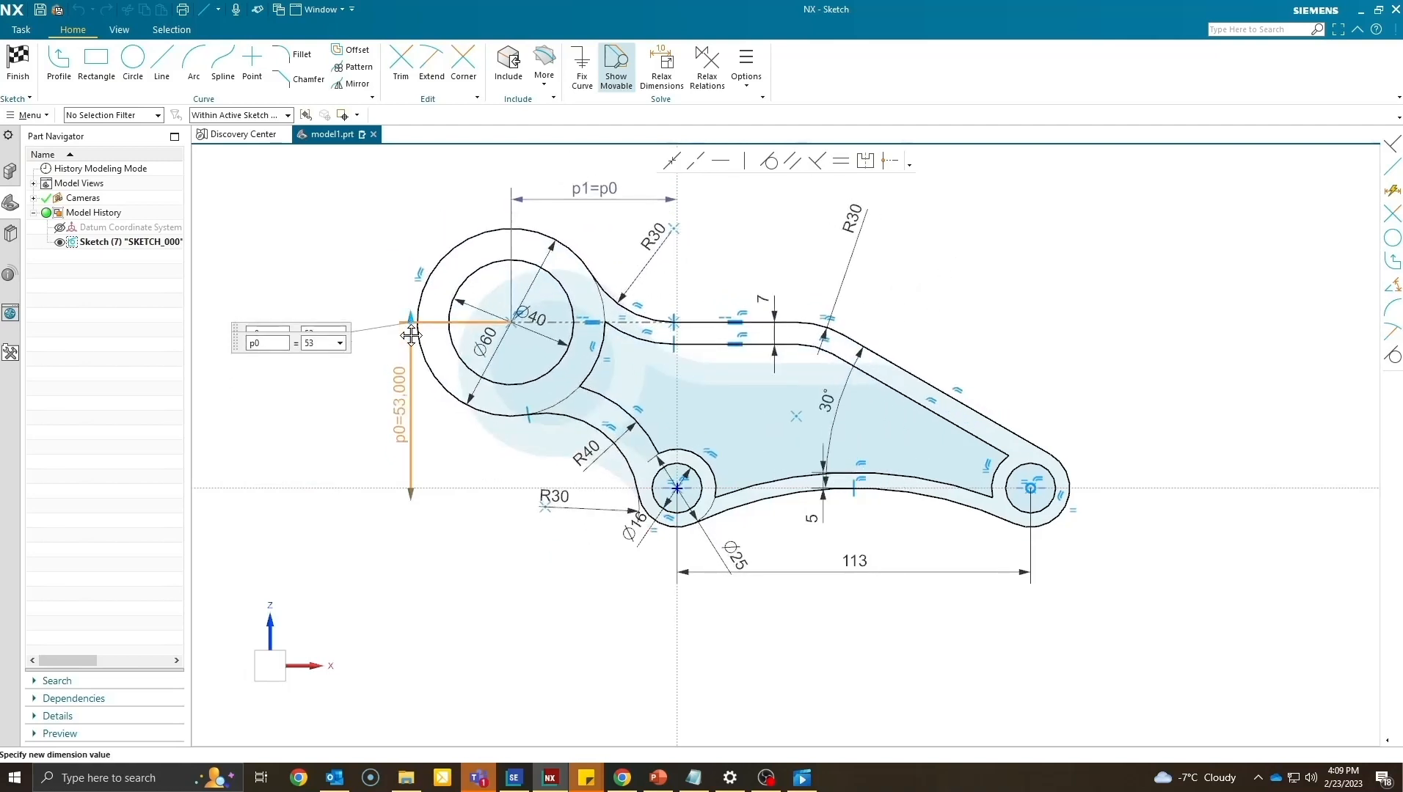
pyautogui.write('40')
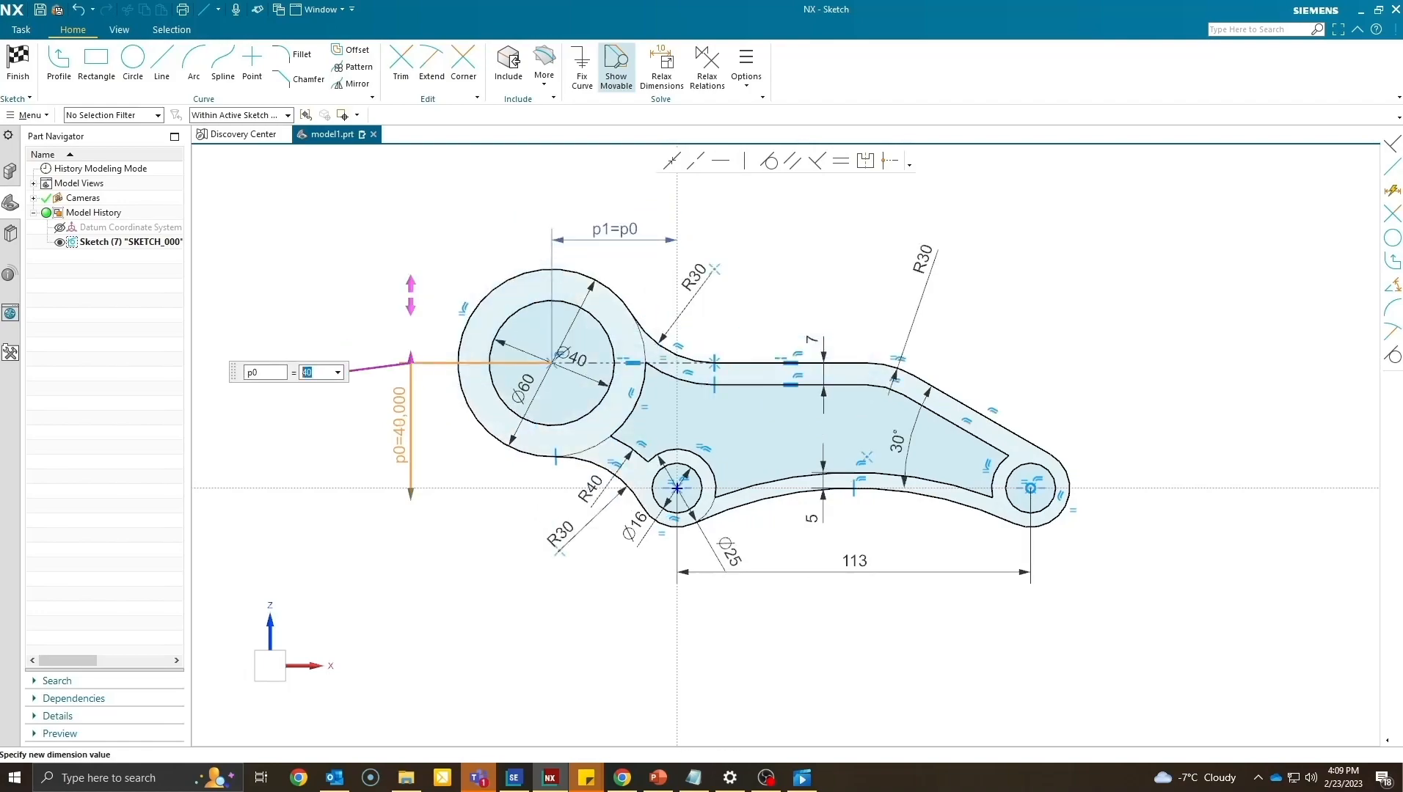